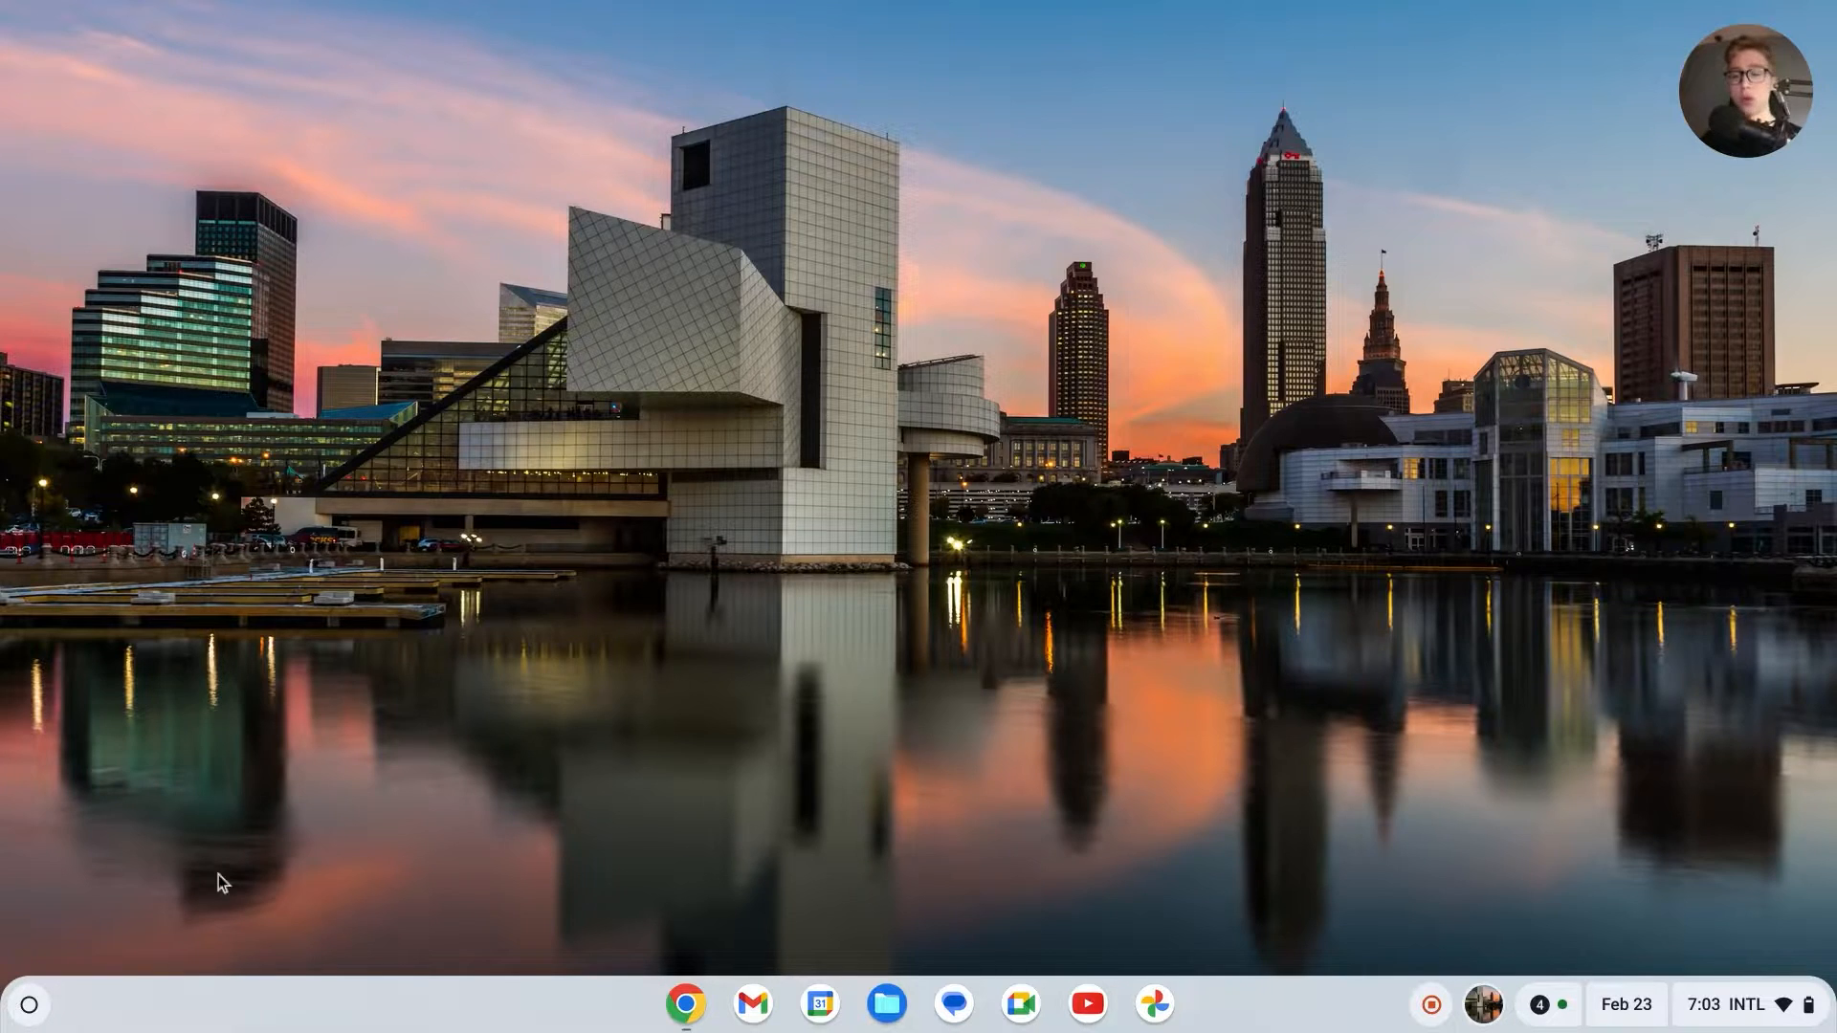
Step: Open ChromeOS Settings from the app launcher and go to the Developers section
click(28, 1004)
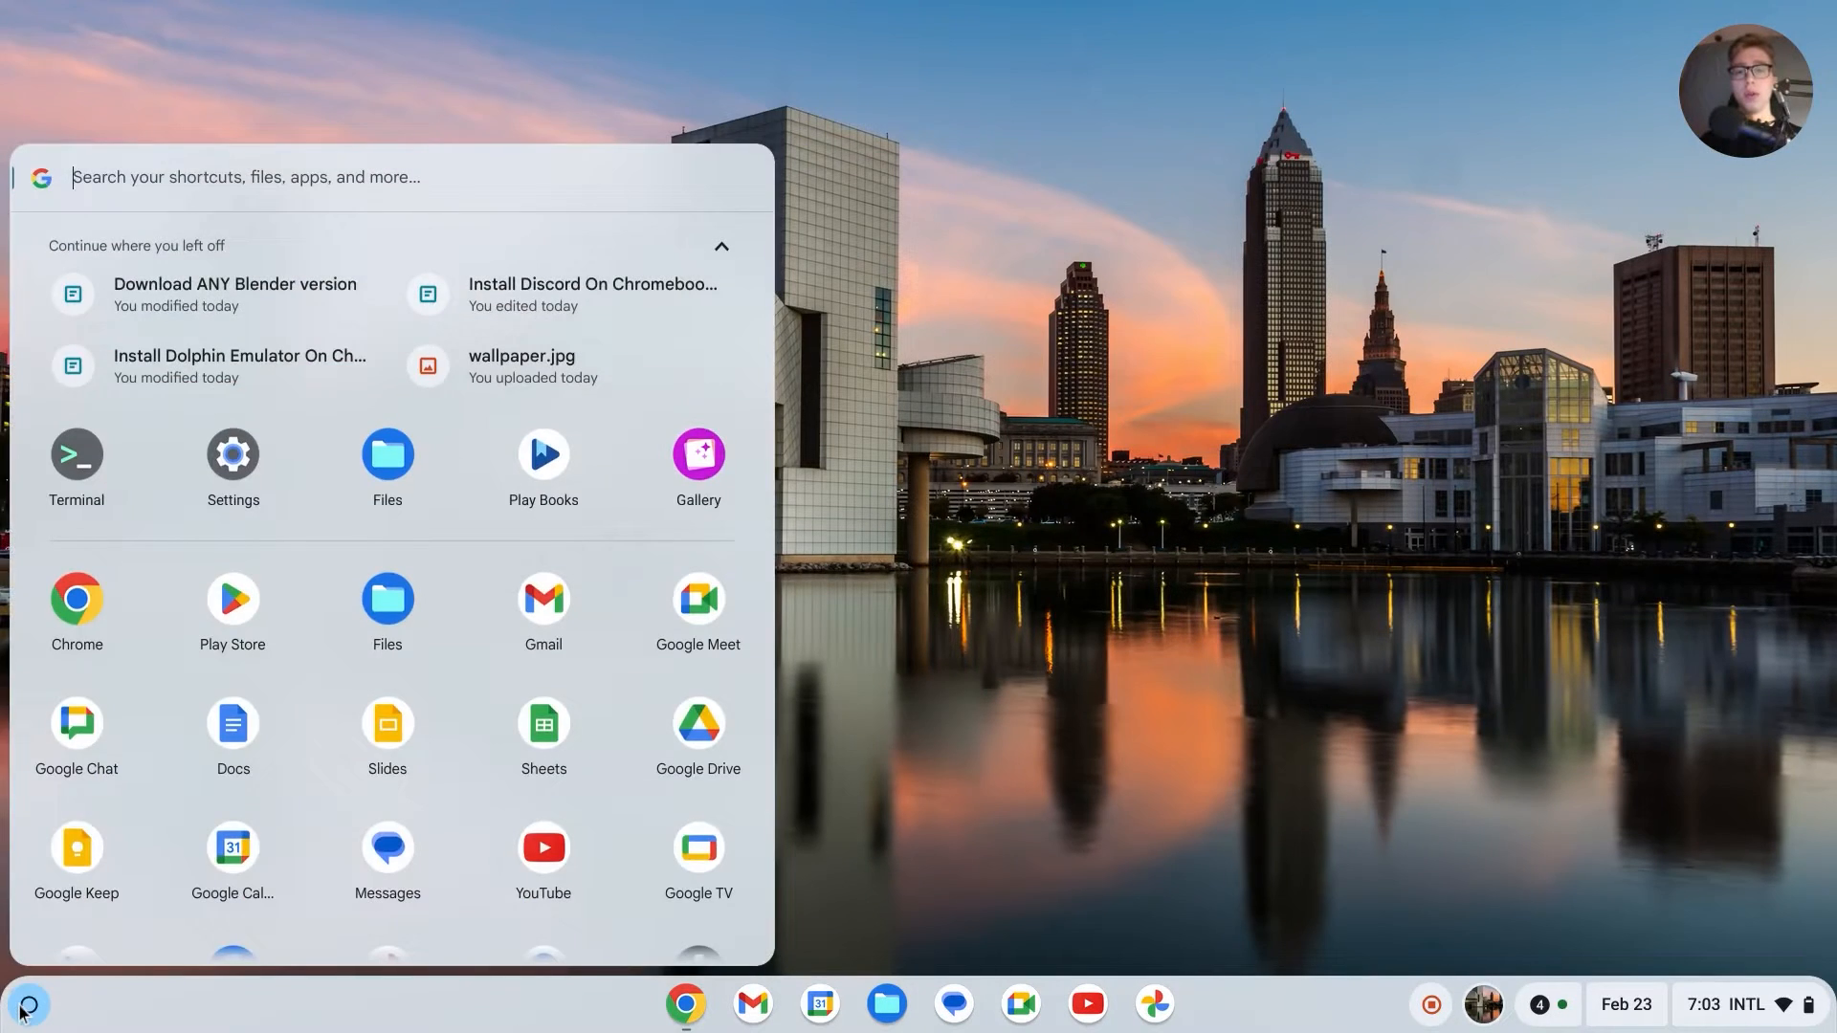
mouse_move(240, 439)
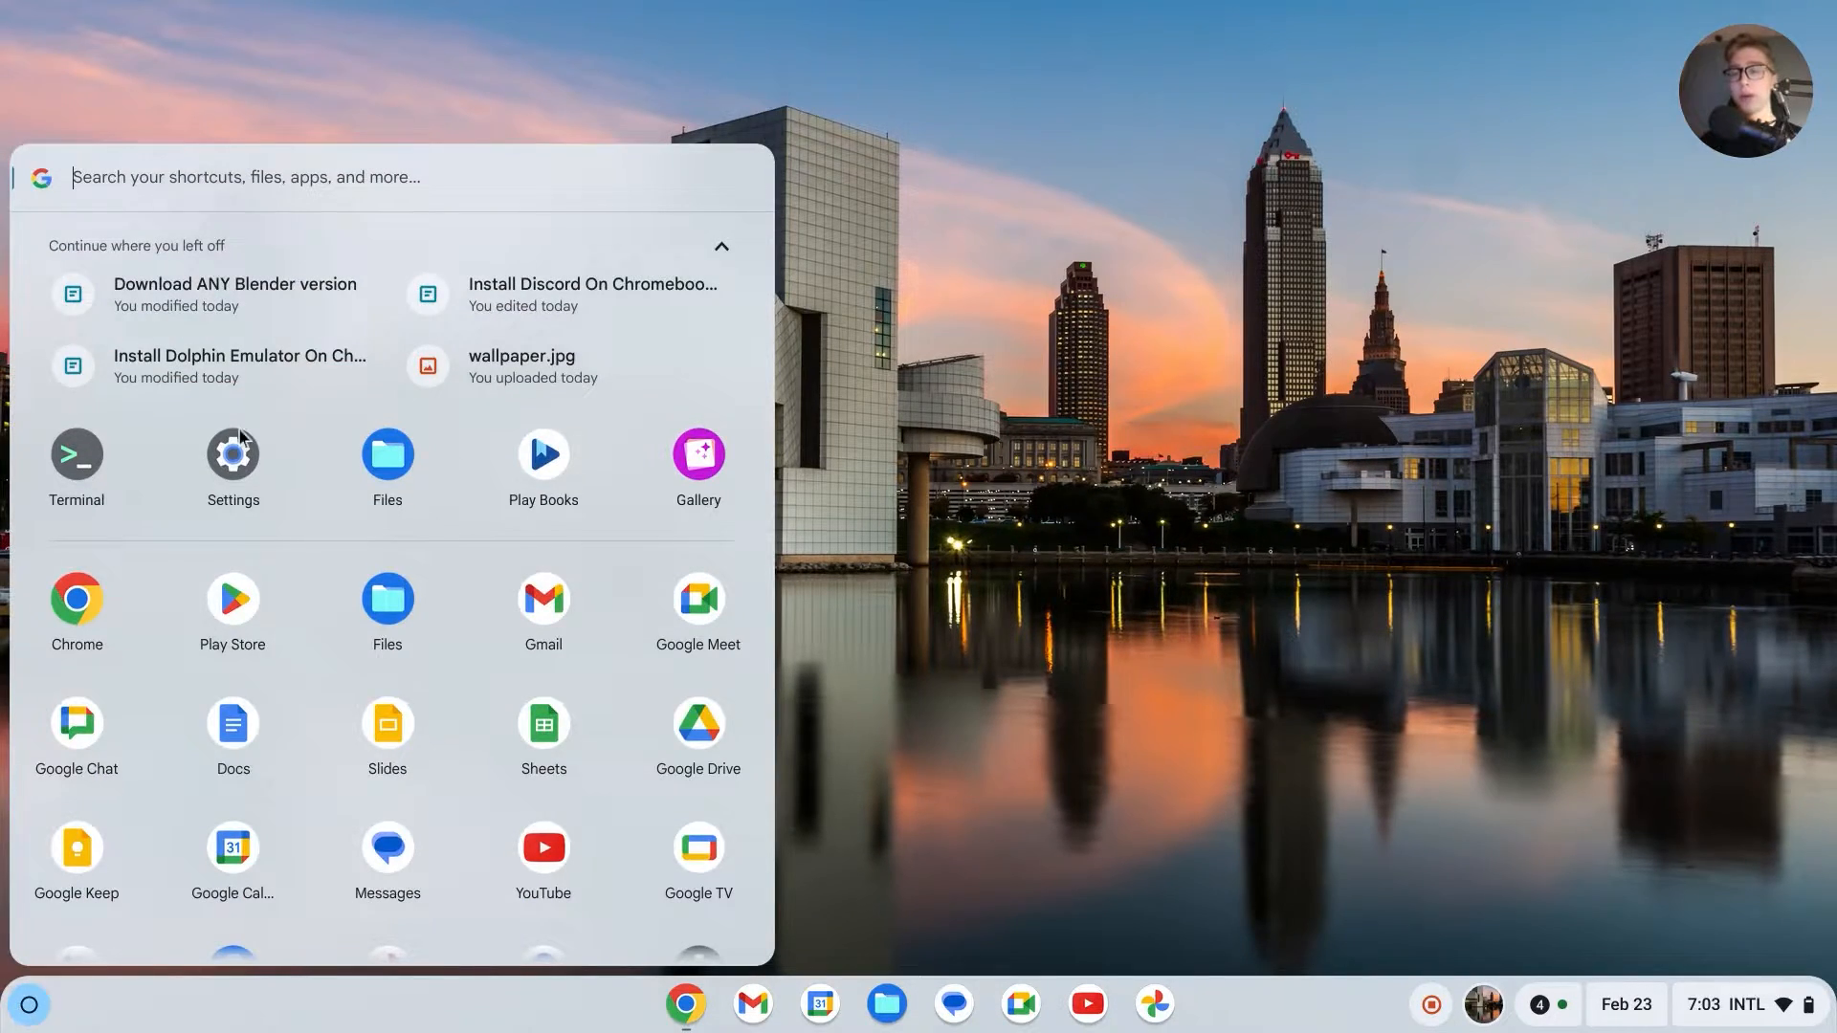
click(231, 454)
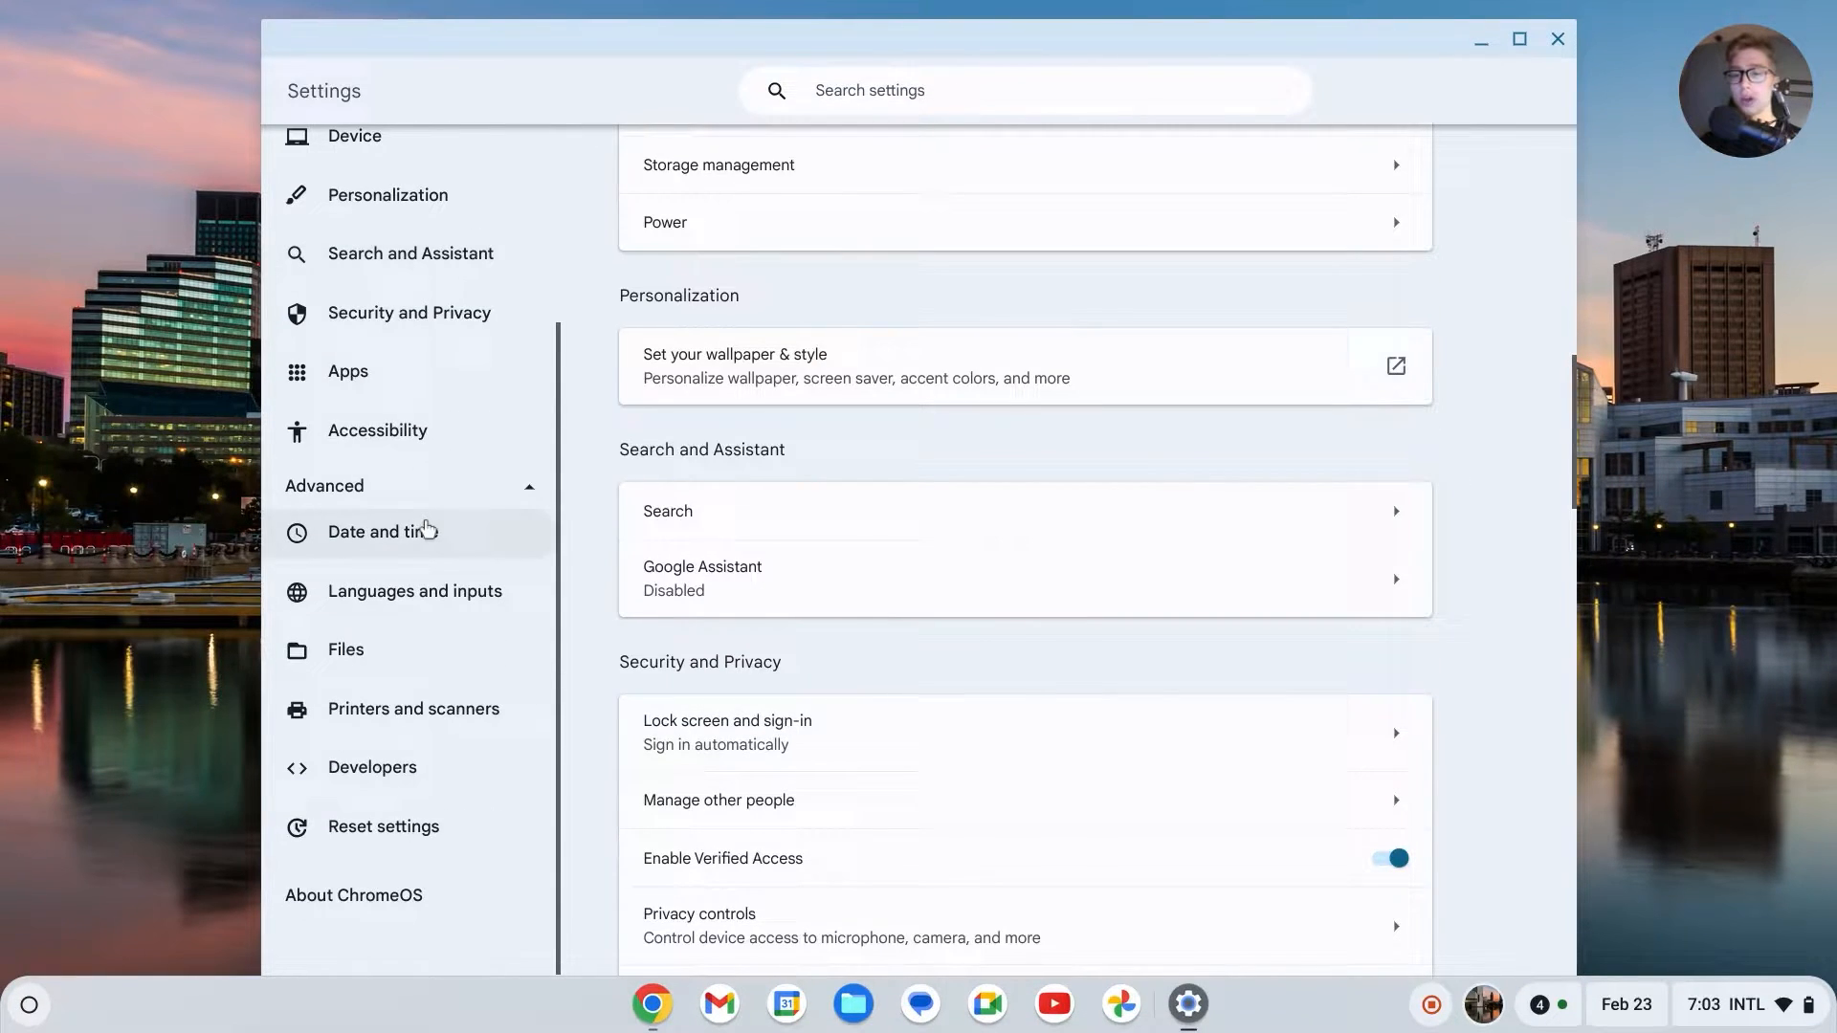
click(371, 766)
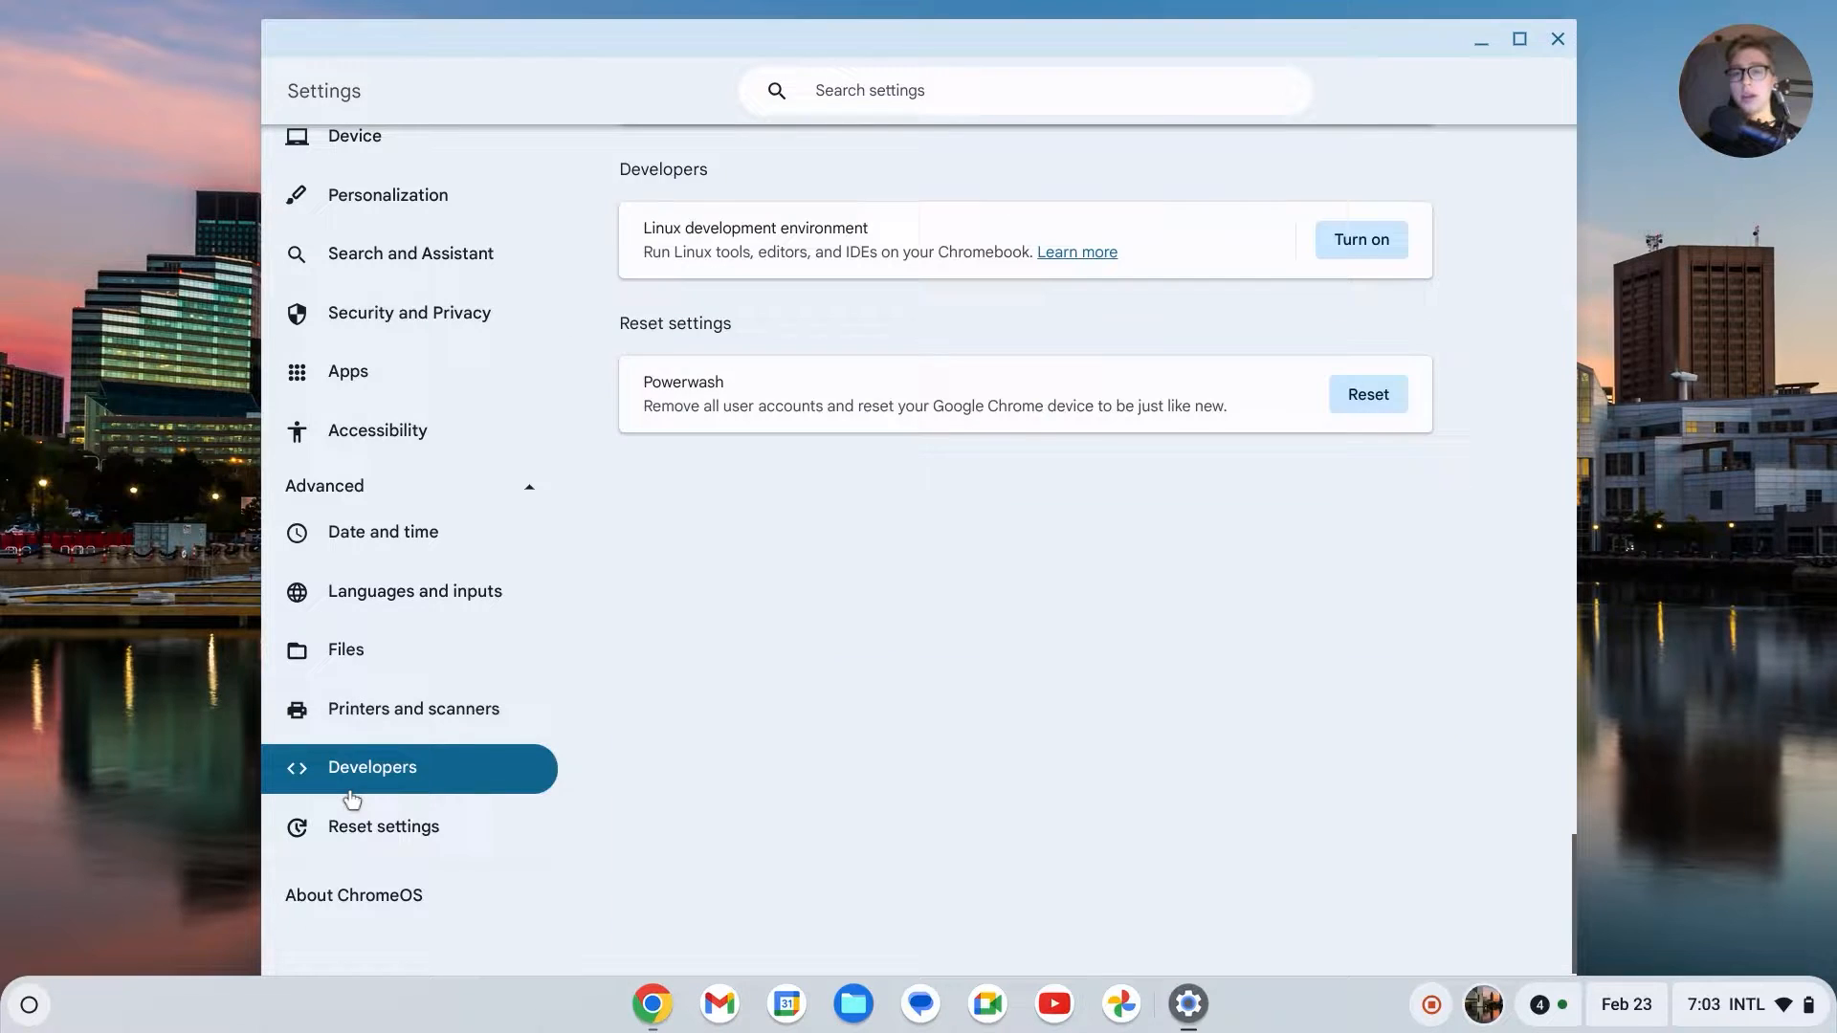
mouse_move(1269, 251)
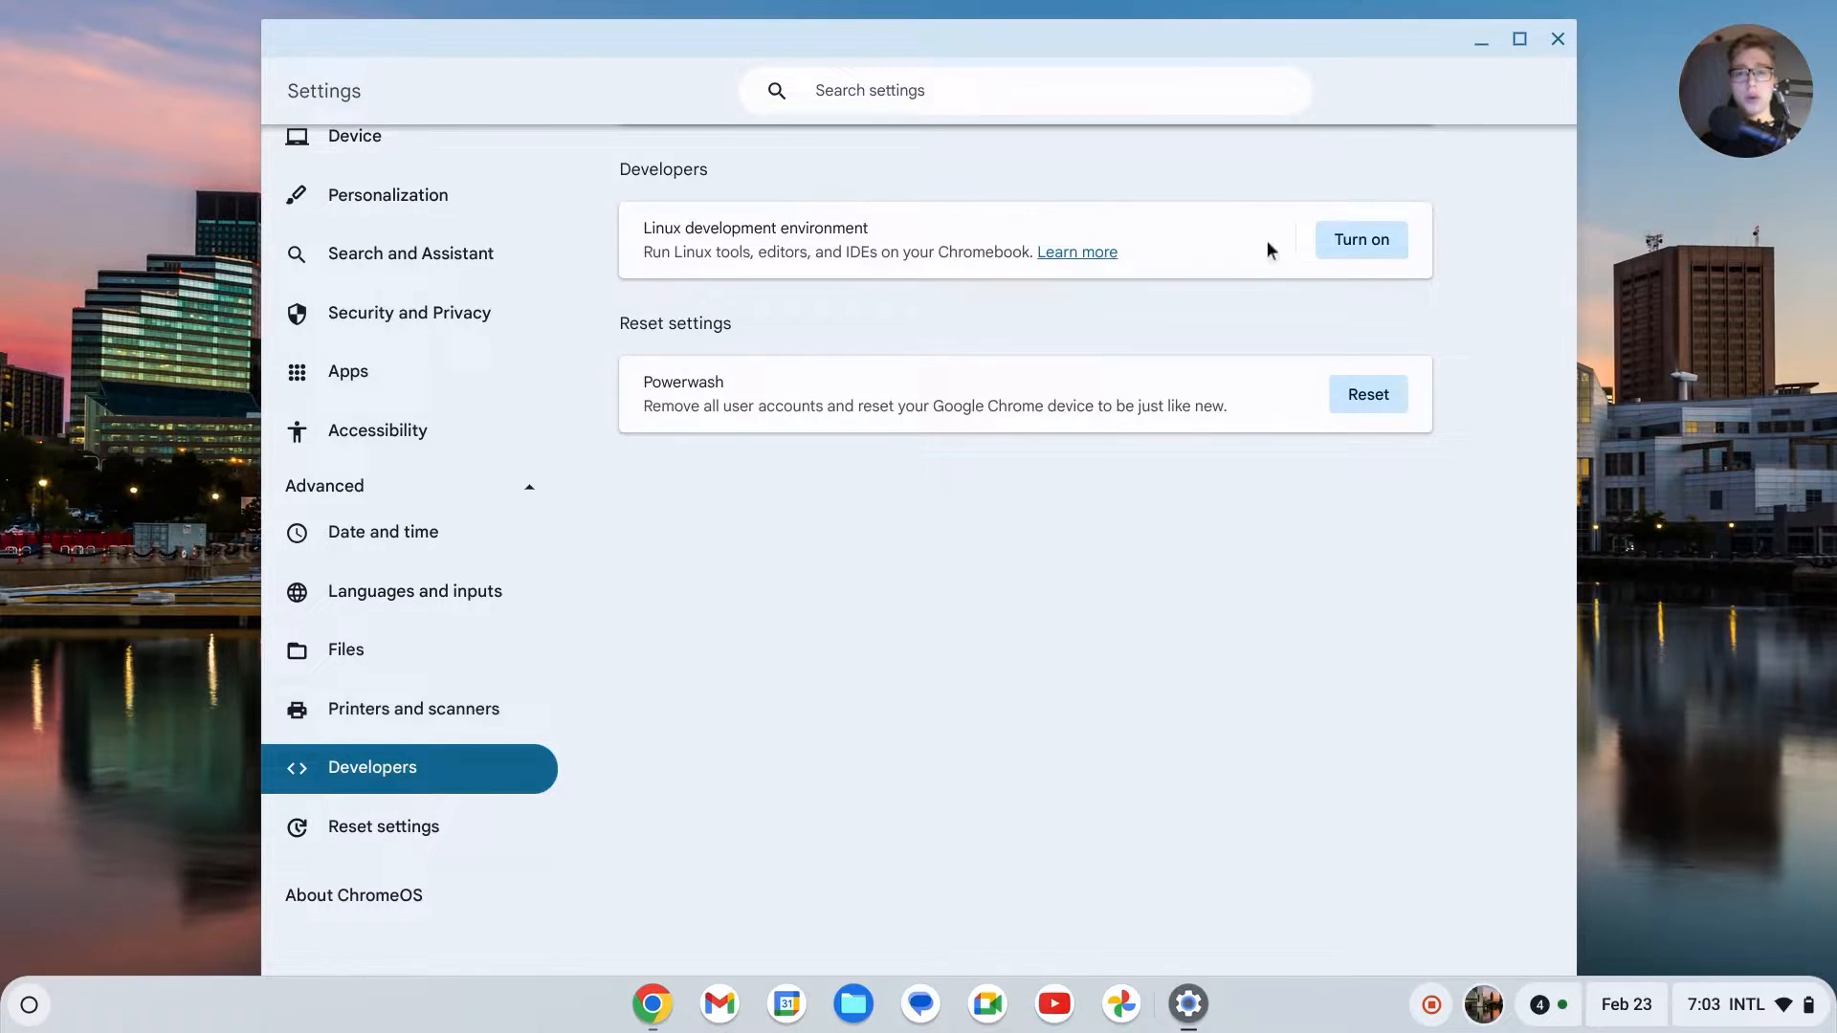
Step: Turn on the Linux development environment and install it with the recommended 10 GB disk
click(1359, 240)
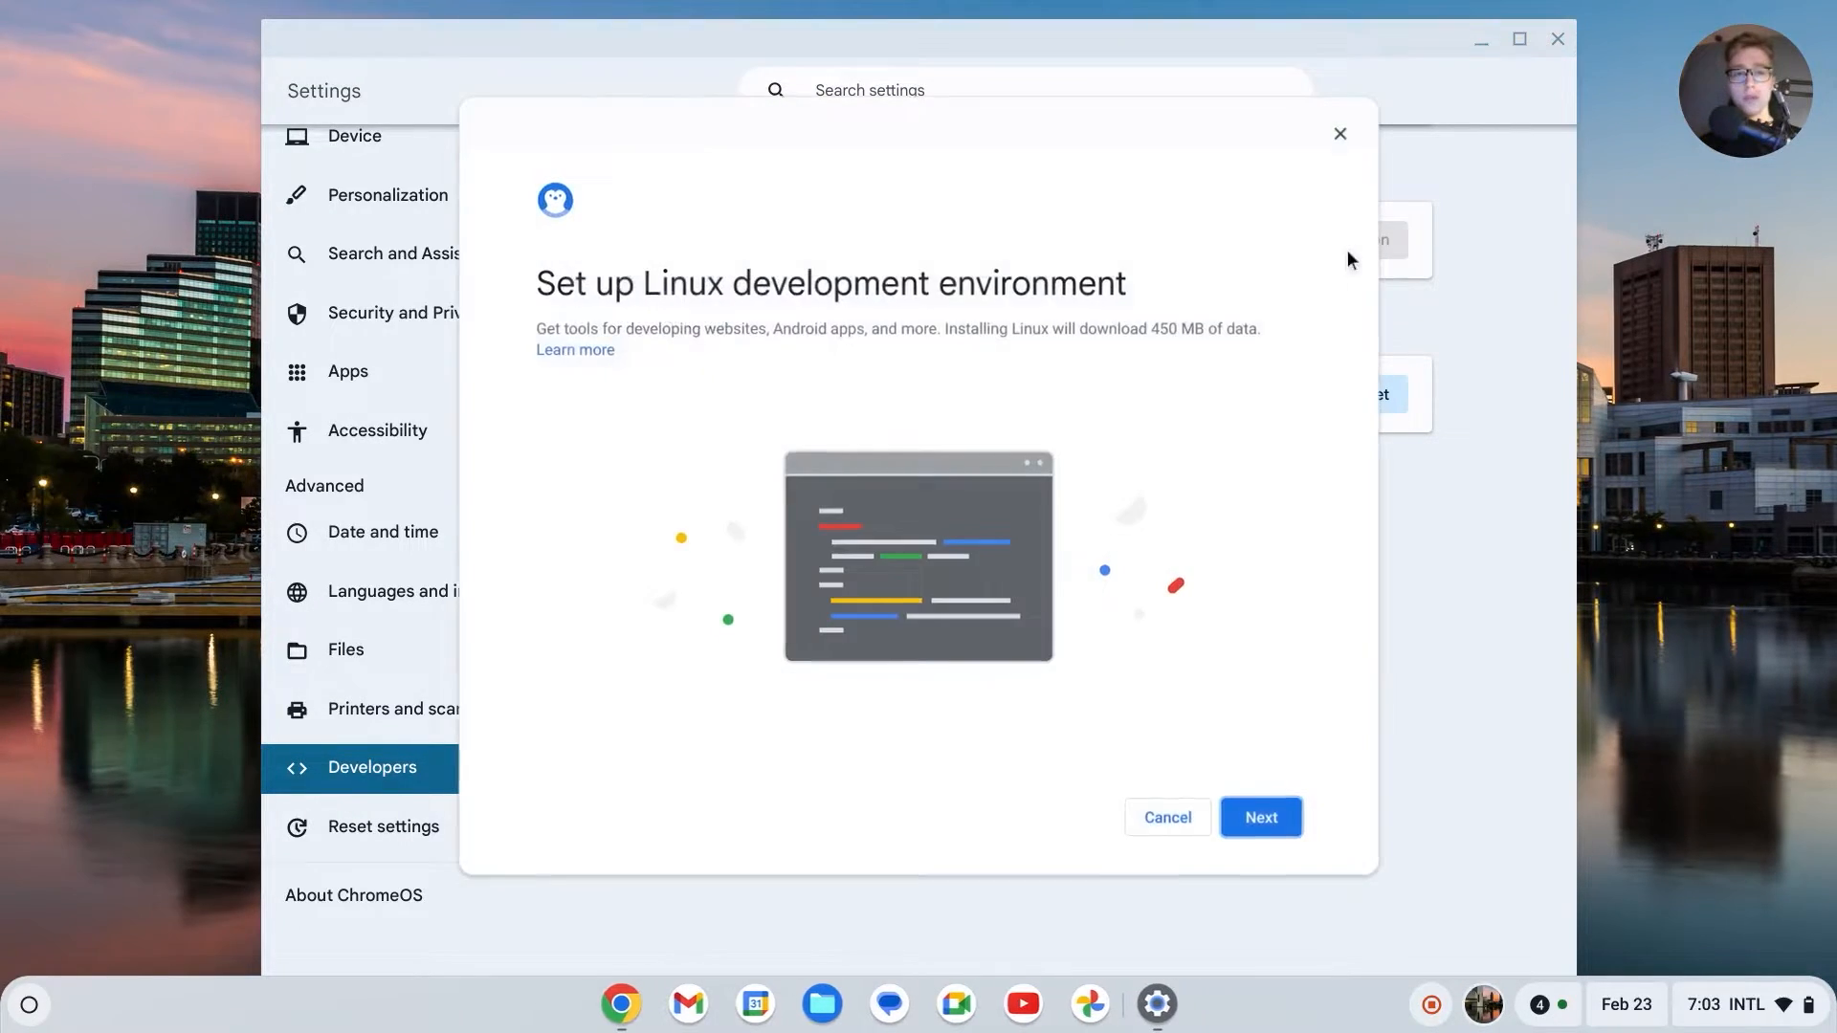
click(1261, 816)
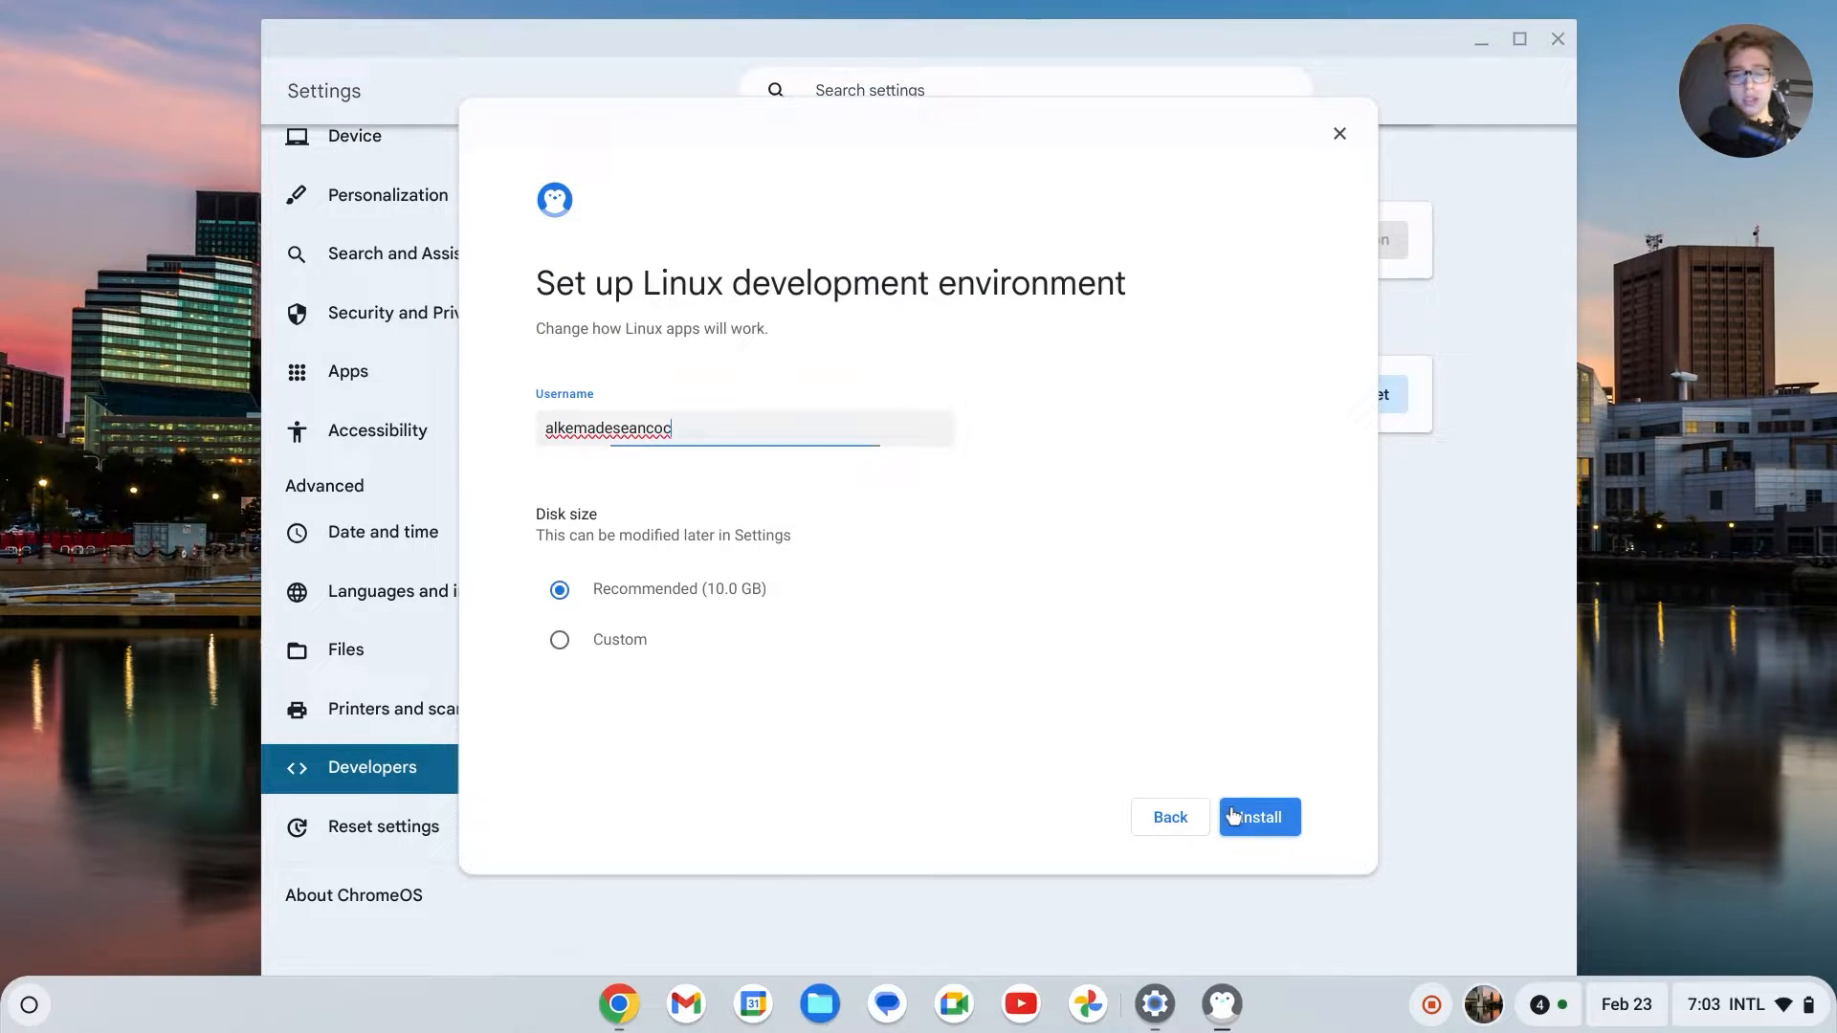
mouse_move(762, 398)
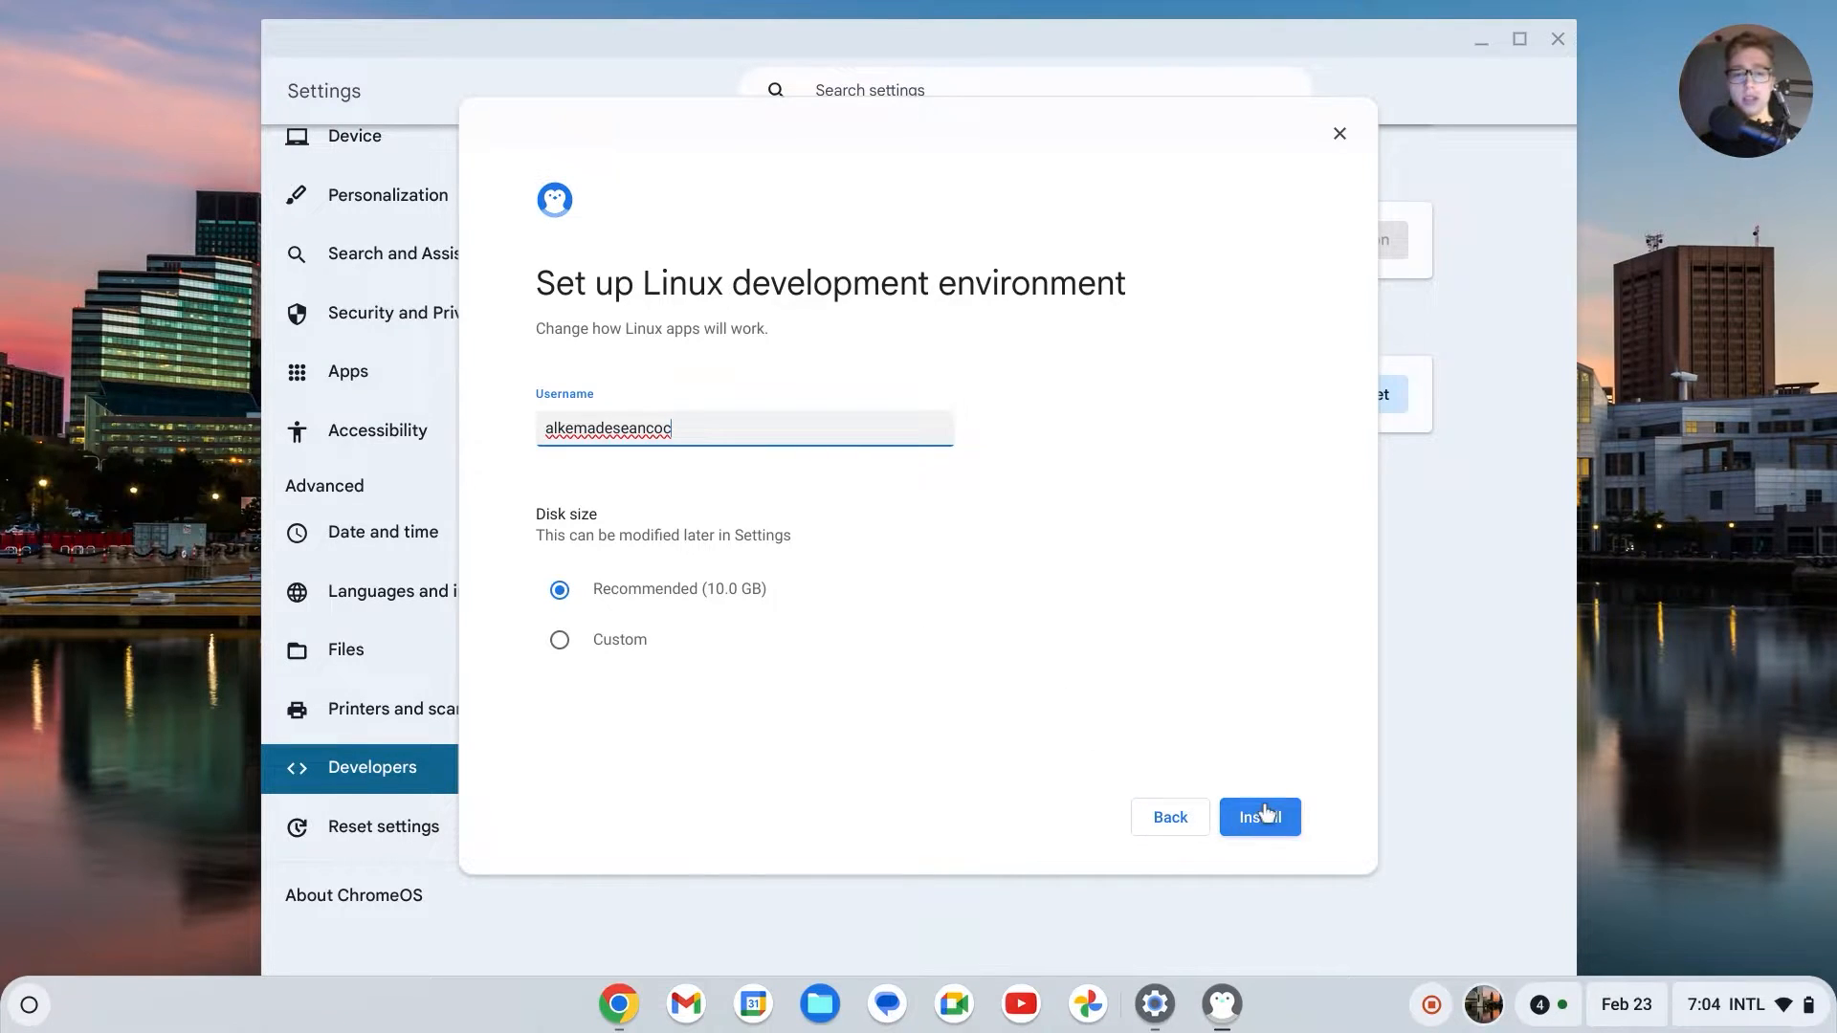
click(1259, 817)
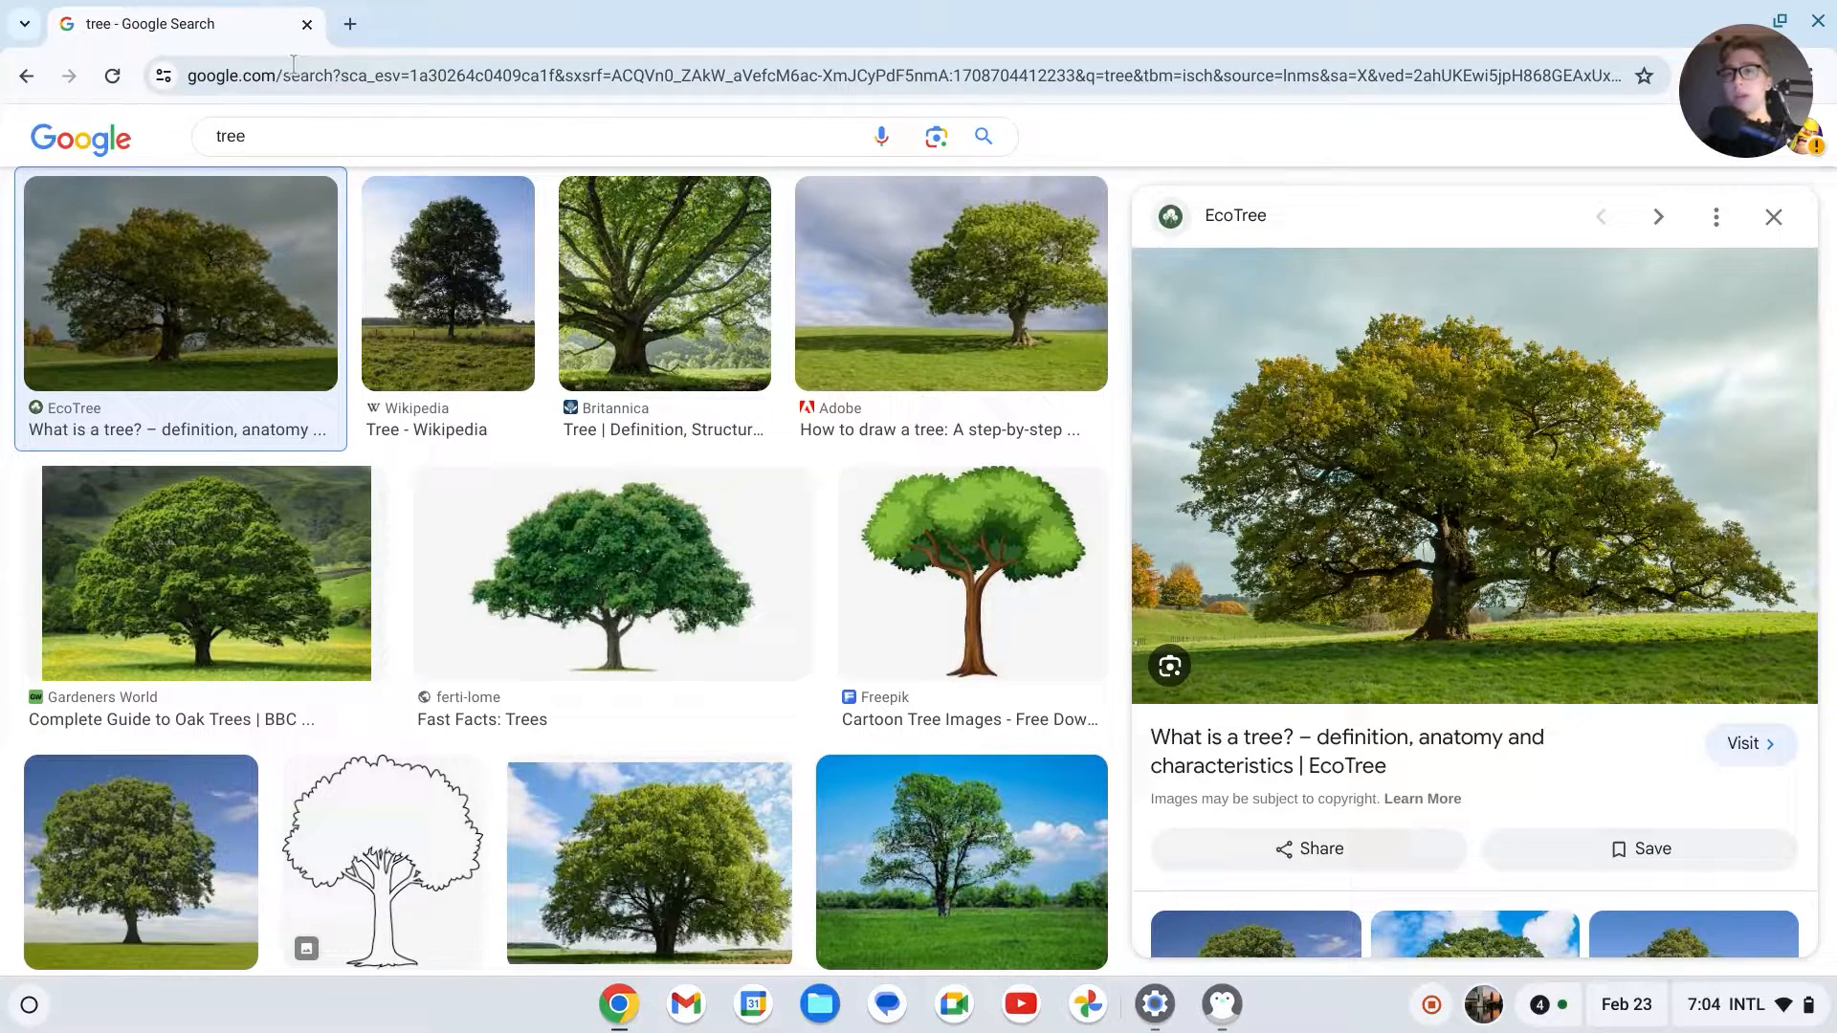
Step: Search 'minecraft download alternative' in a new tab and open minecraft.net's alternative downloads page
click(349, 23)
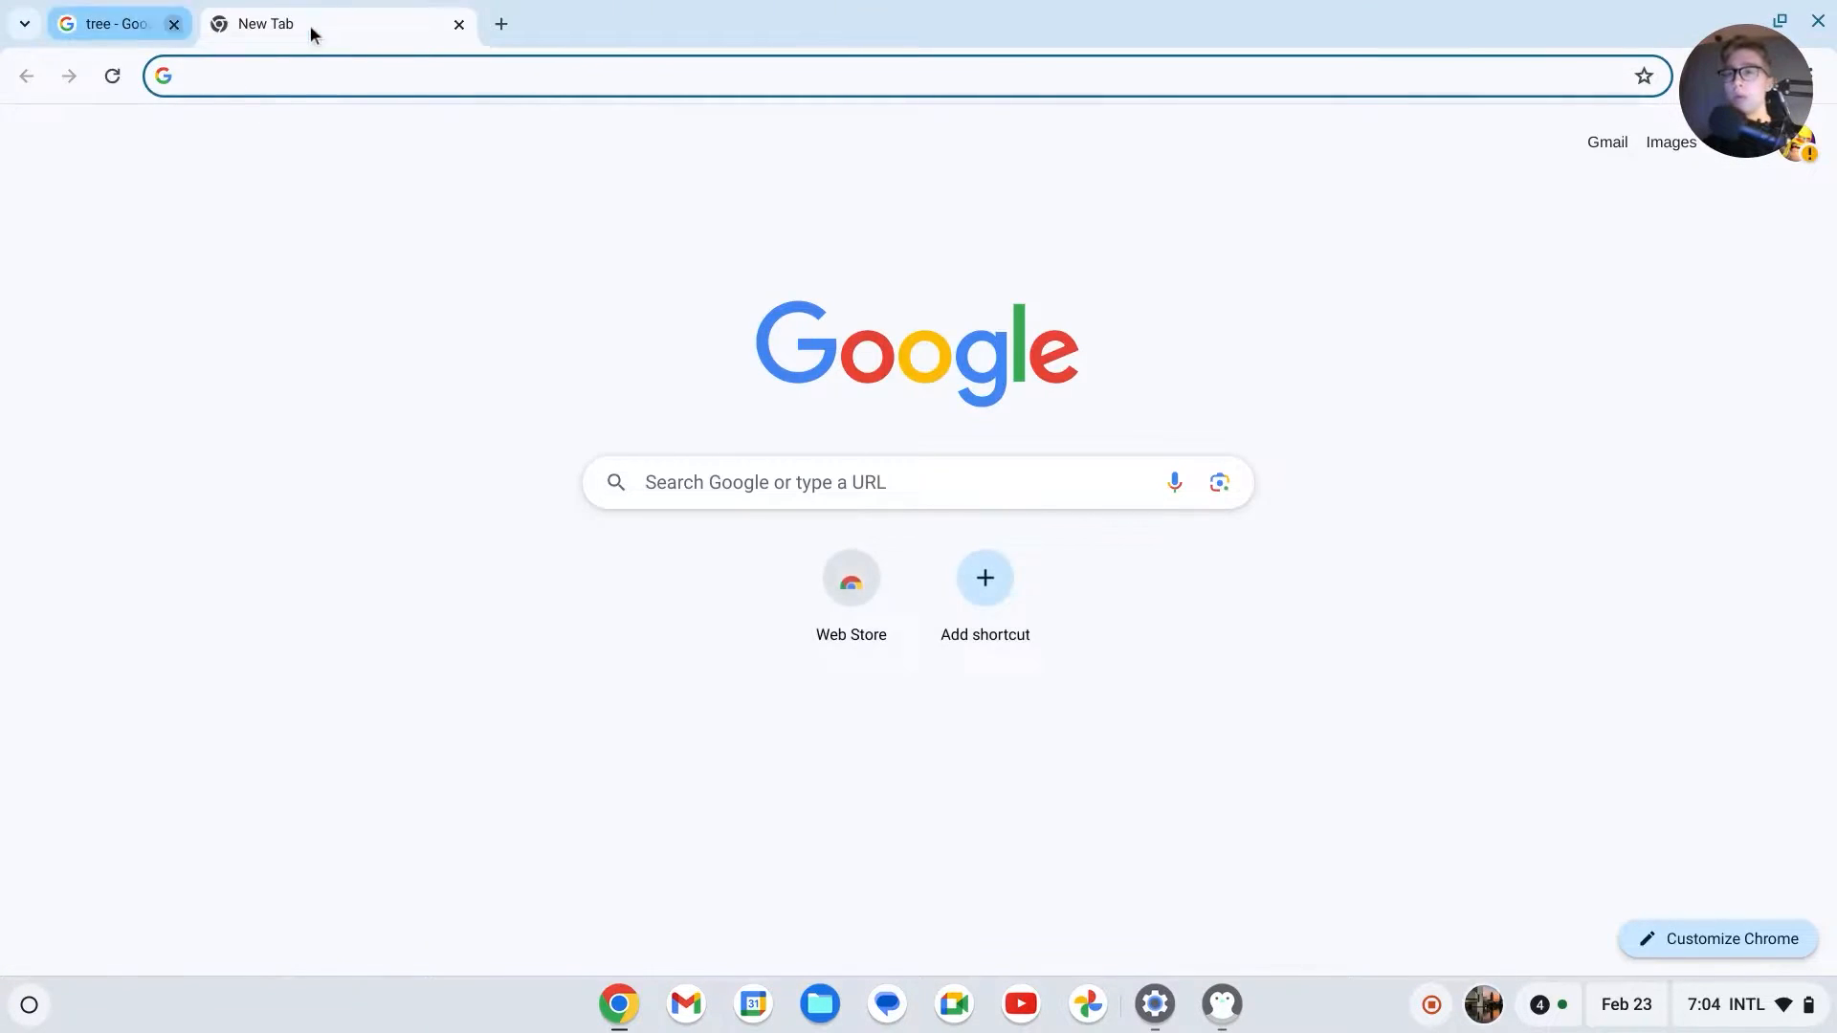
text(minecraft)
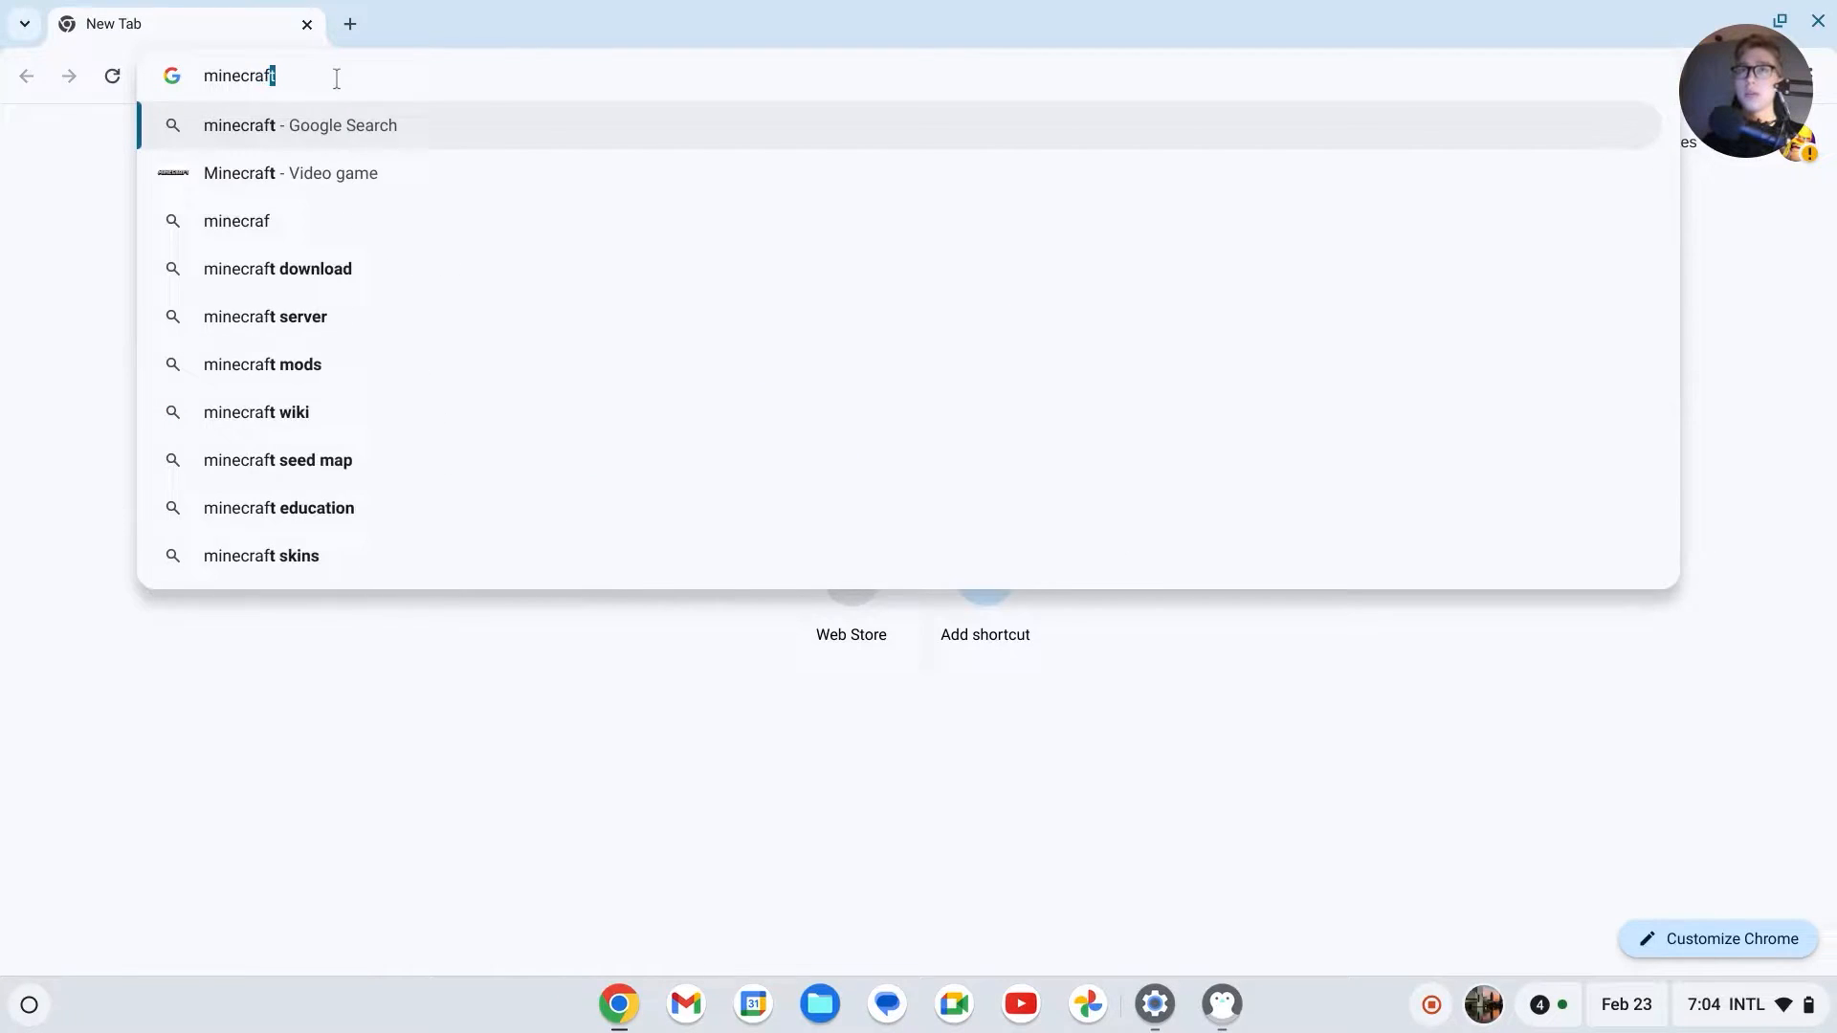
text(download alternative)
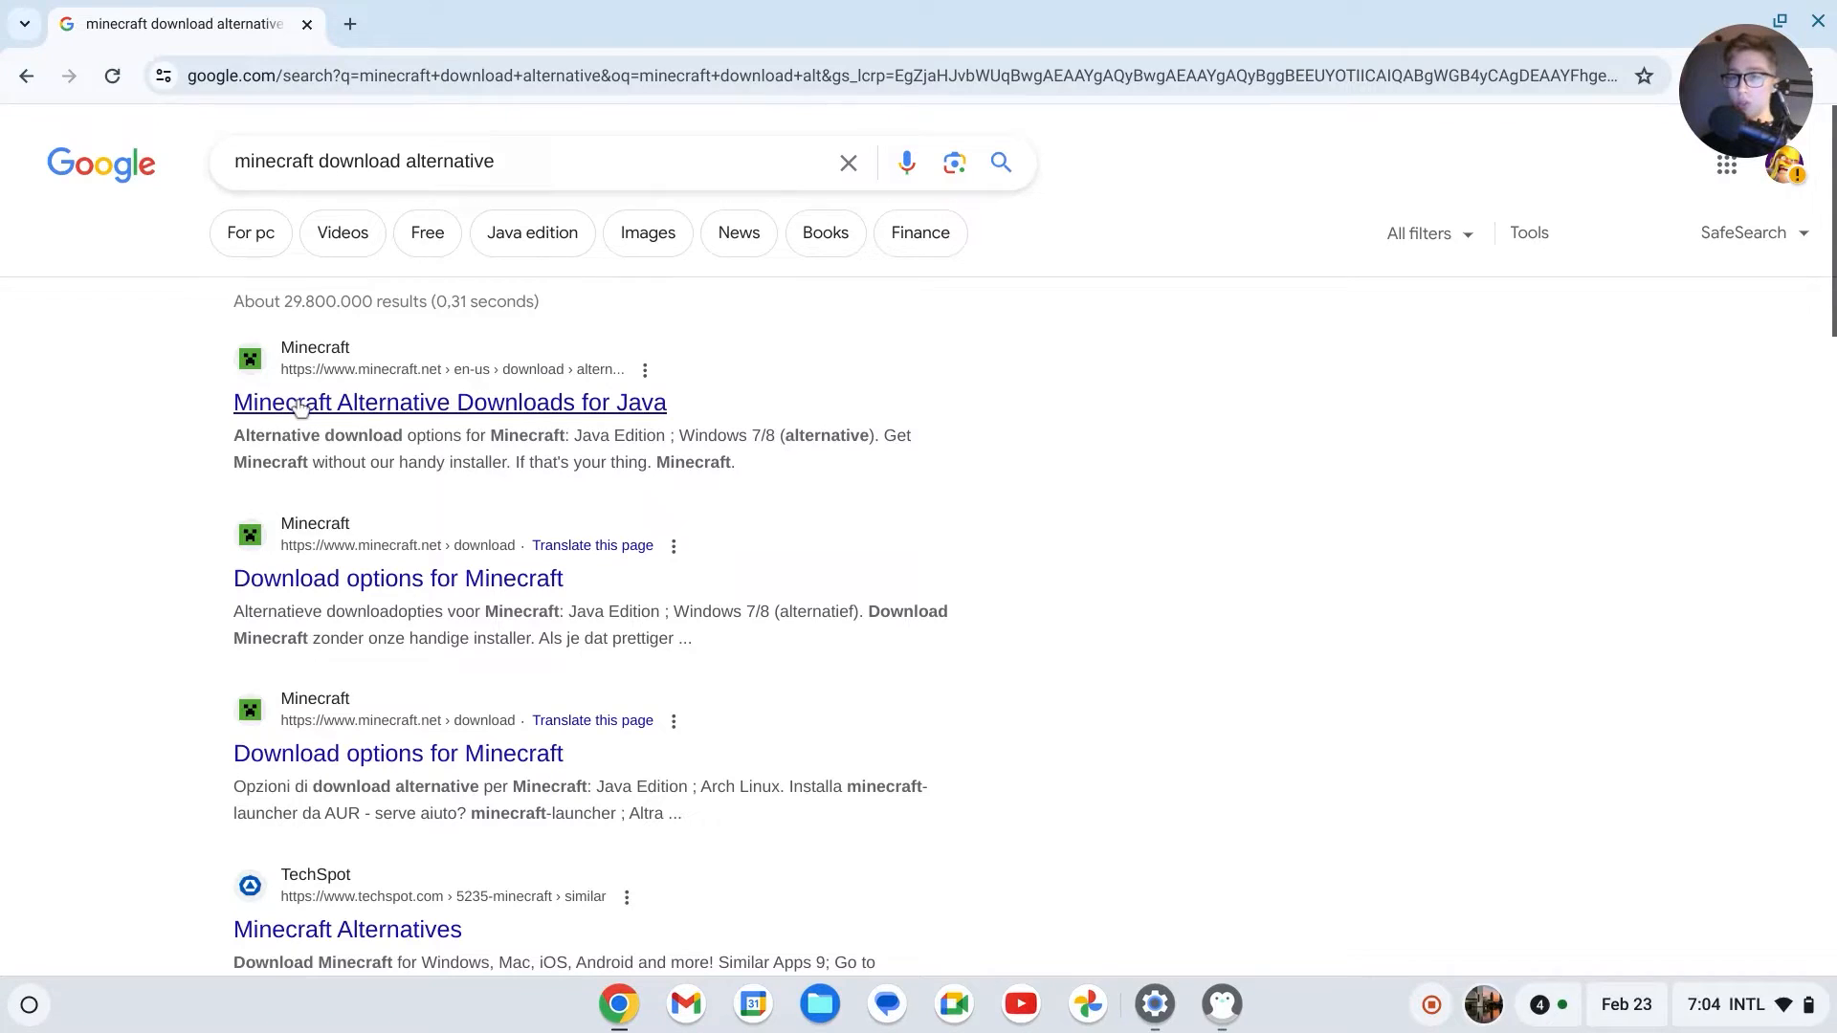
click(449, 402)
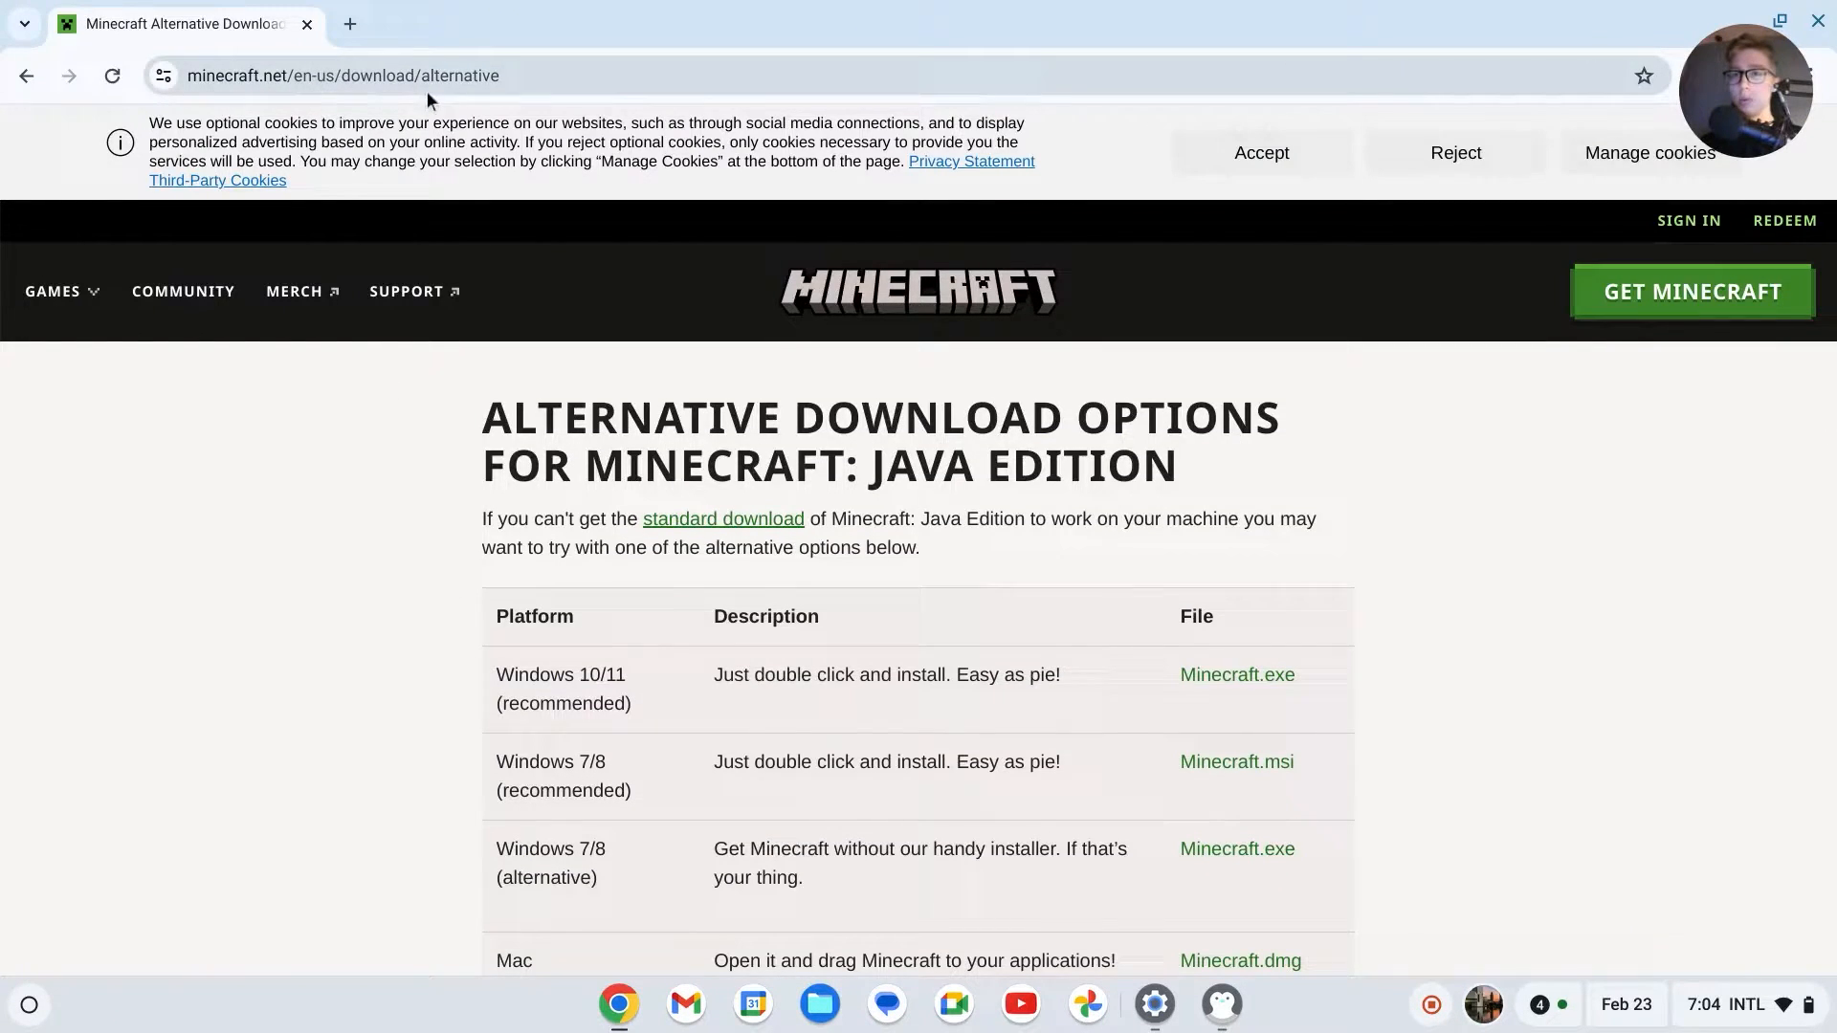
Step: Download Minecraft.deb from the Debian / Ubuntu row
scroll(down, 3)
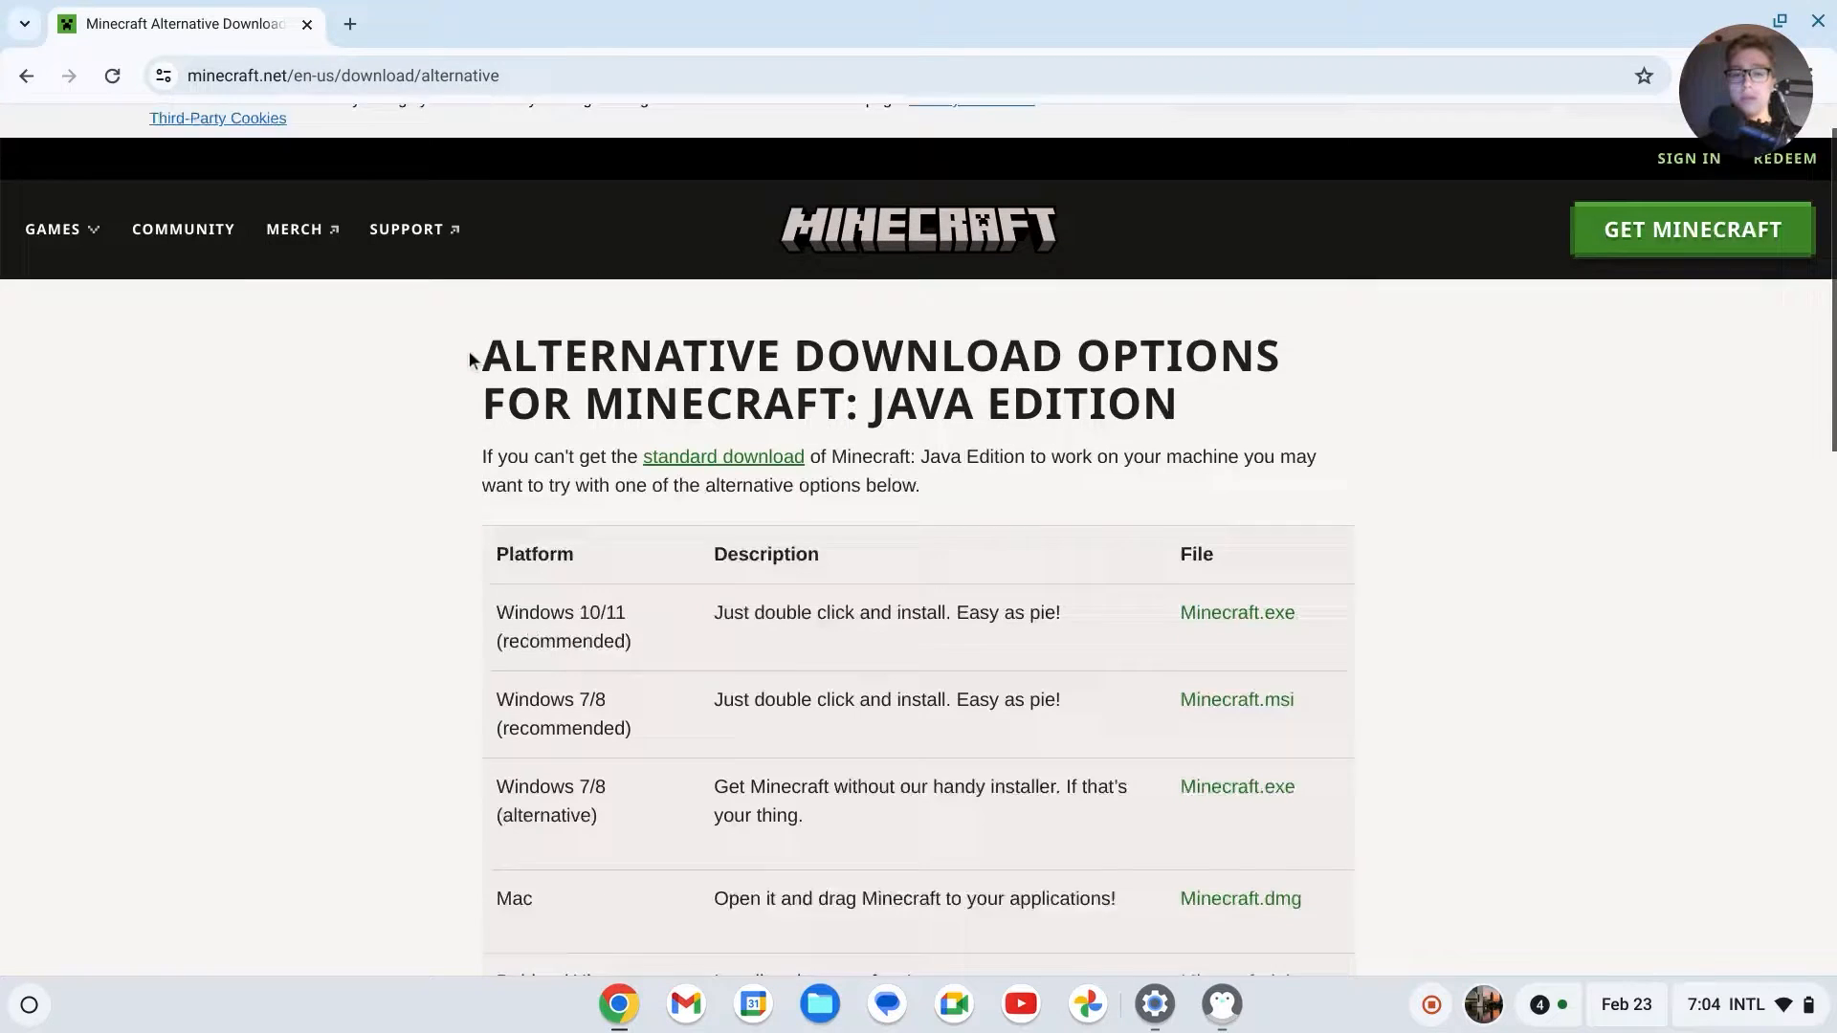
scroll(down, 3)
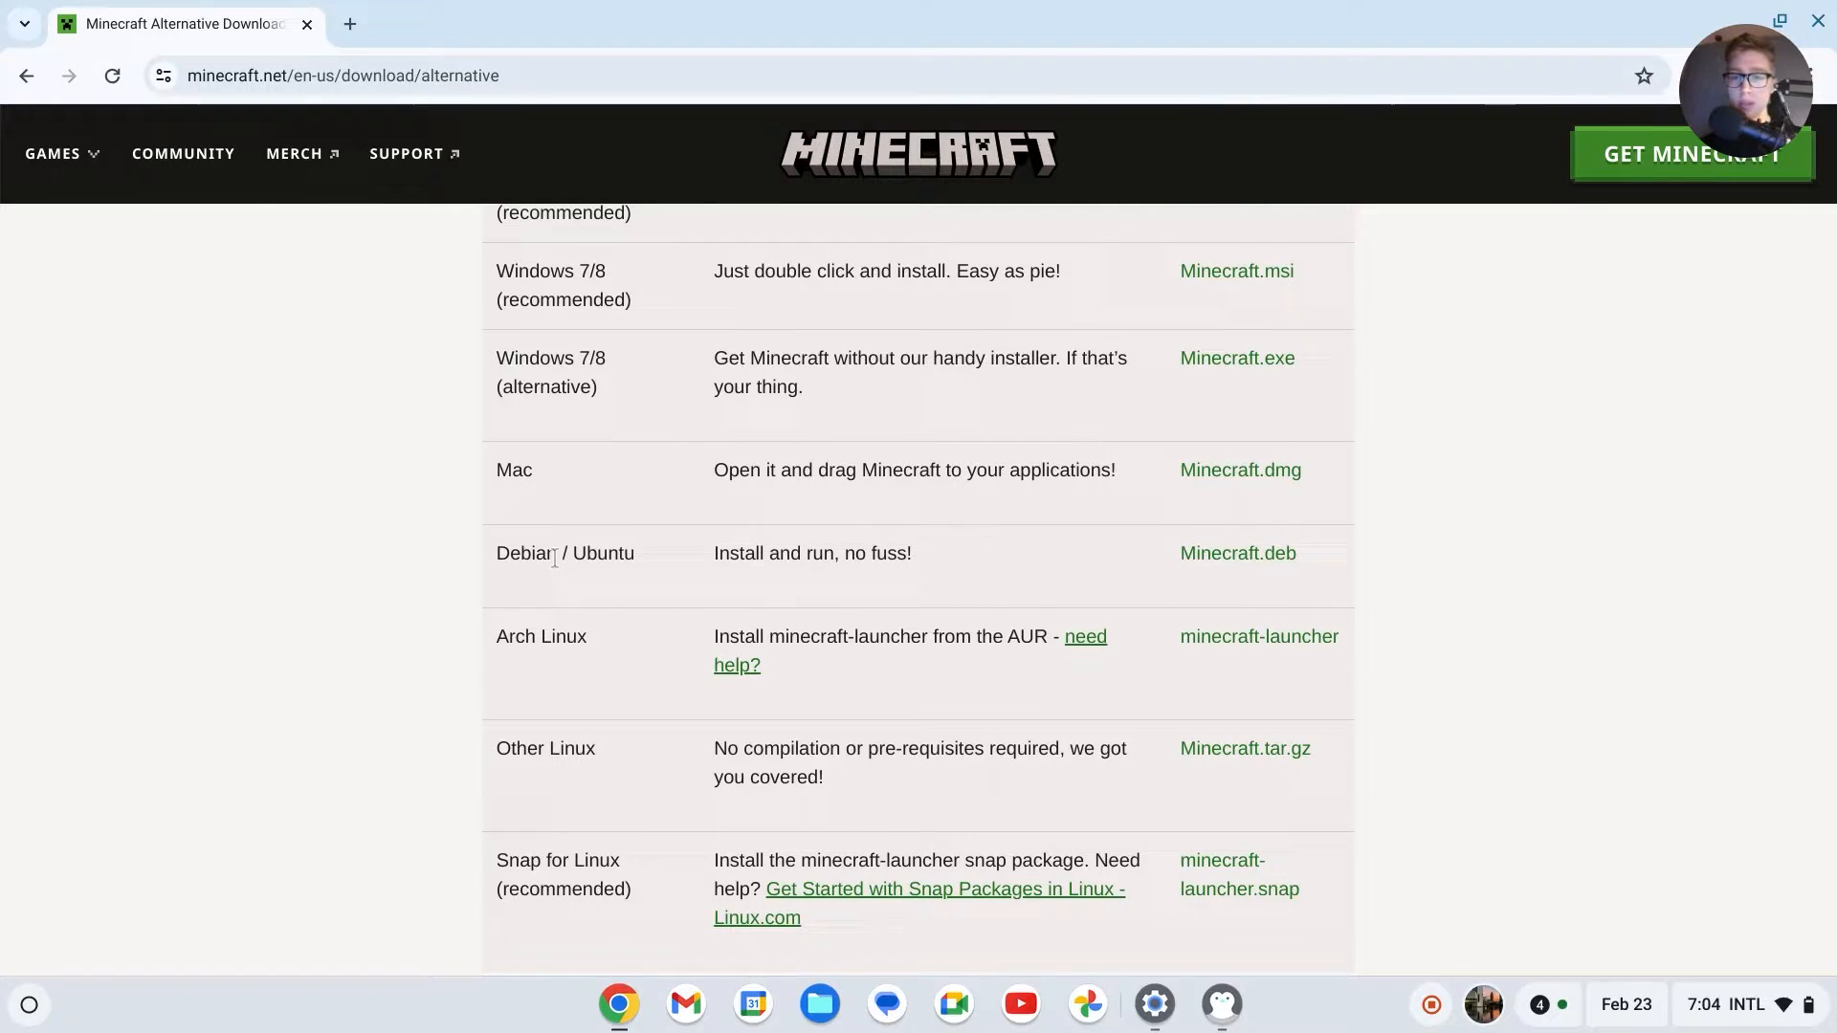
double_click(565, 553)
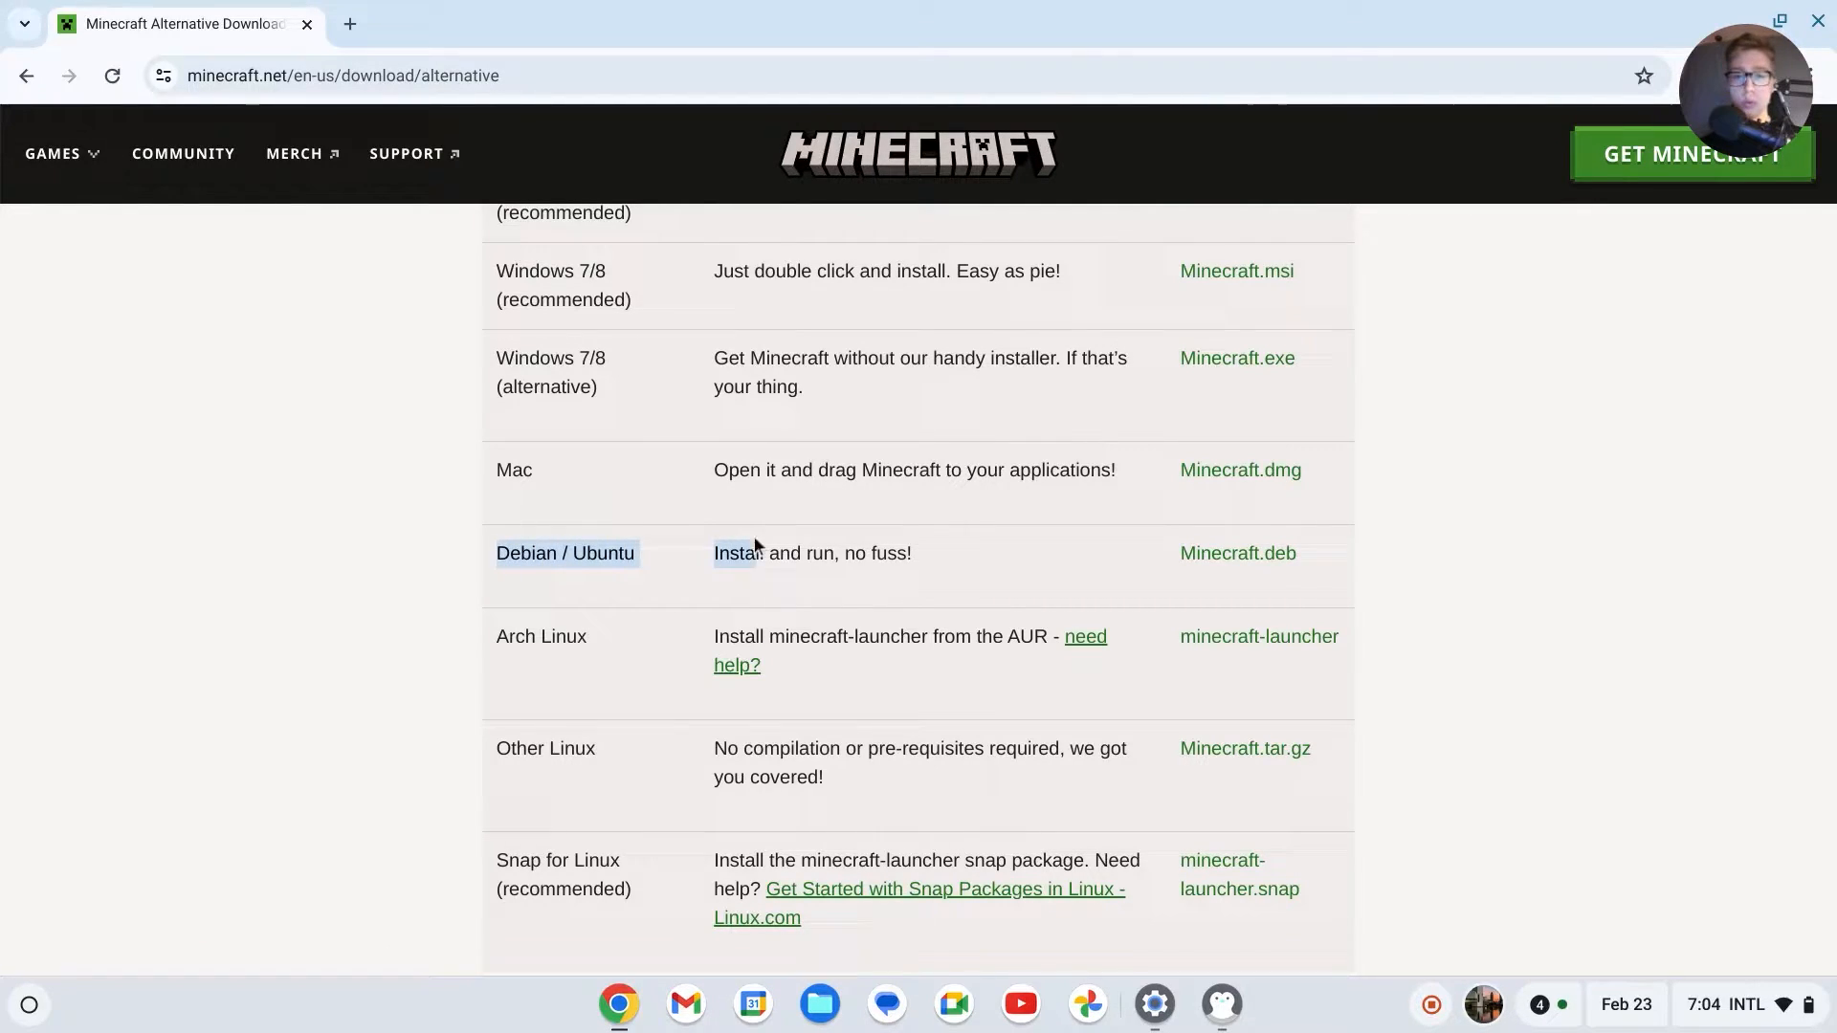
mouse_move(1236, 553)
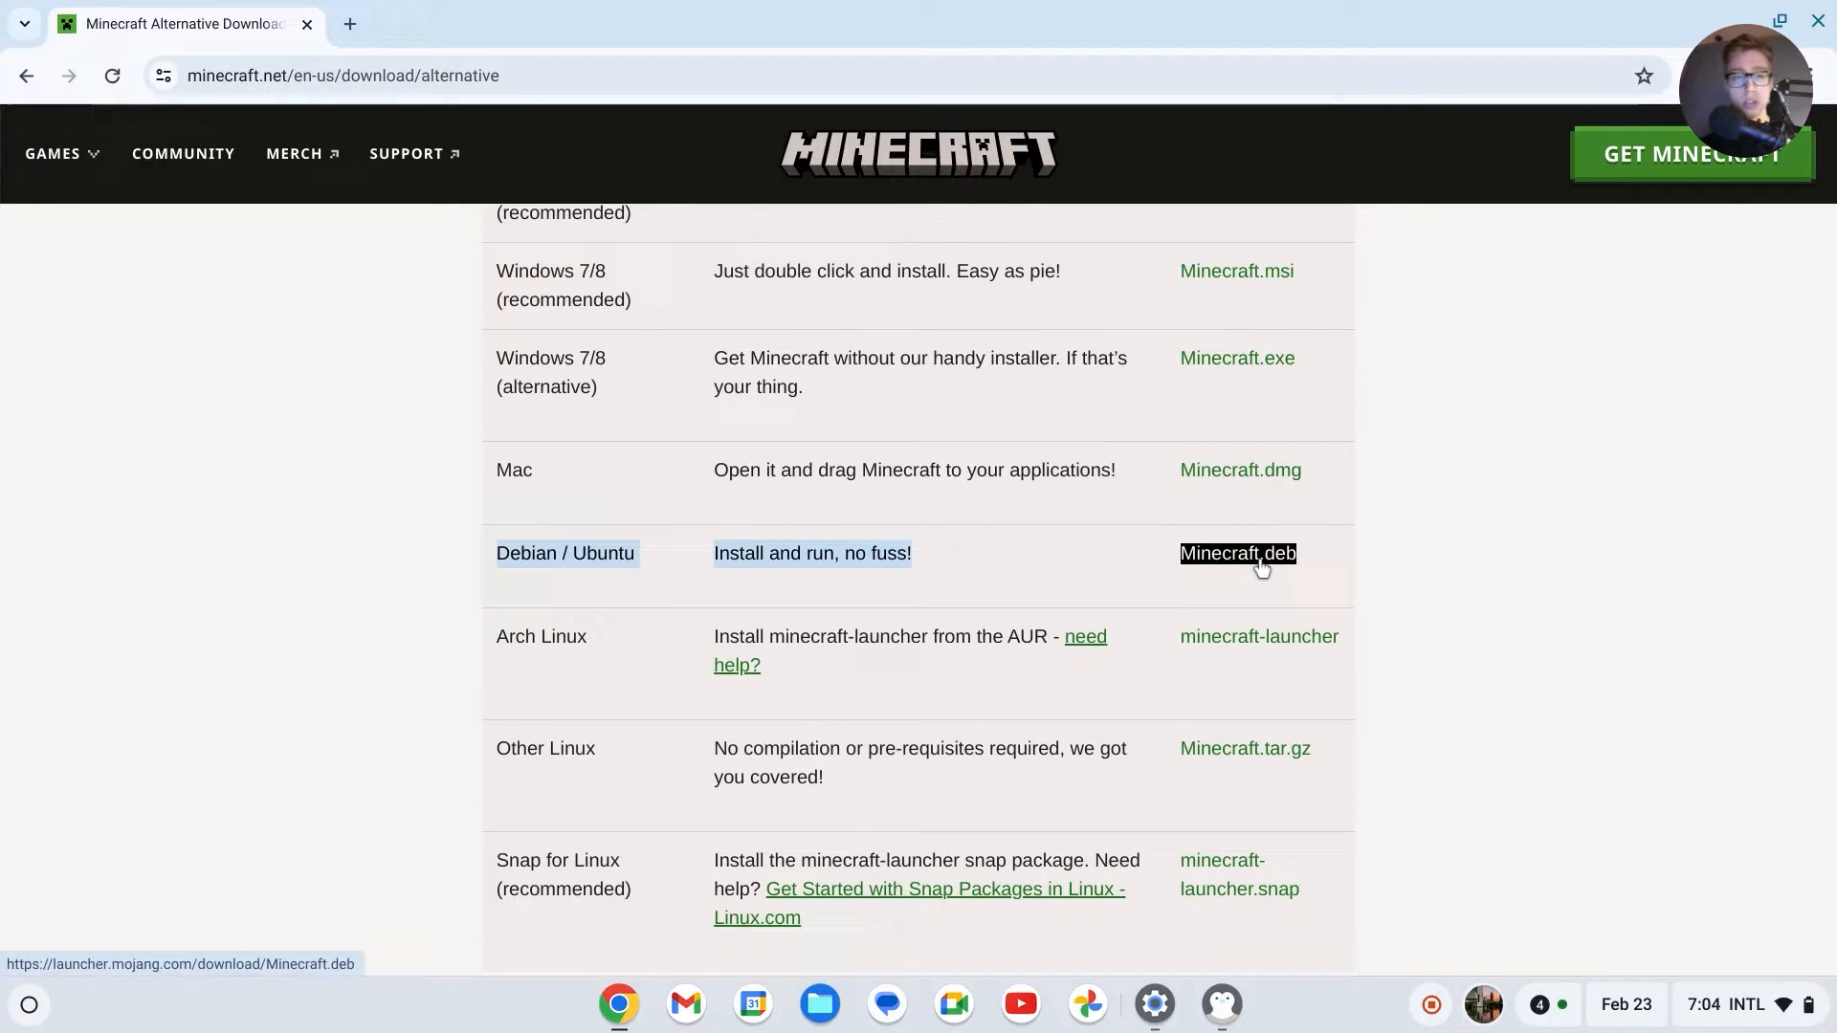
click(1236, 553)
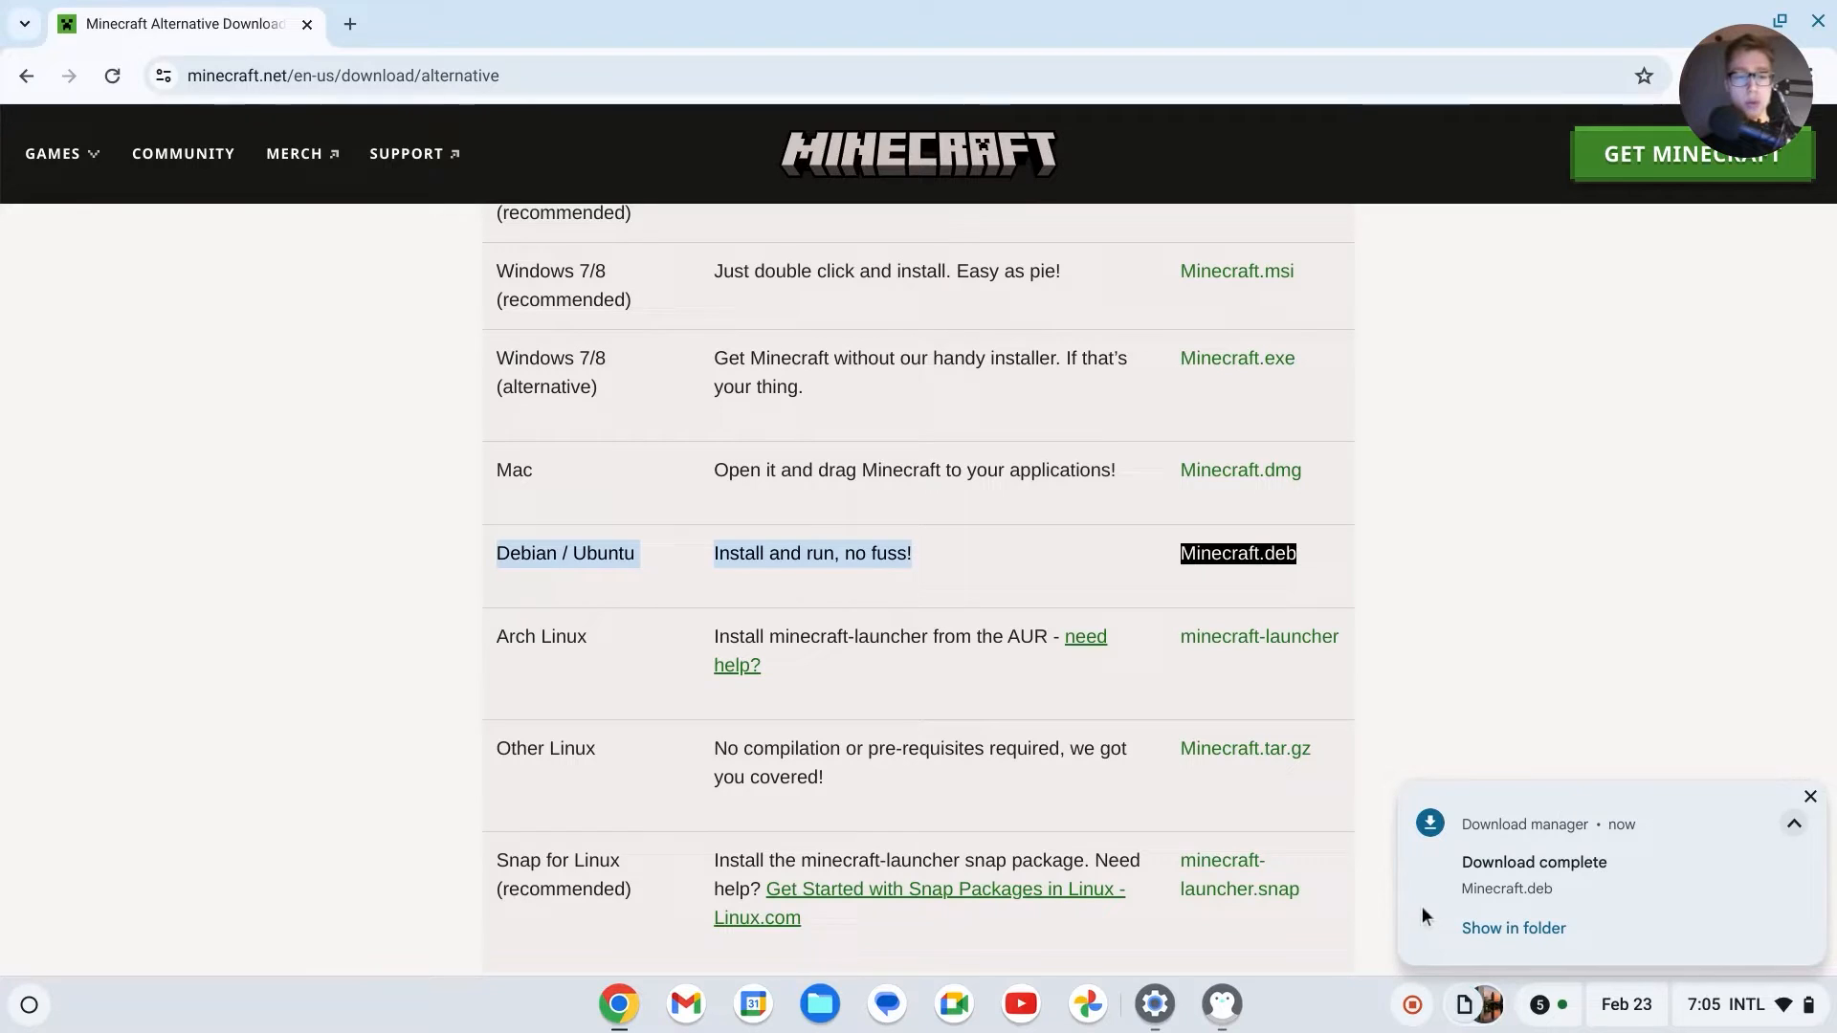
Step: Wait for the Linux installation to complete, then close the Terminal window it opens
click(1236, 553)
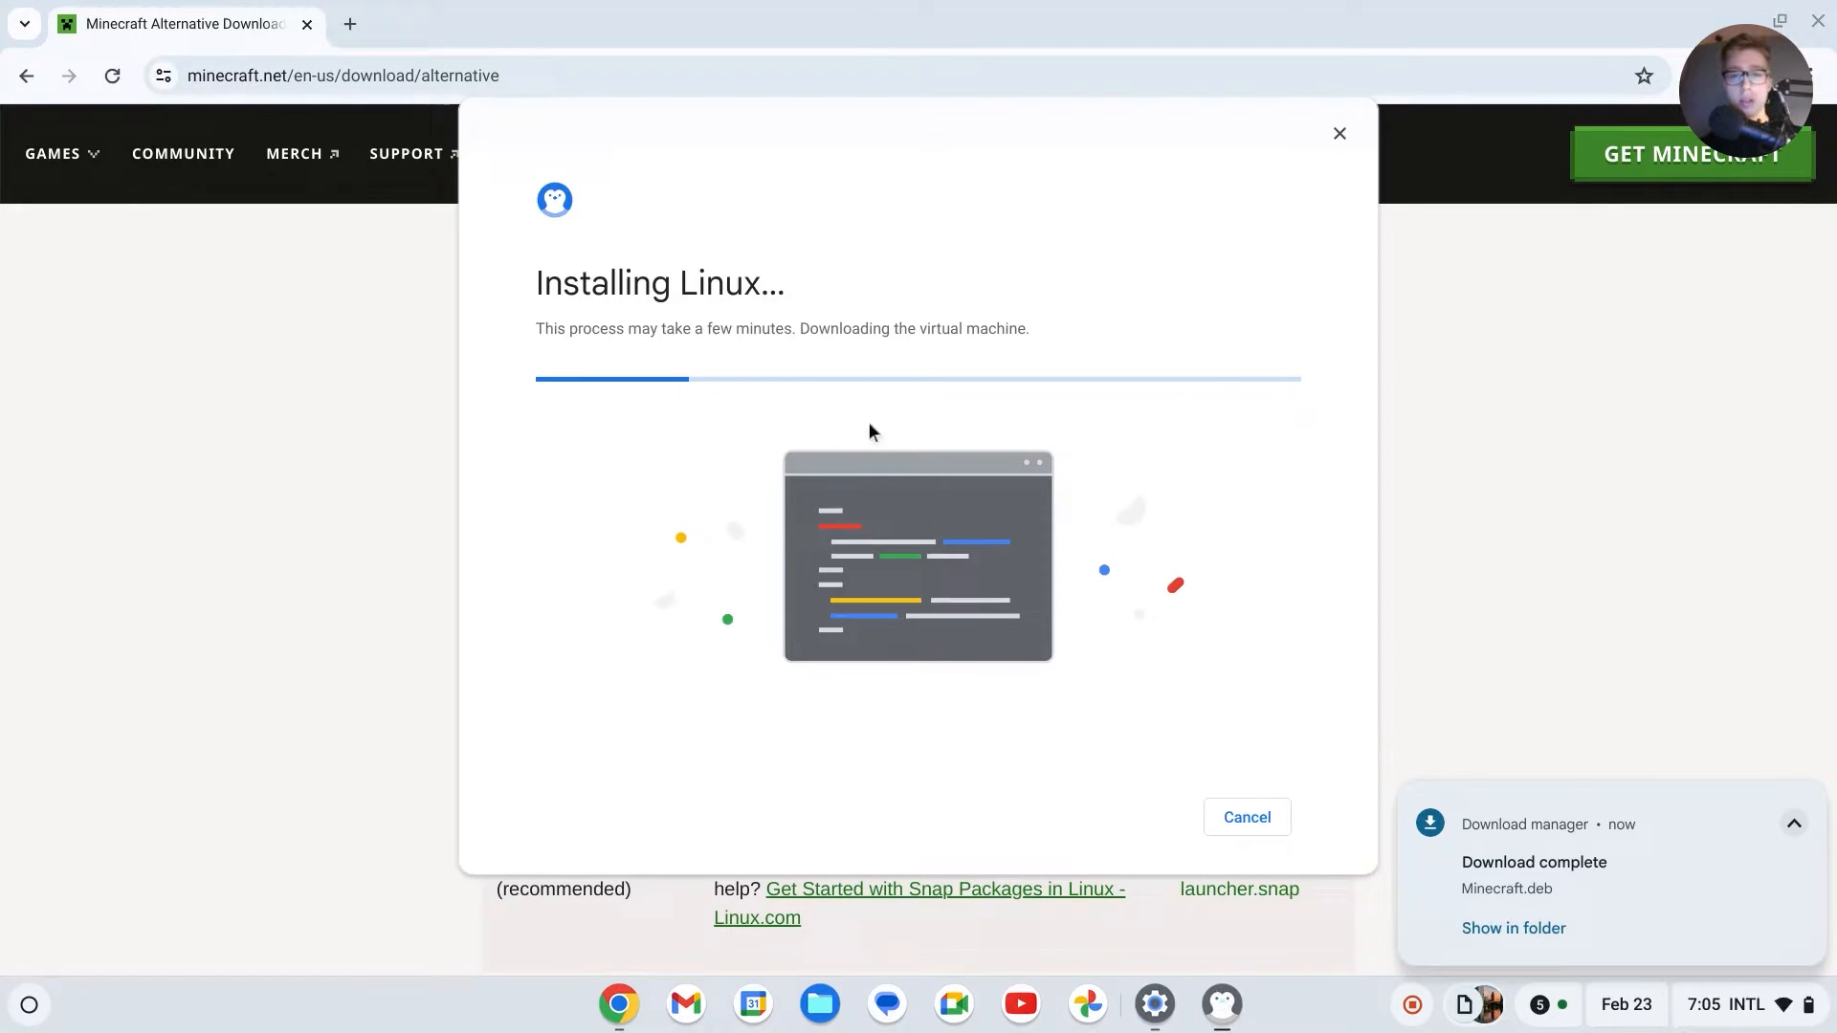
mouse_move(870, 422)
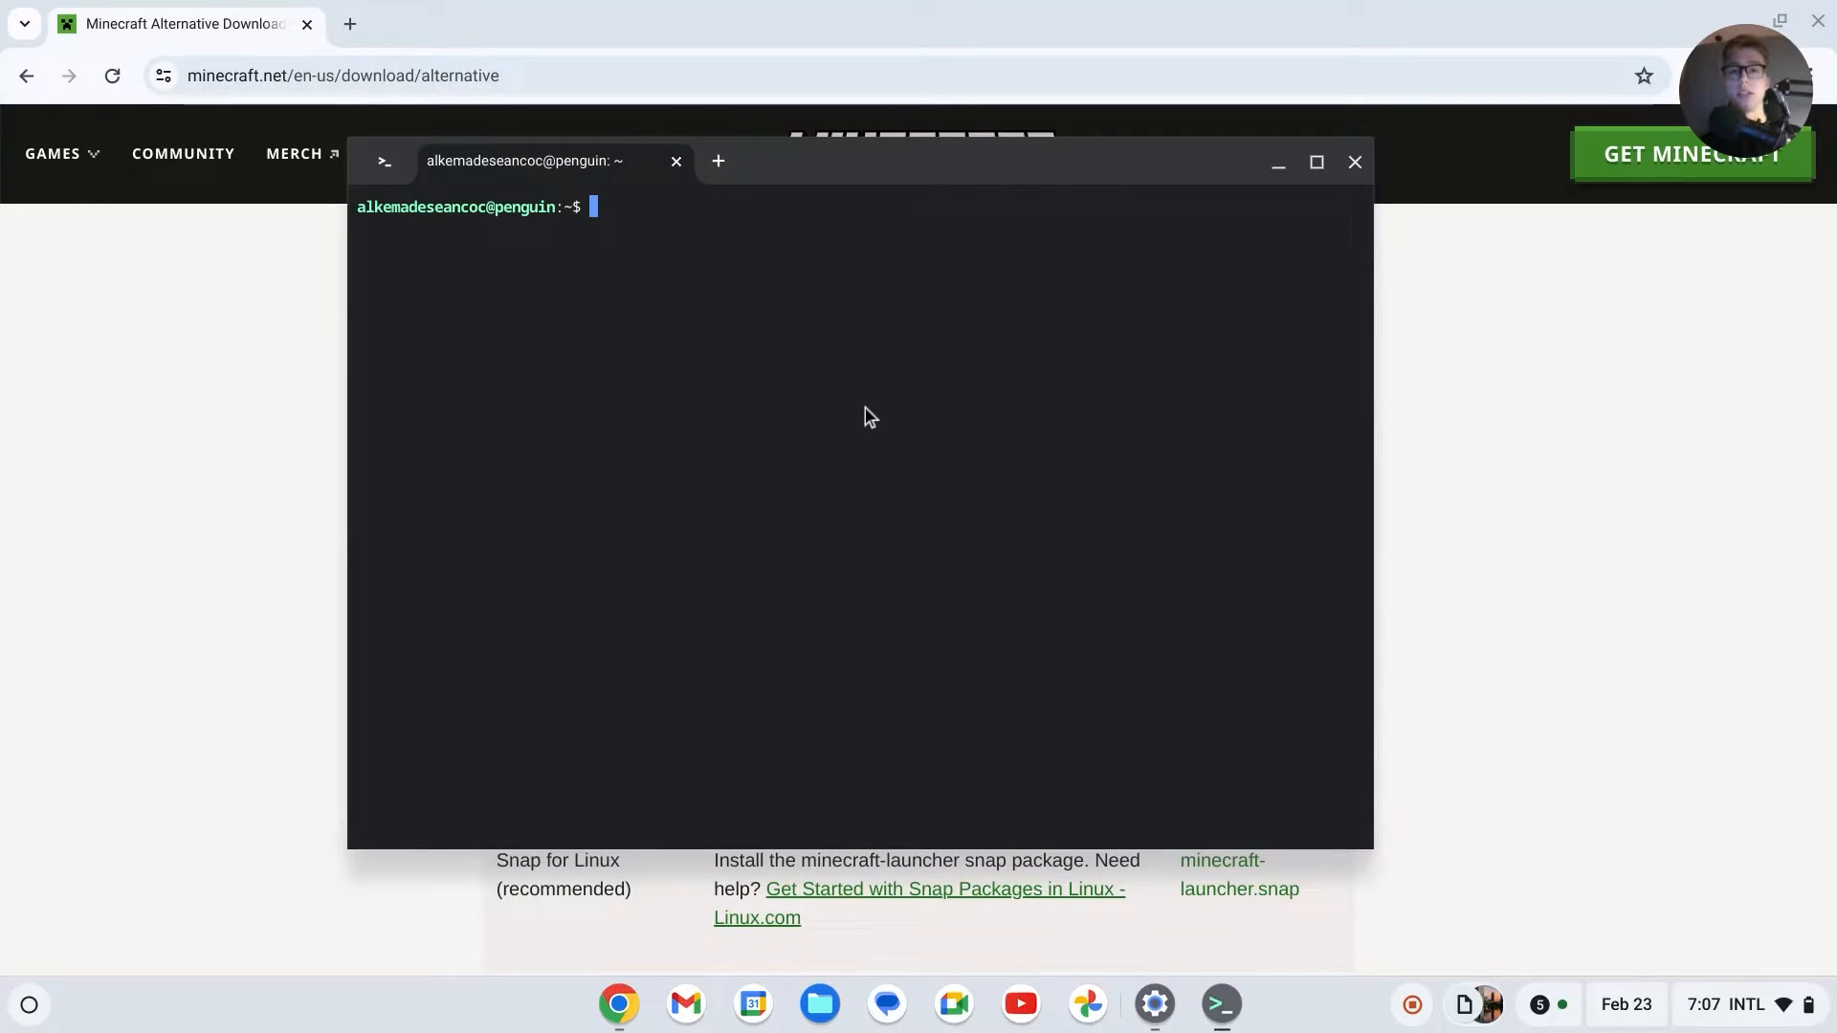
click(1355, 162)
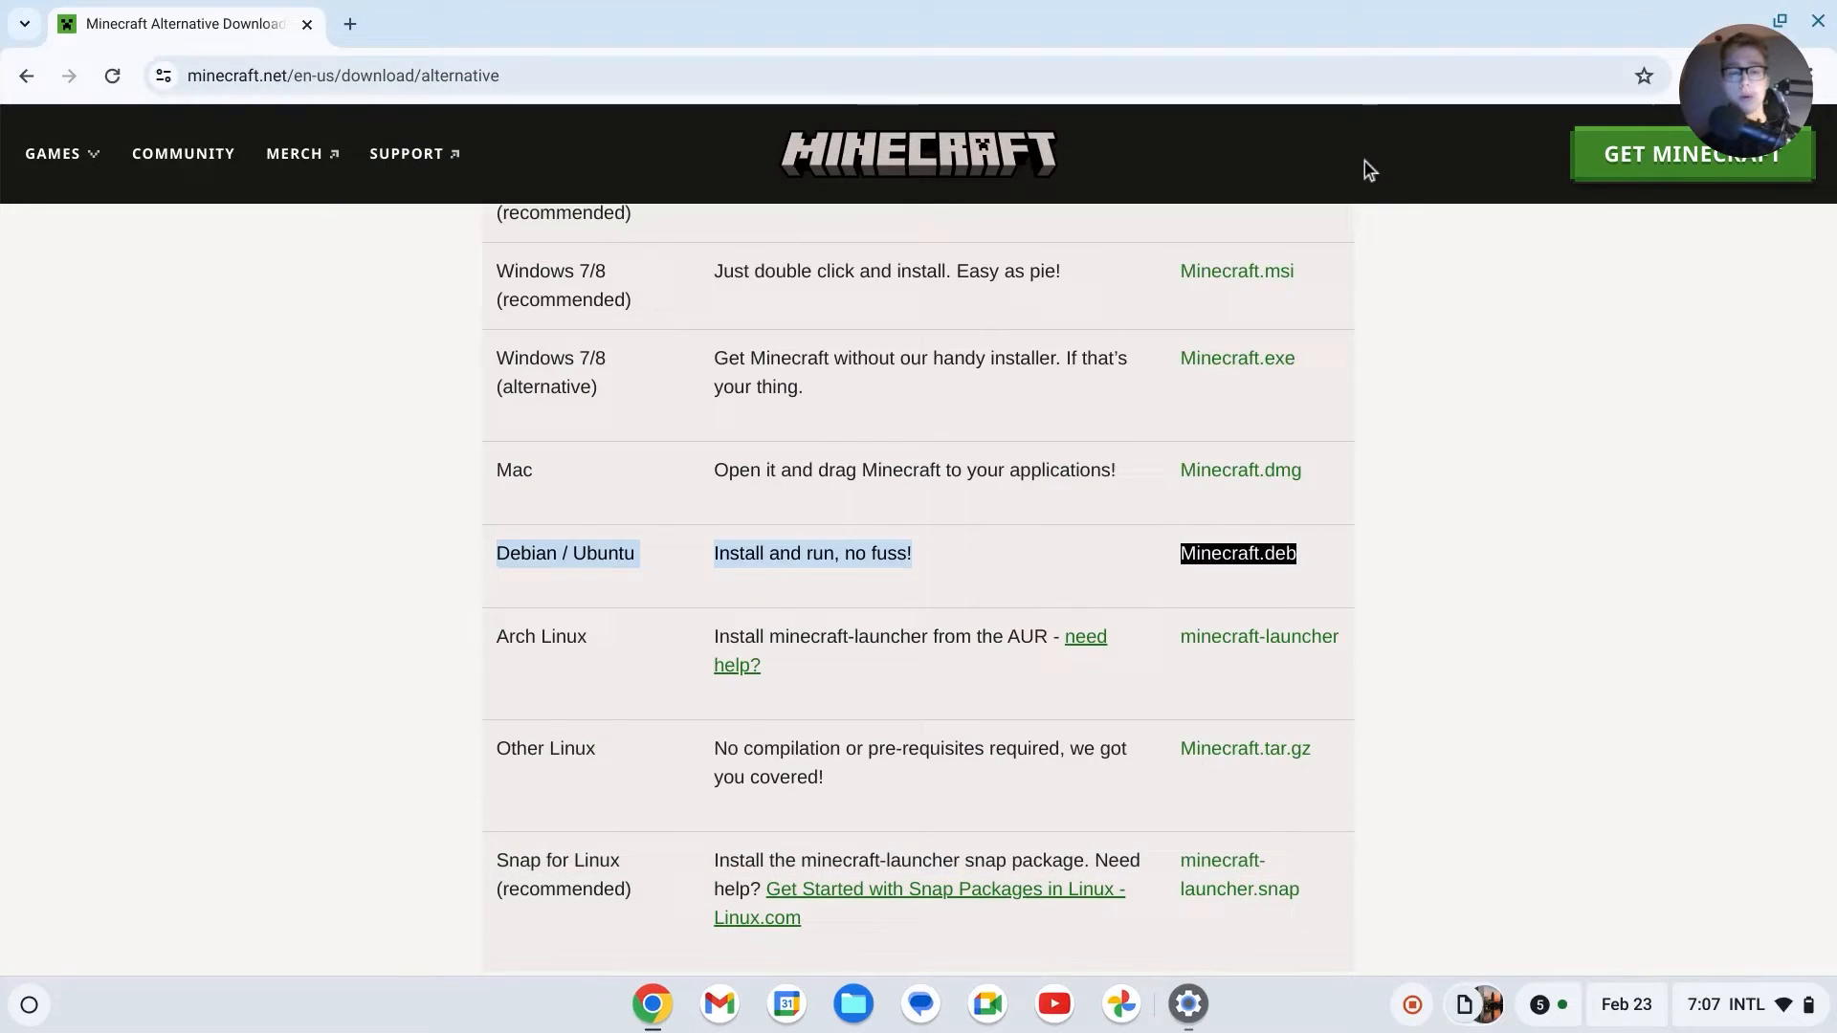
mouse_move(538, 977)
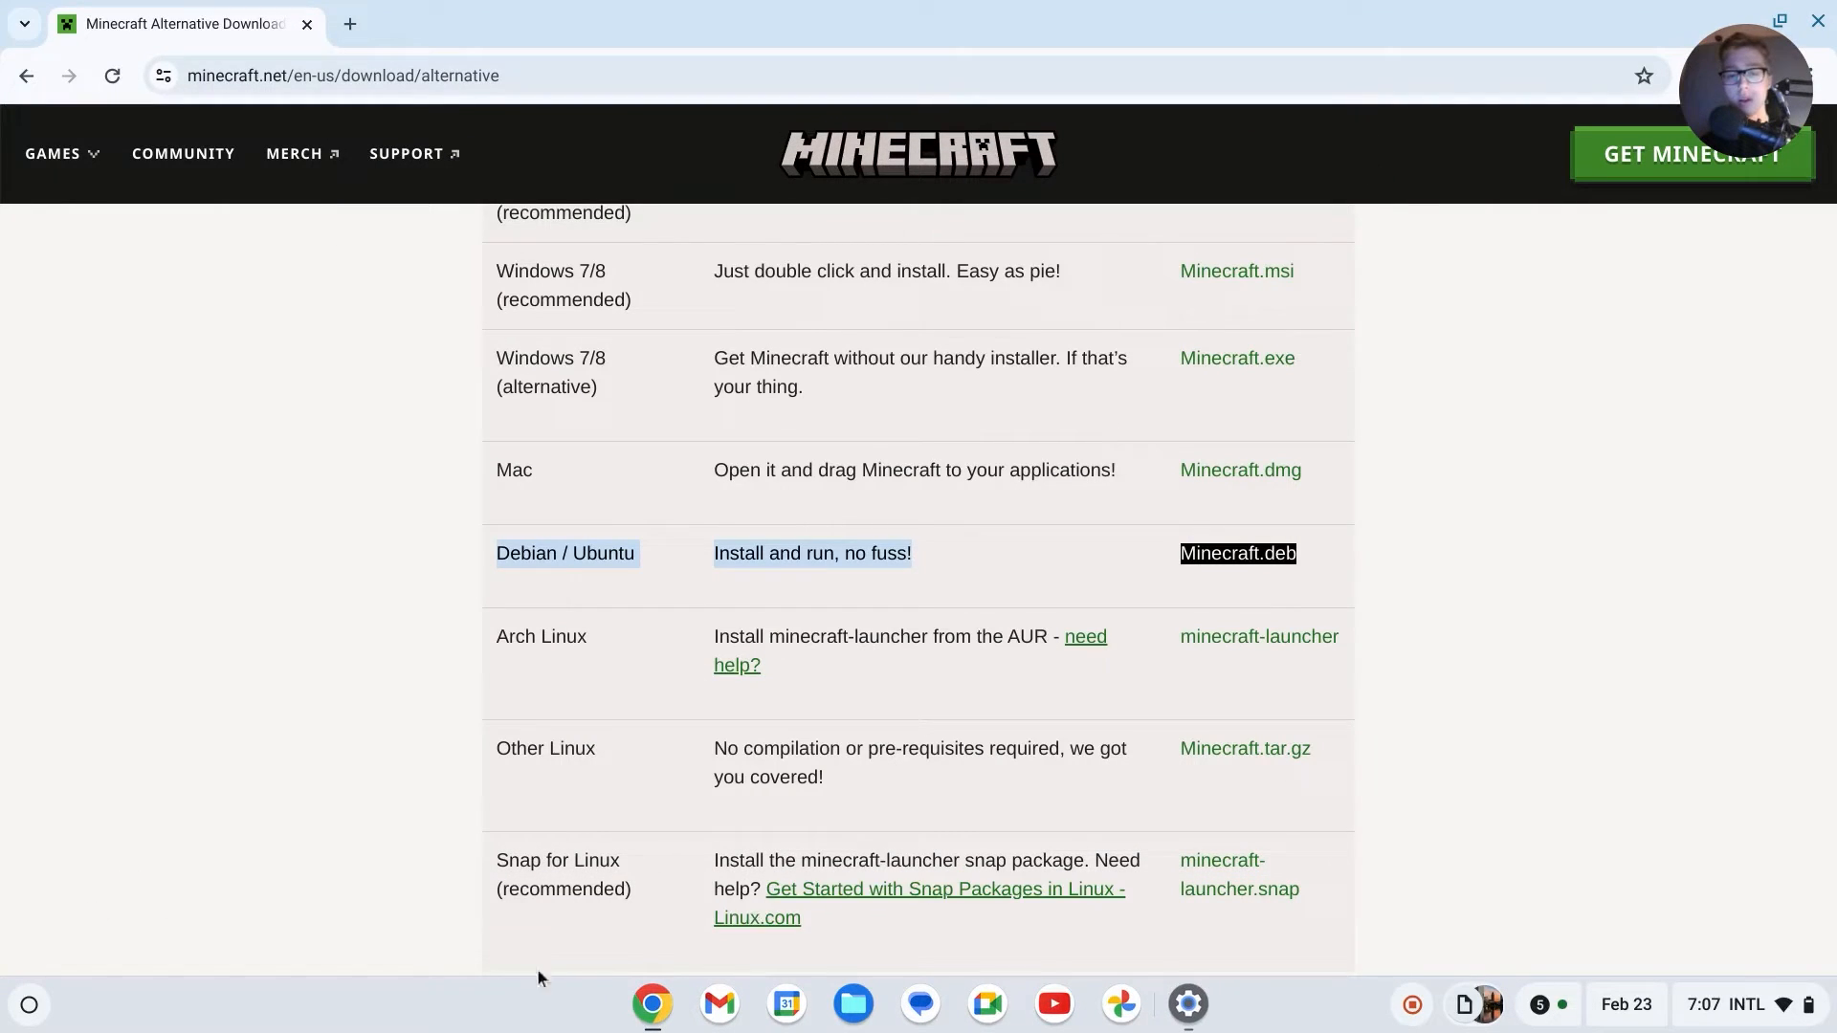
Step: Copy Minecraft.deb from Downloads into Linux files, minimize Files, and search for Terminal
click(853, 1004)
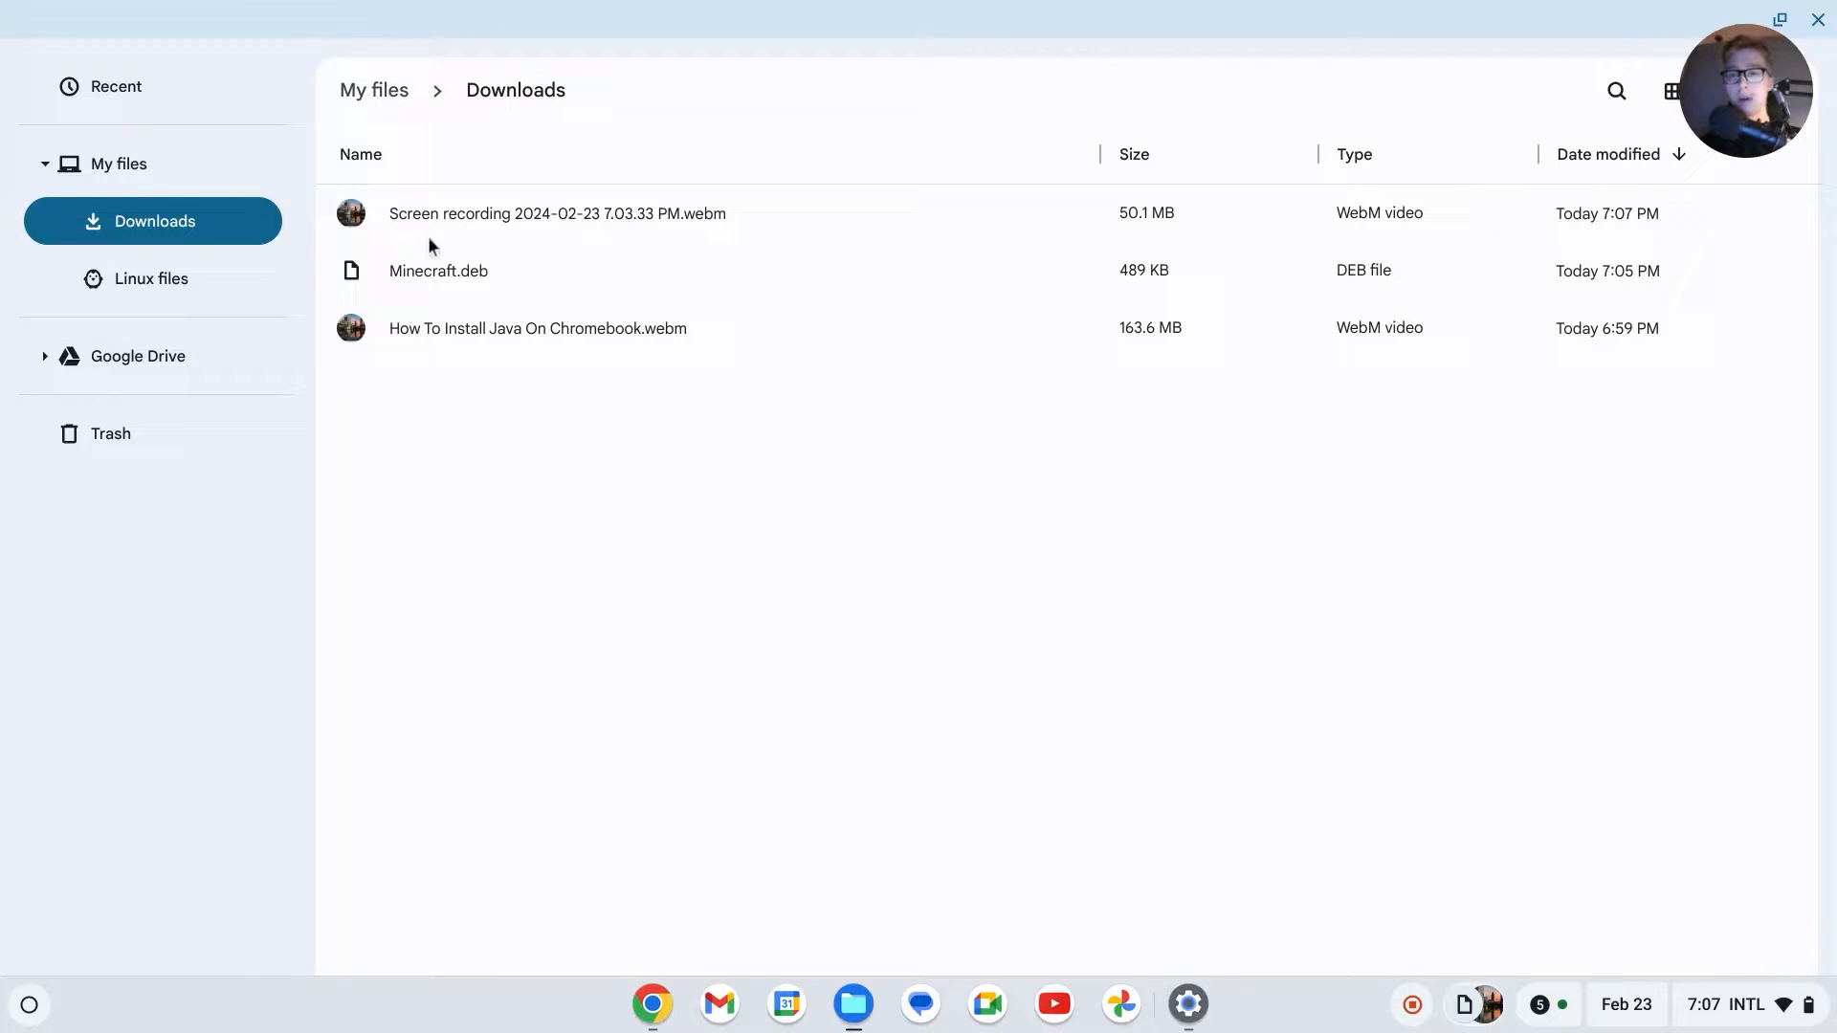
click(439, 271)
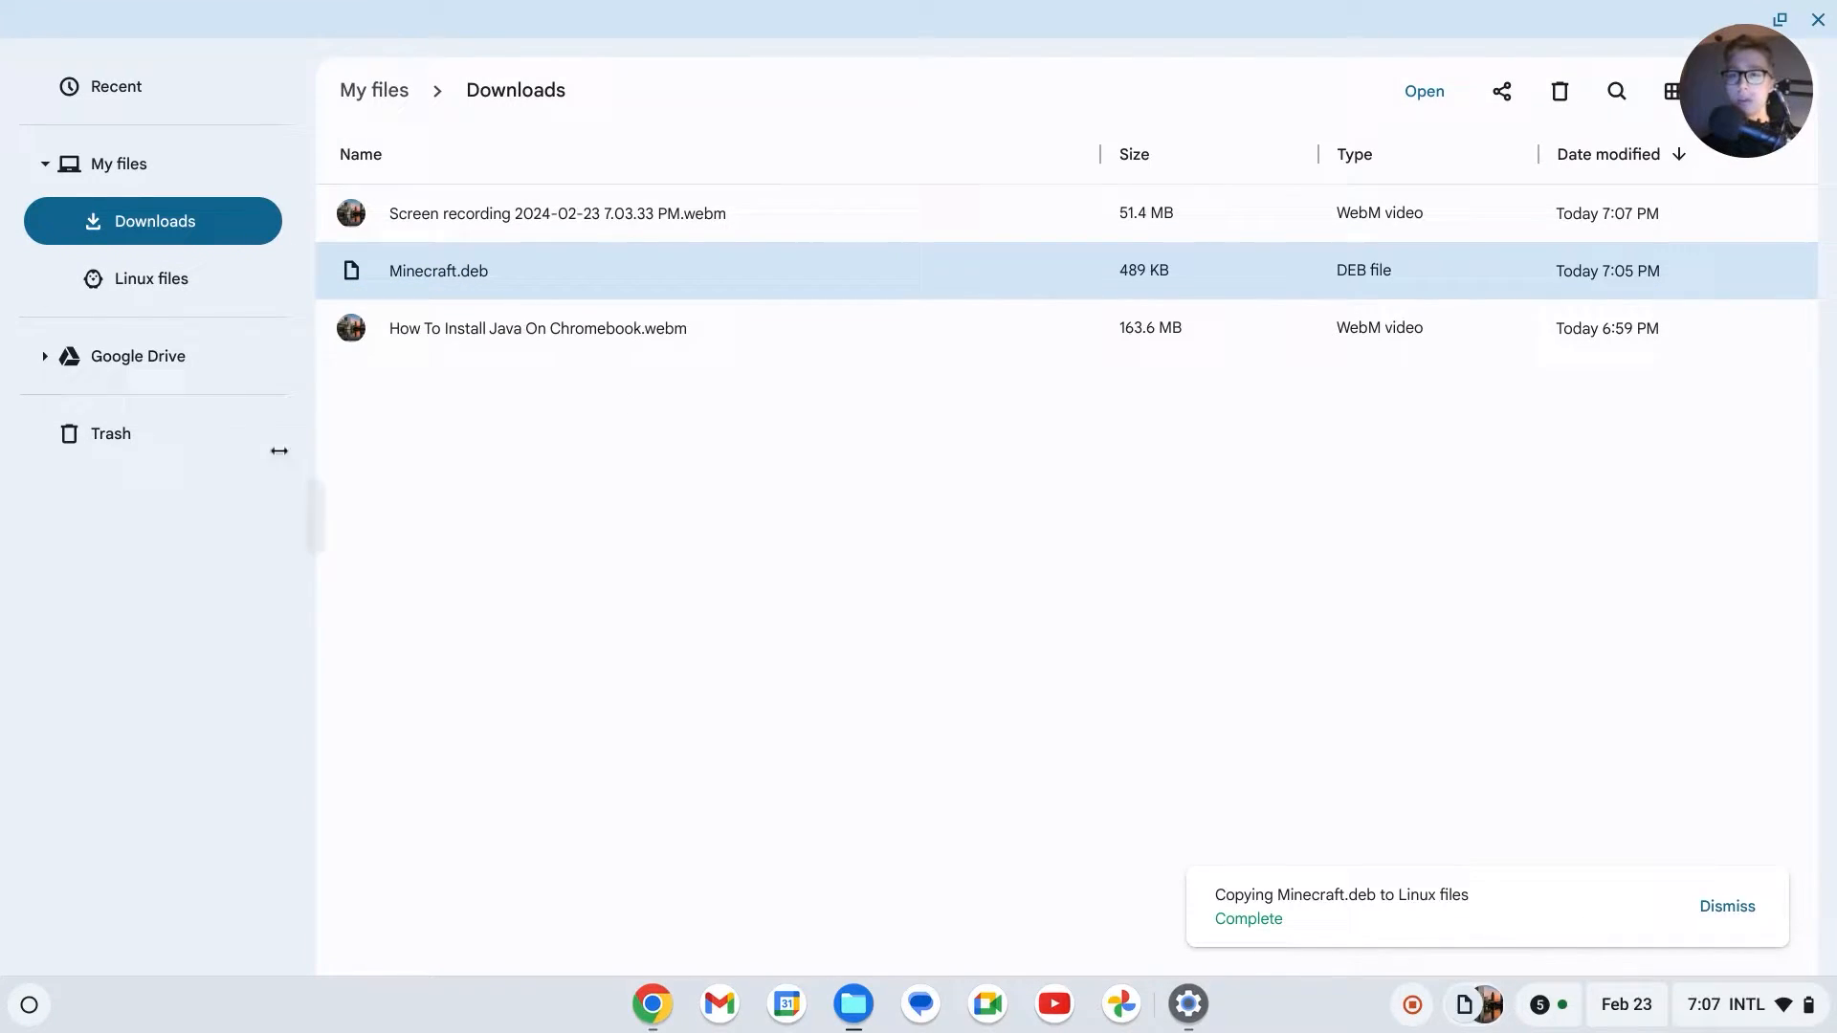
click(150, 277)
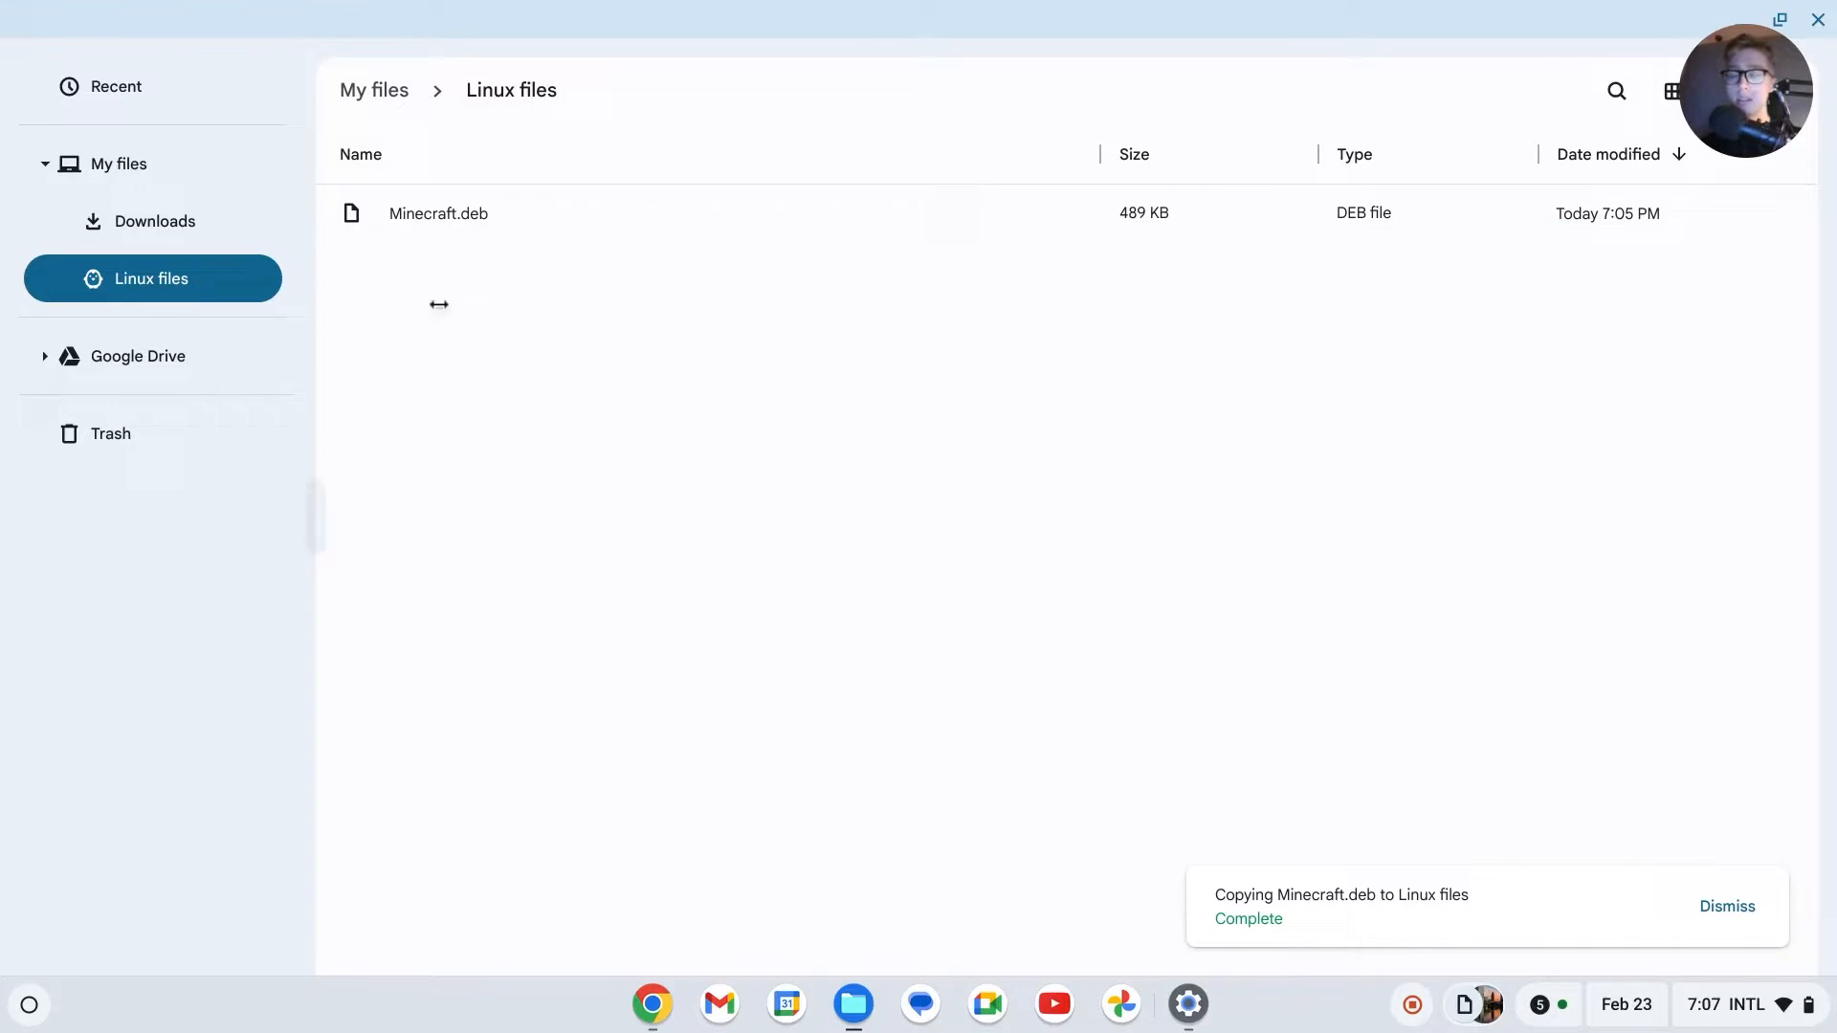
click(652, 1004)
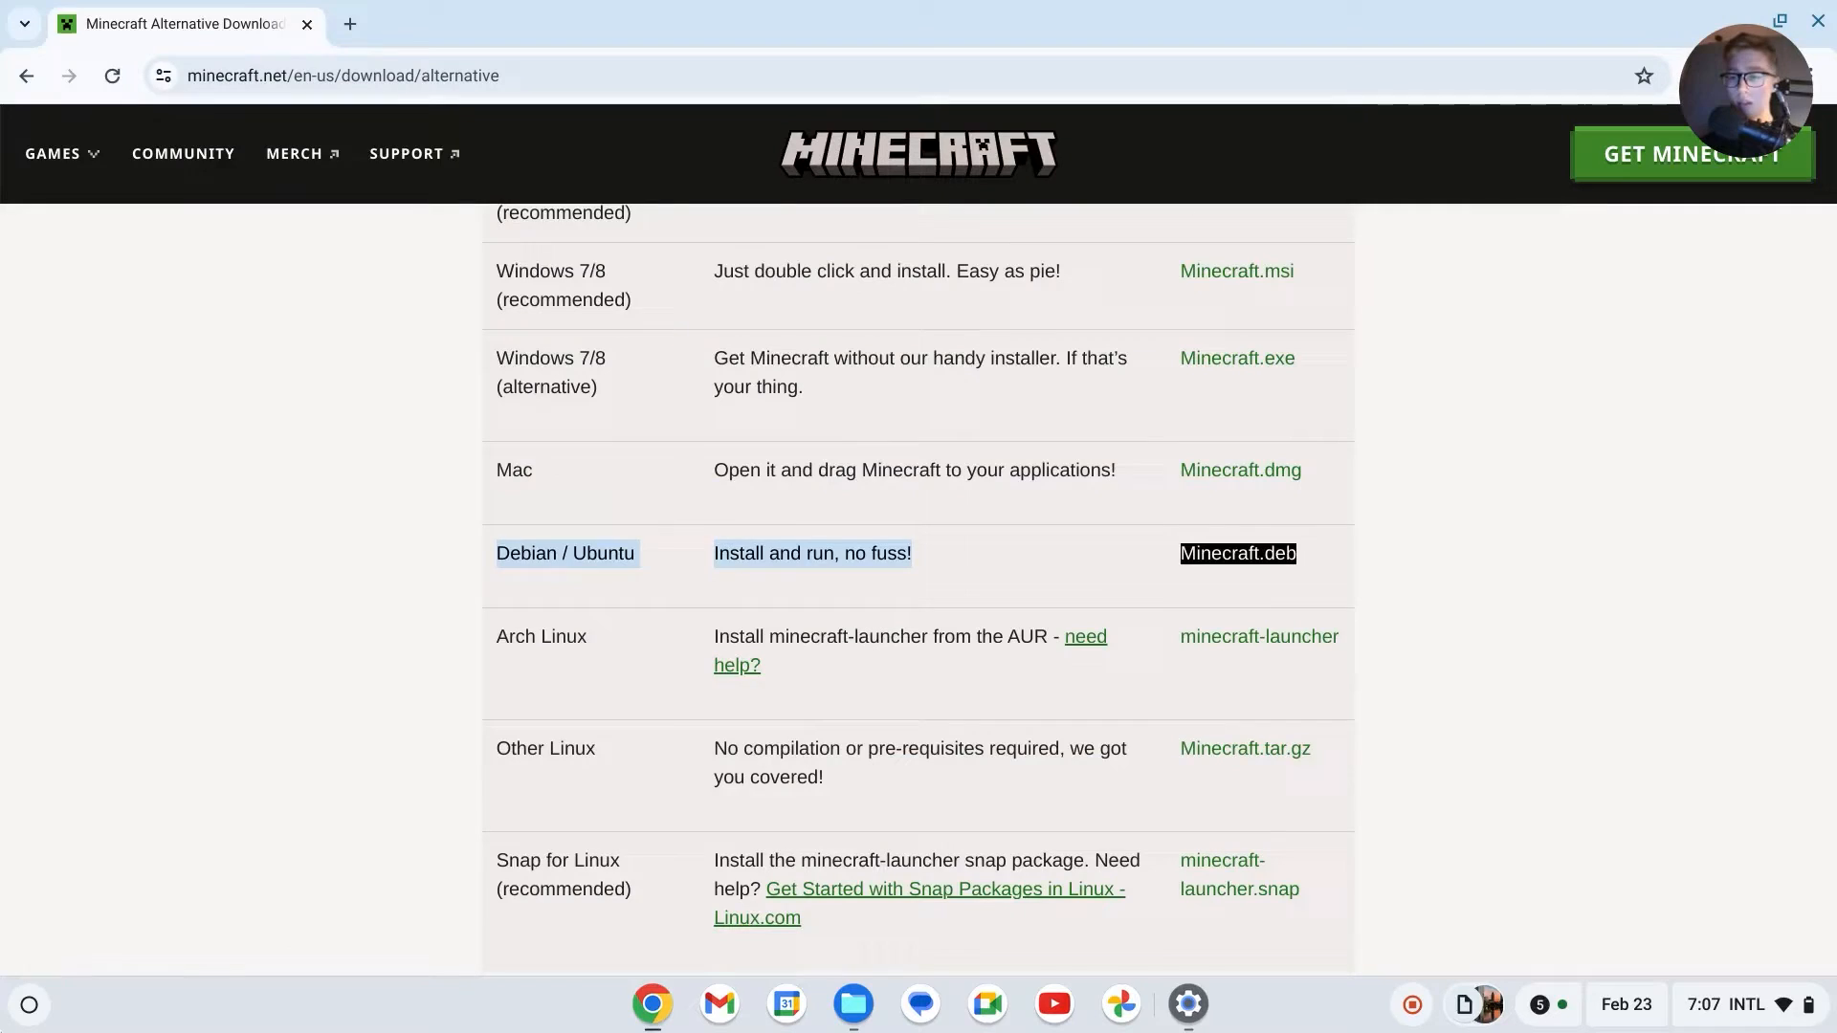
text(te)
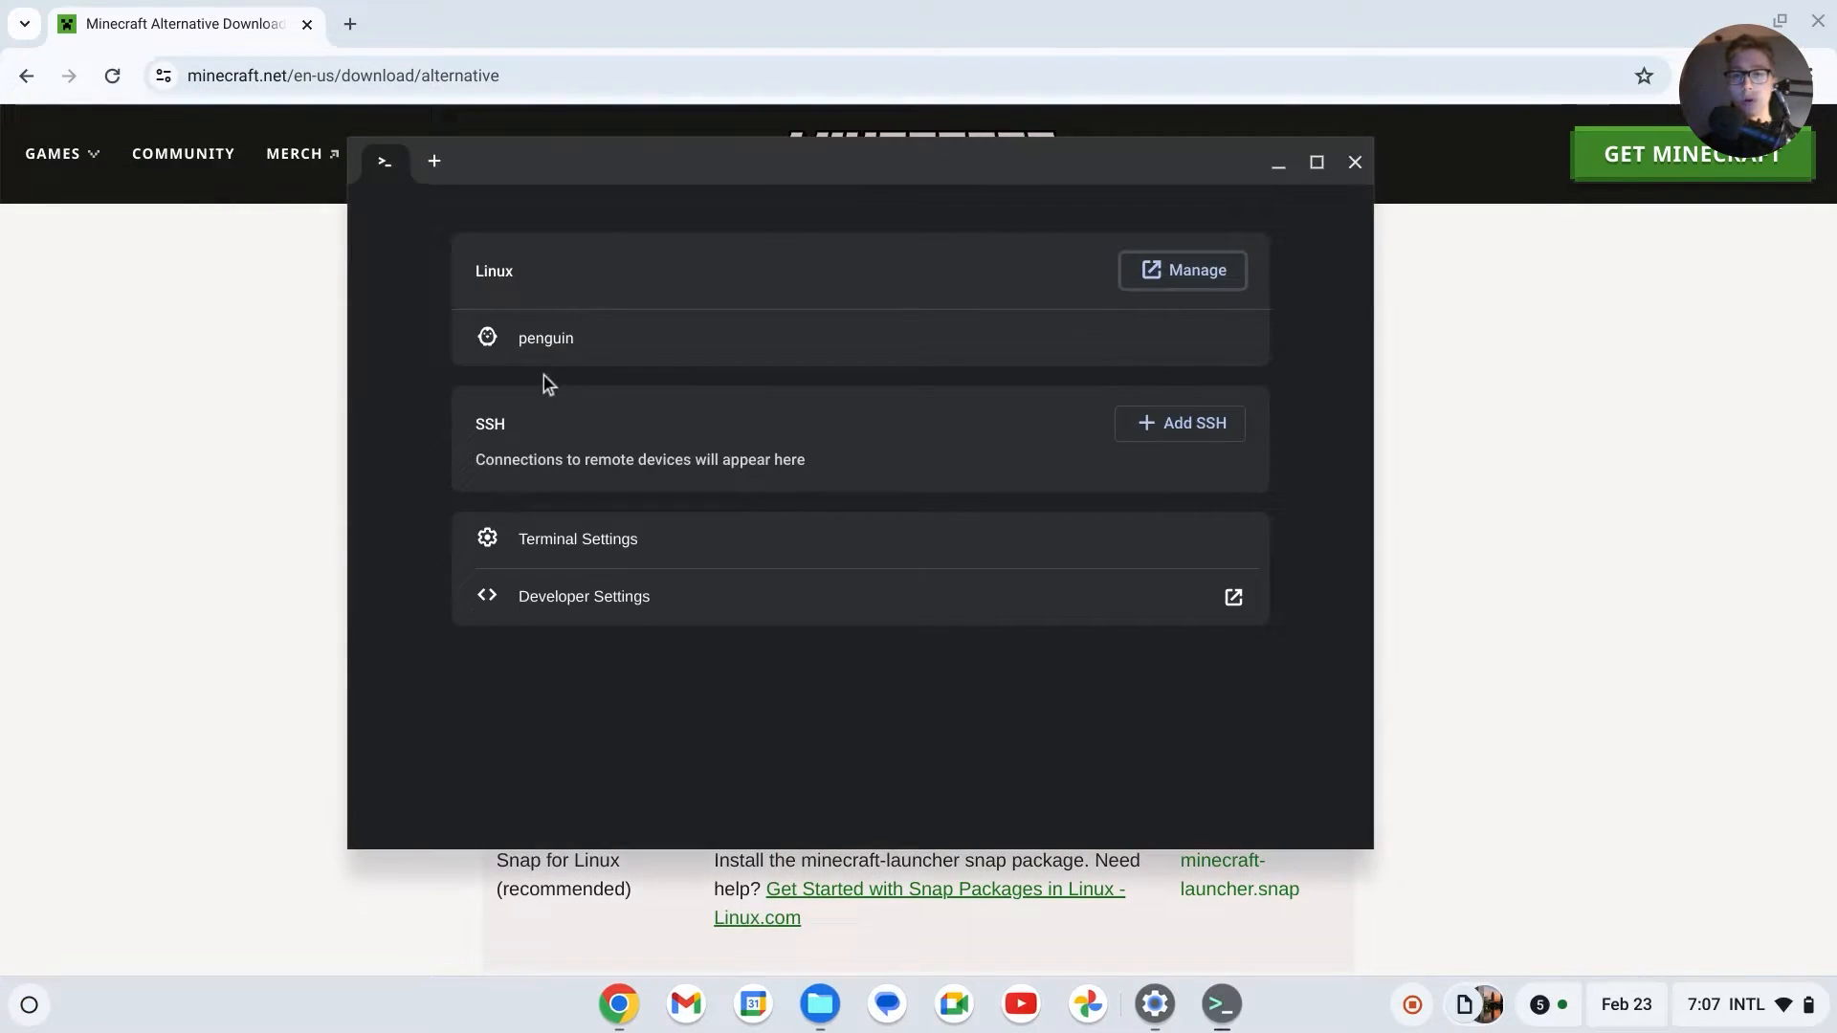
Step: Open the penguin shell and run sudo apt update to refresh package lists
click(543, 338)
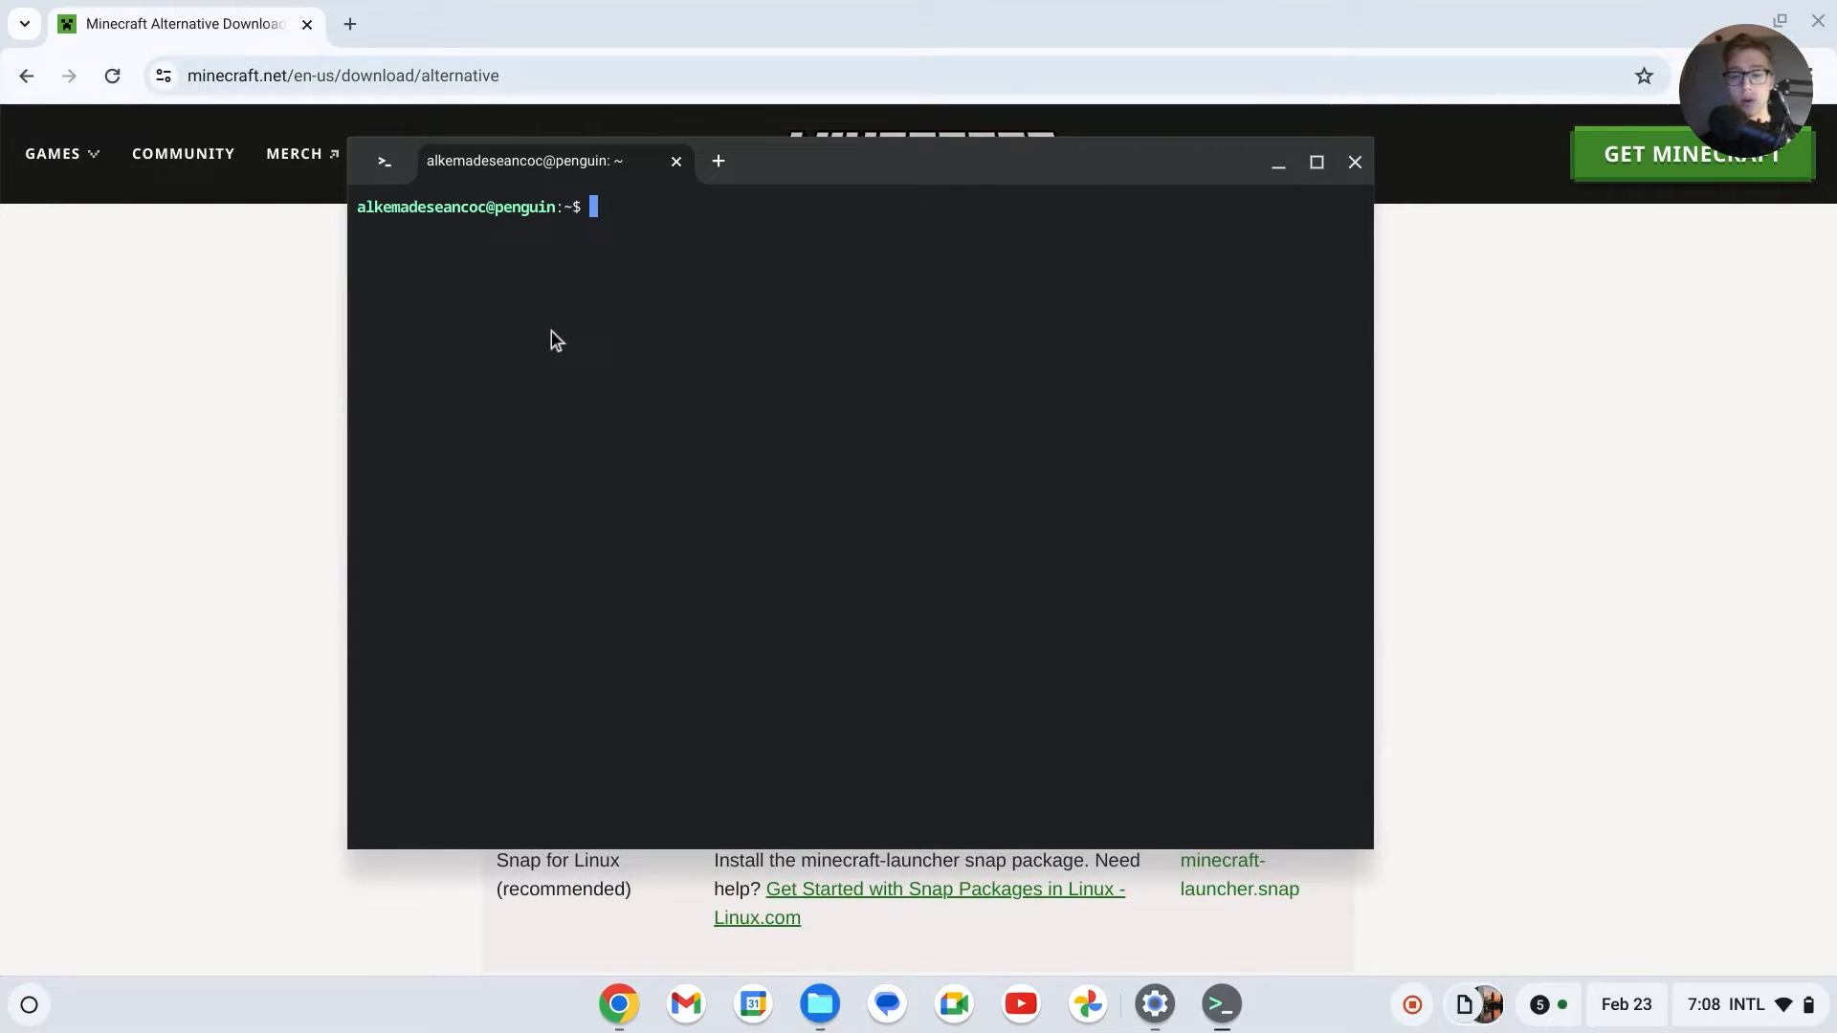
text(sudo apt)
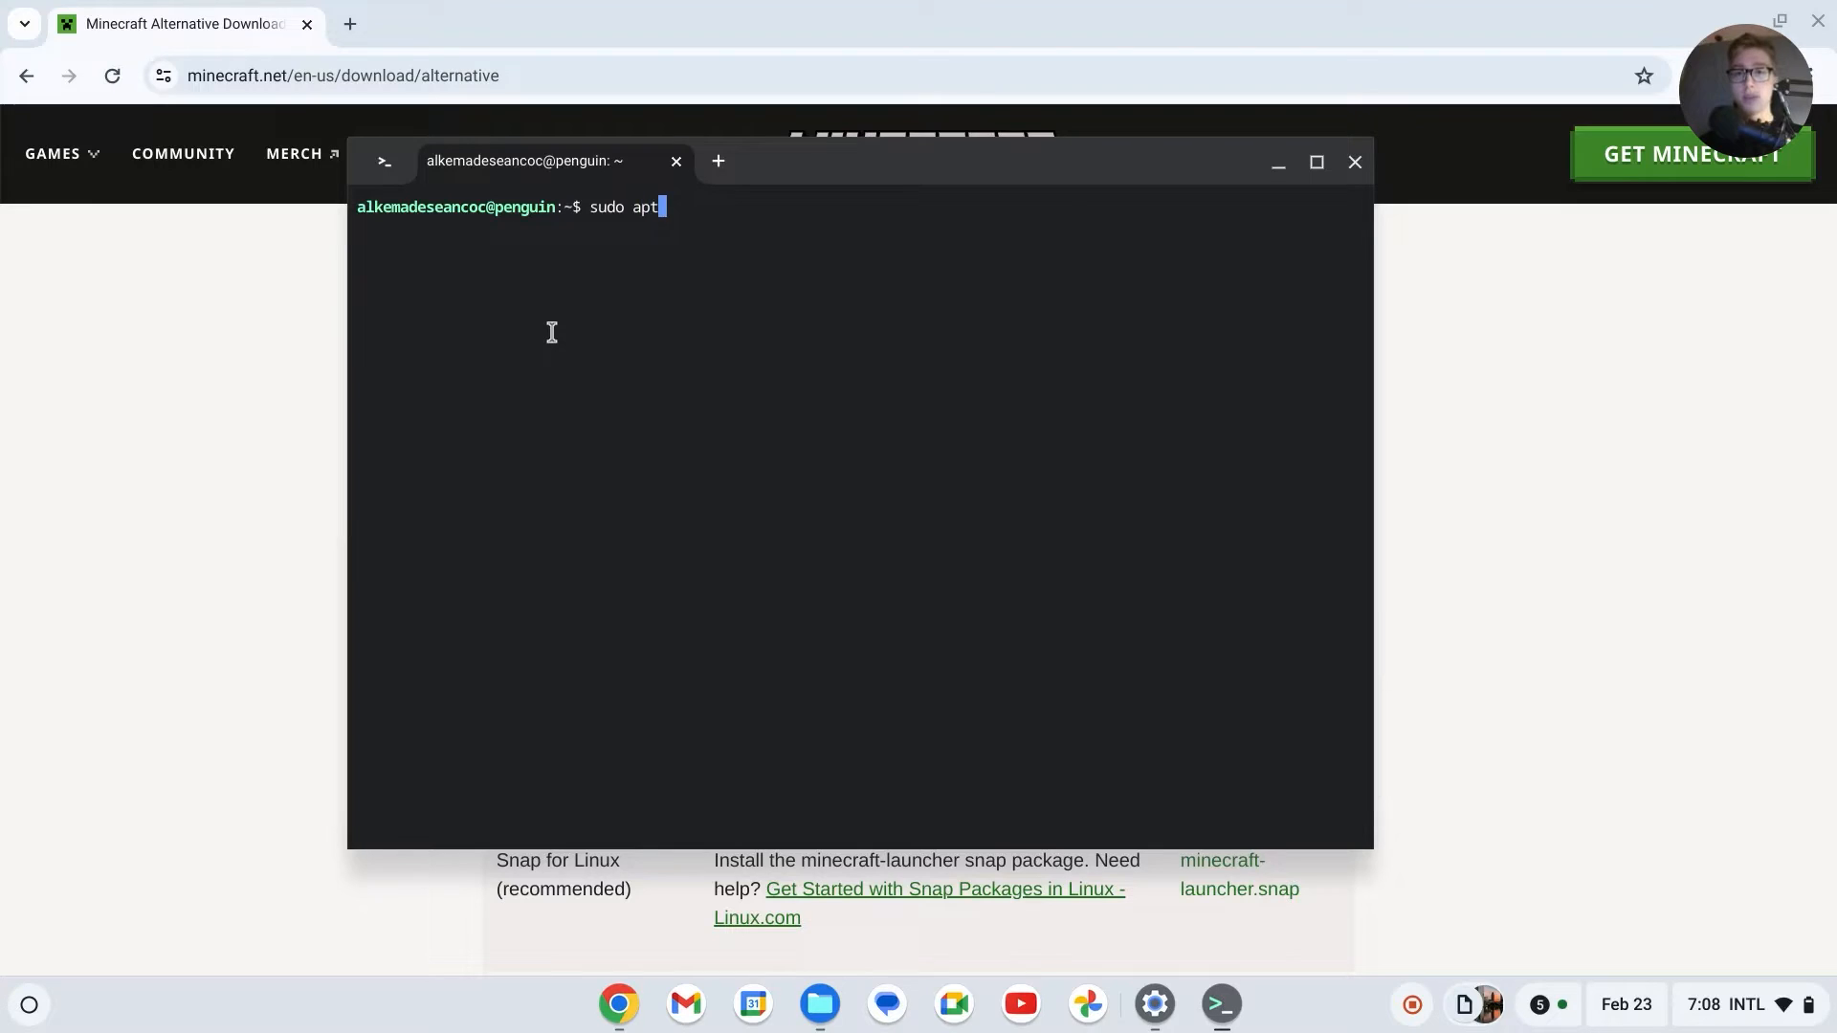
key(Return)
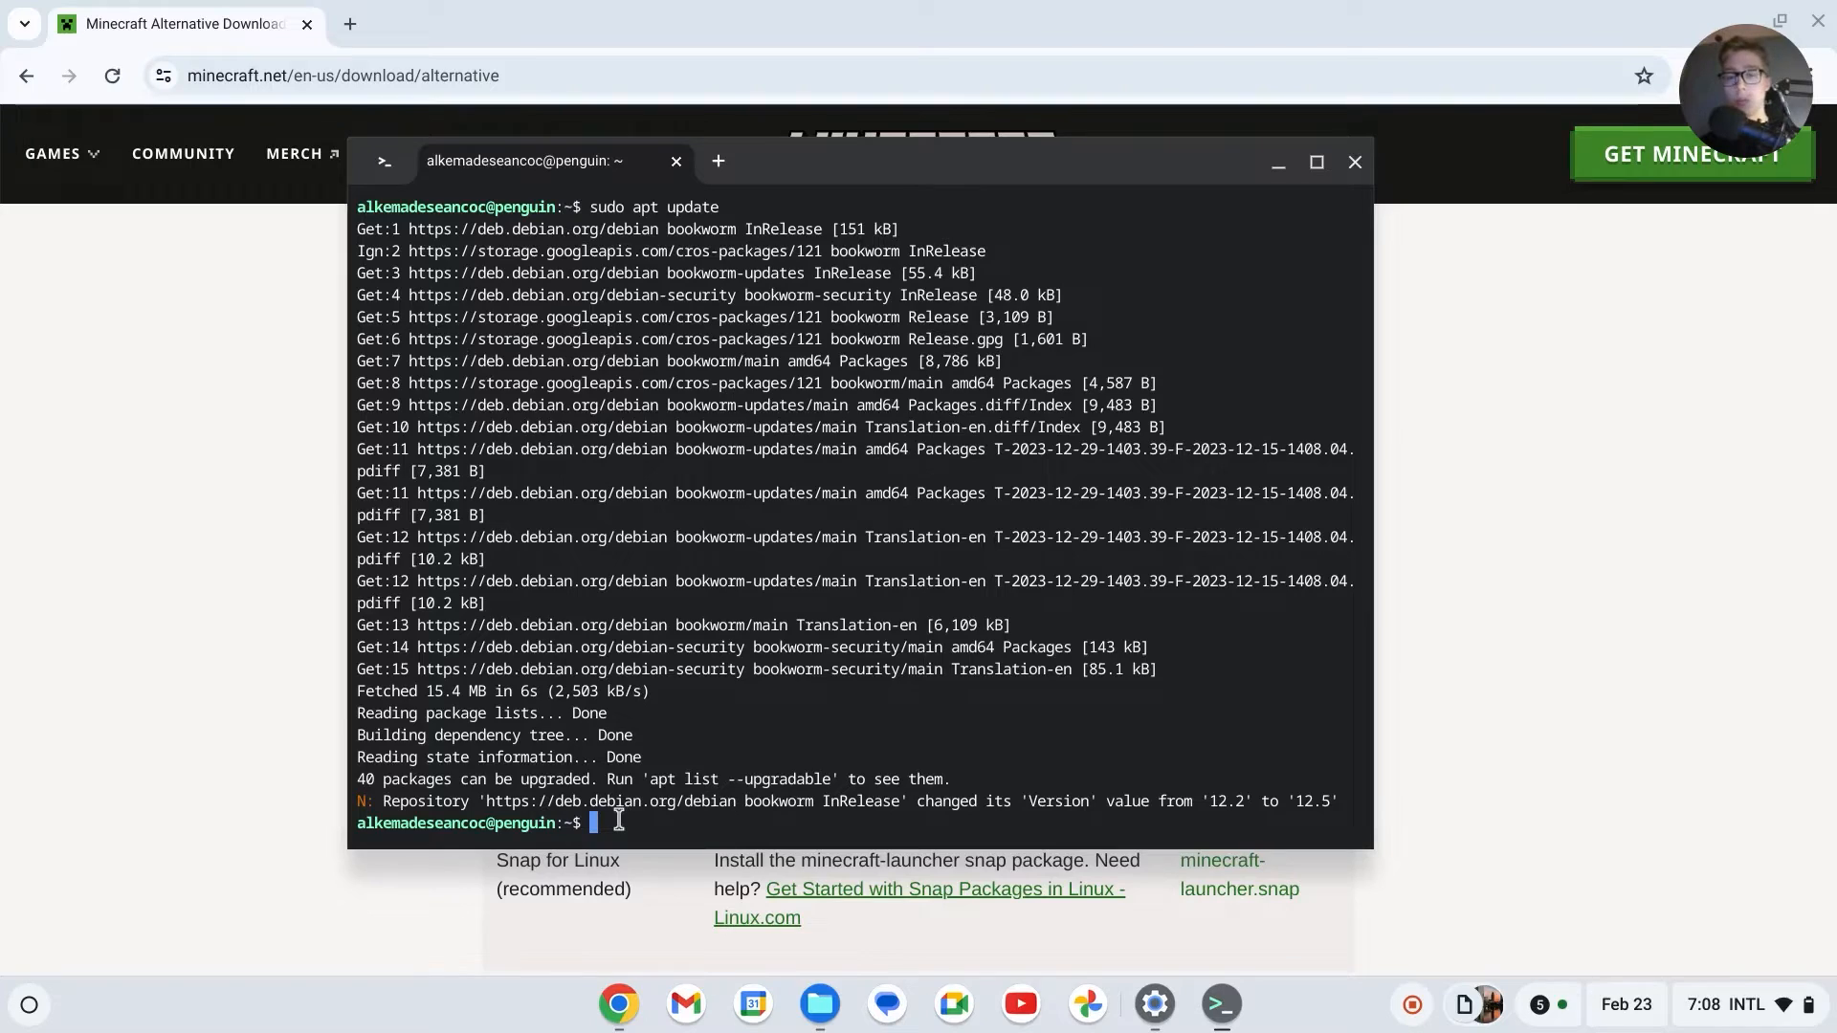
text(sudo)
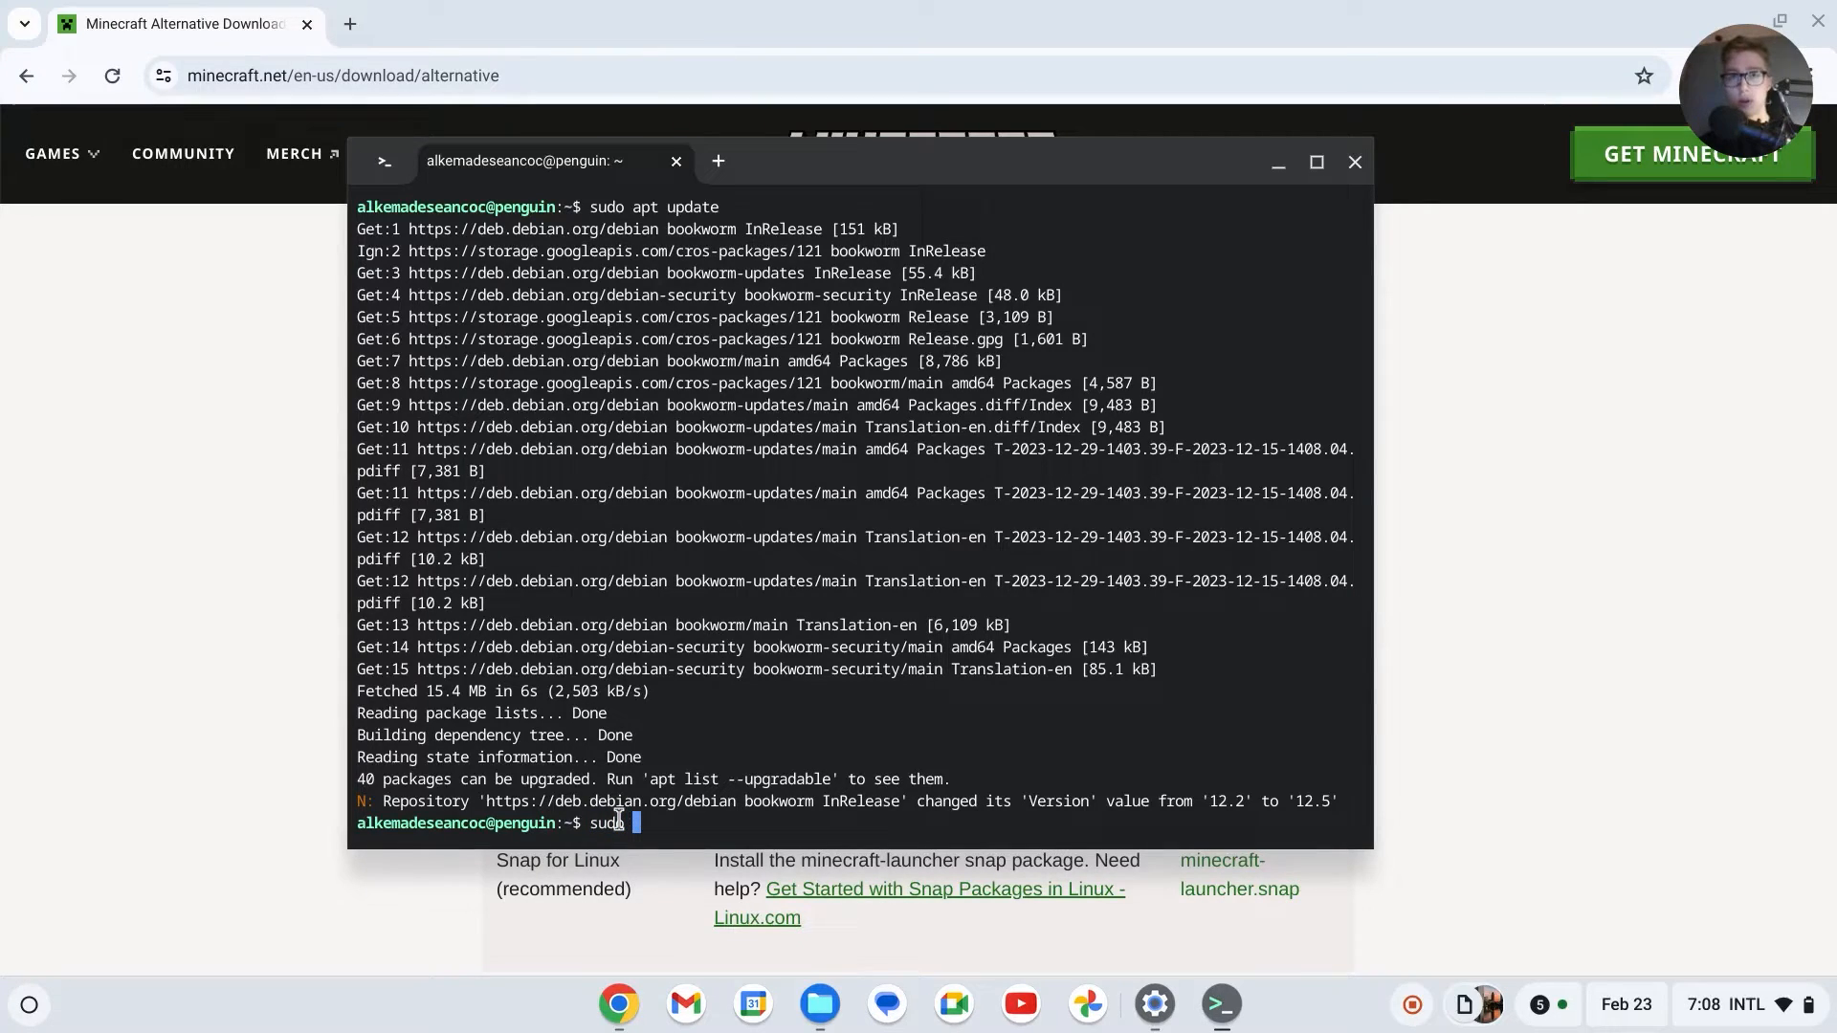
Step: Run sudo dpkg -i Minecraft.deb, checking the file name in Files
text(dpkg)
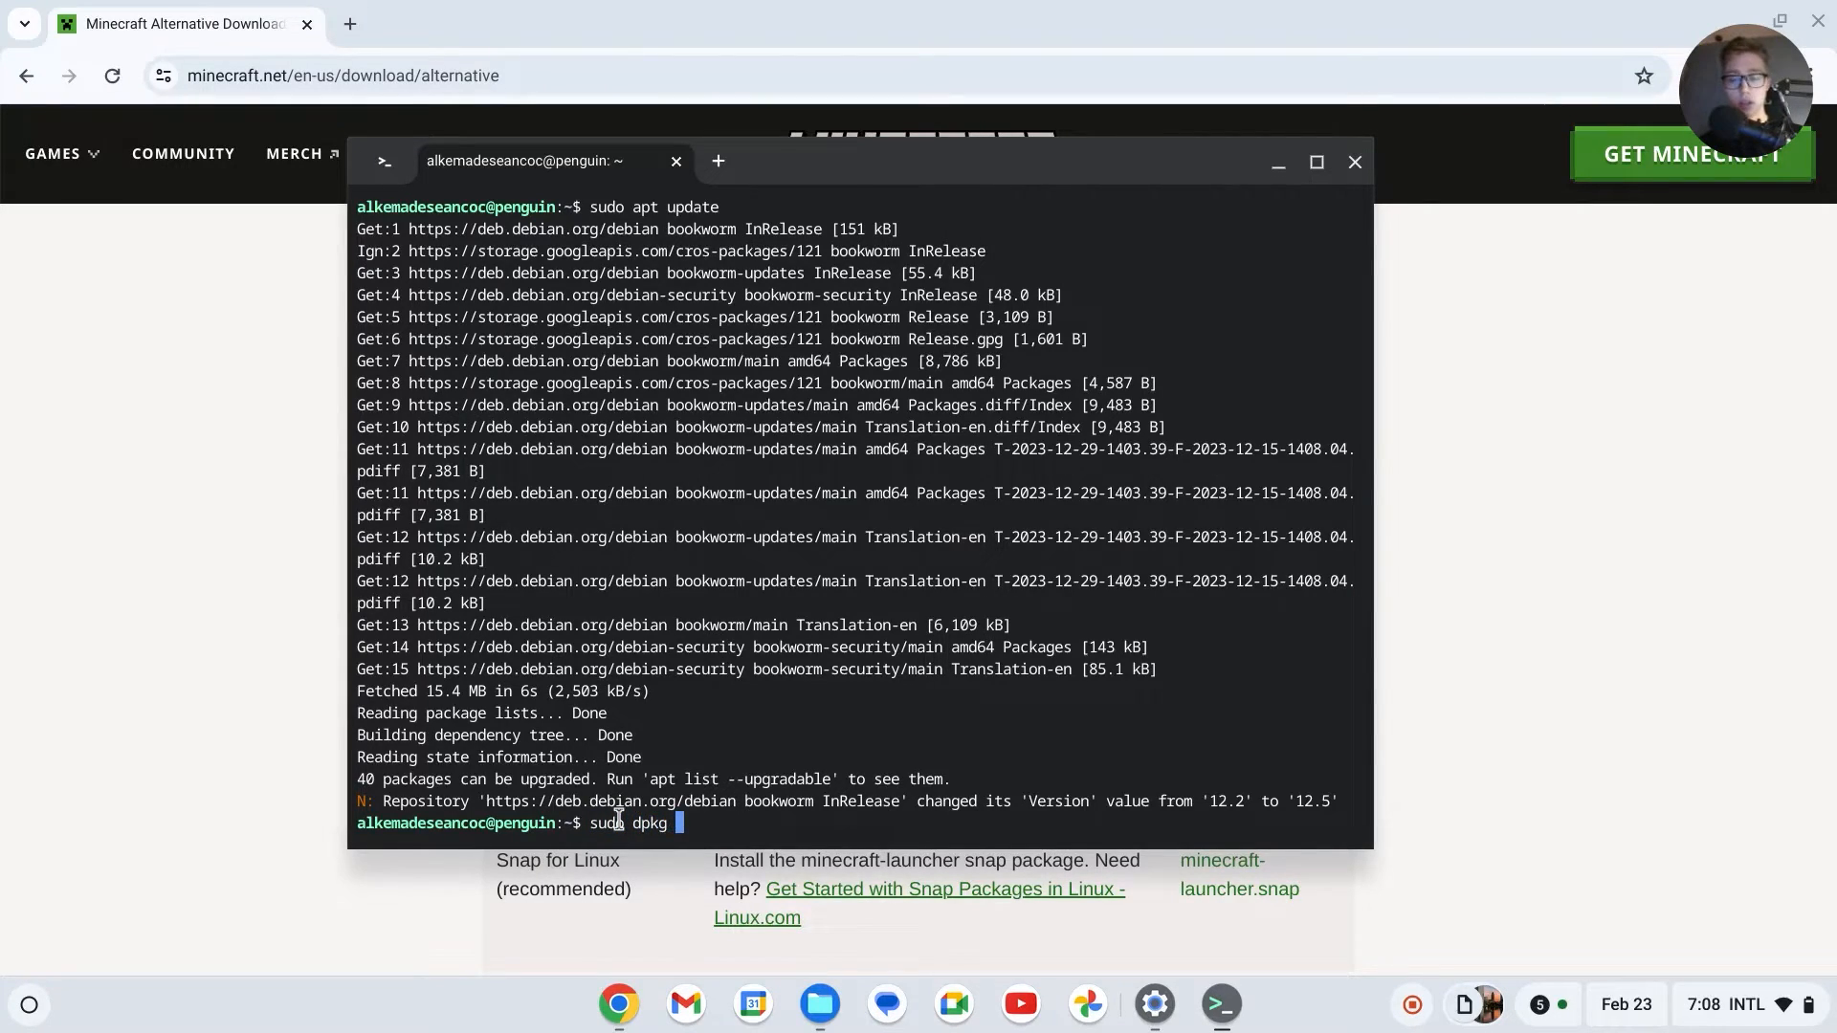
text(-i)
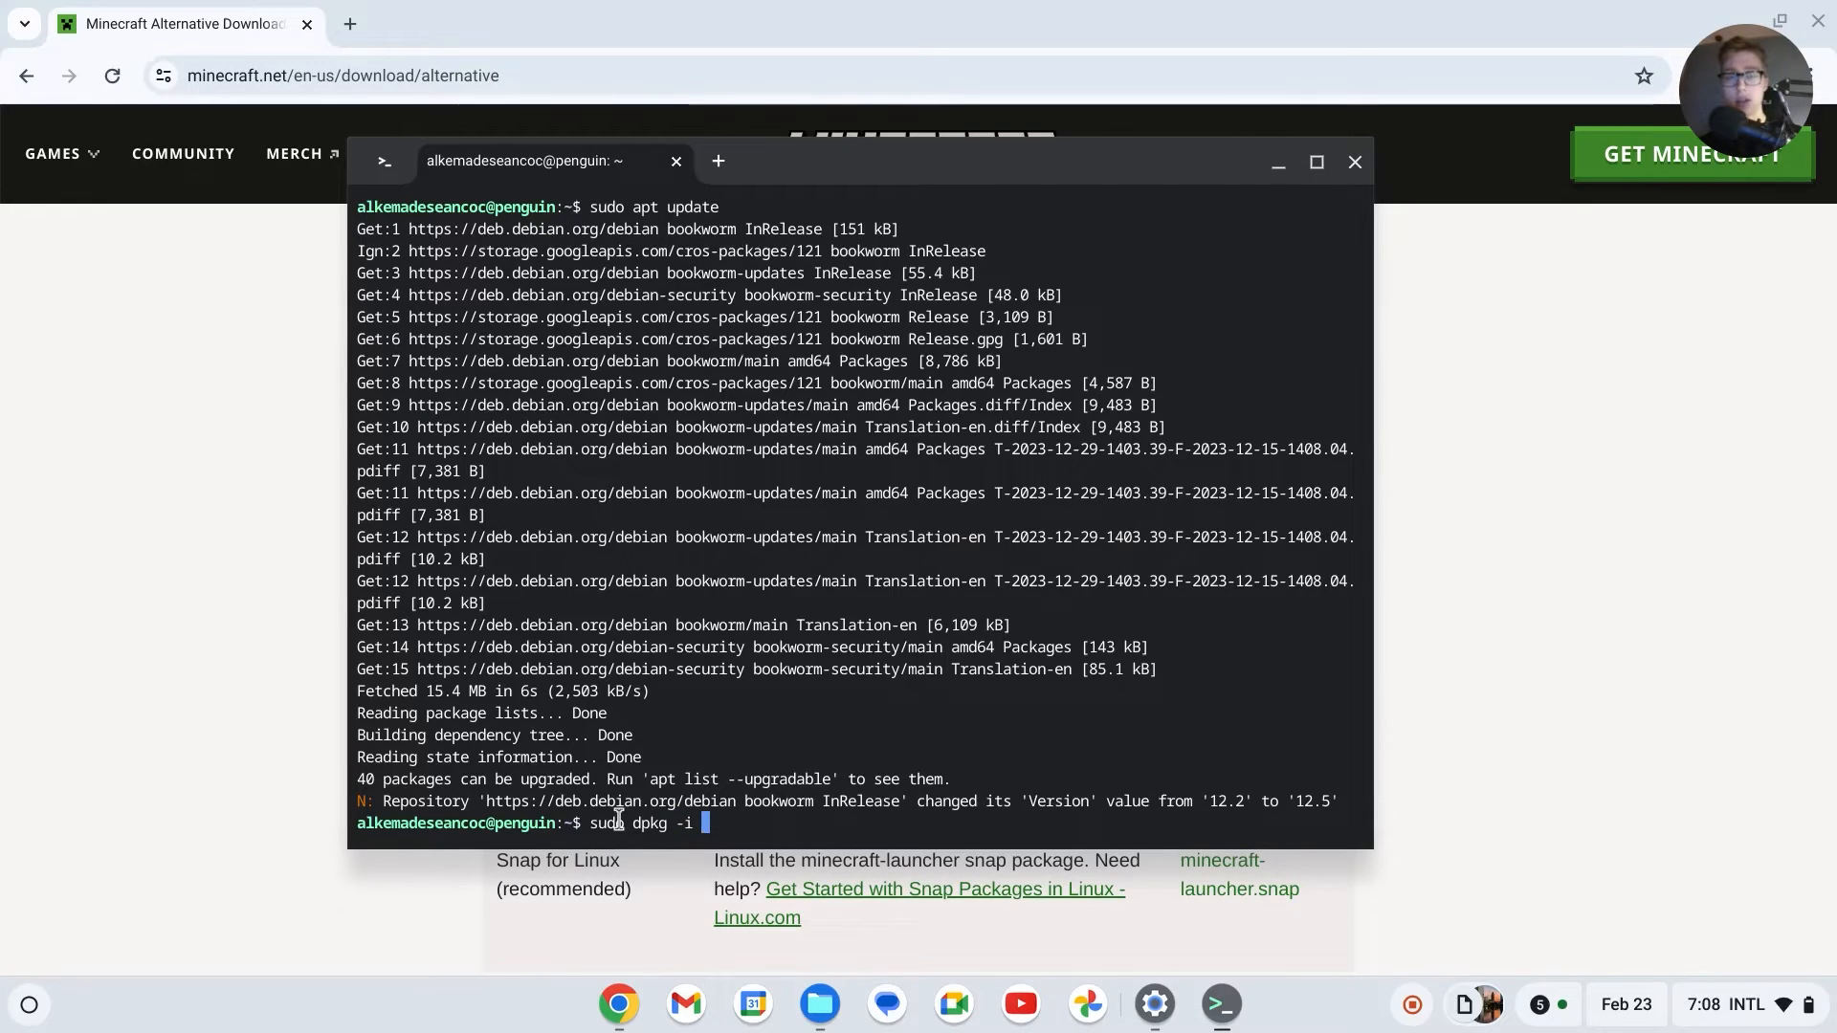
text(Minecraft)
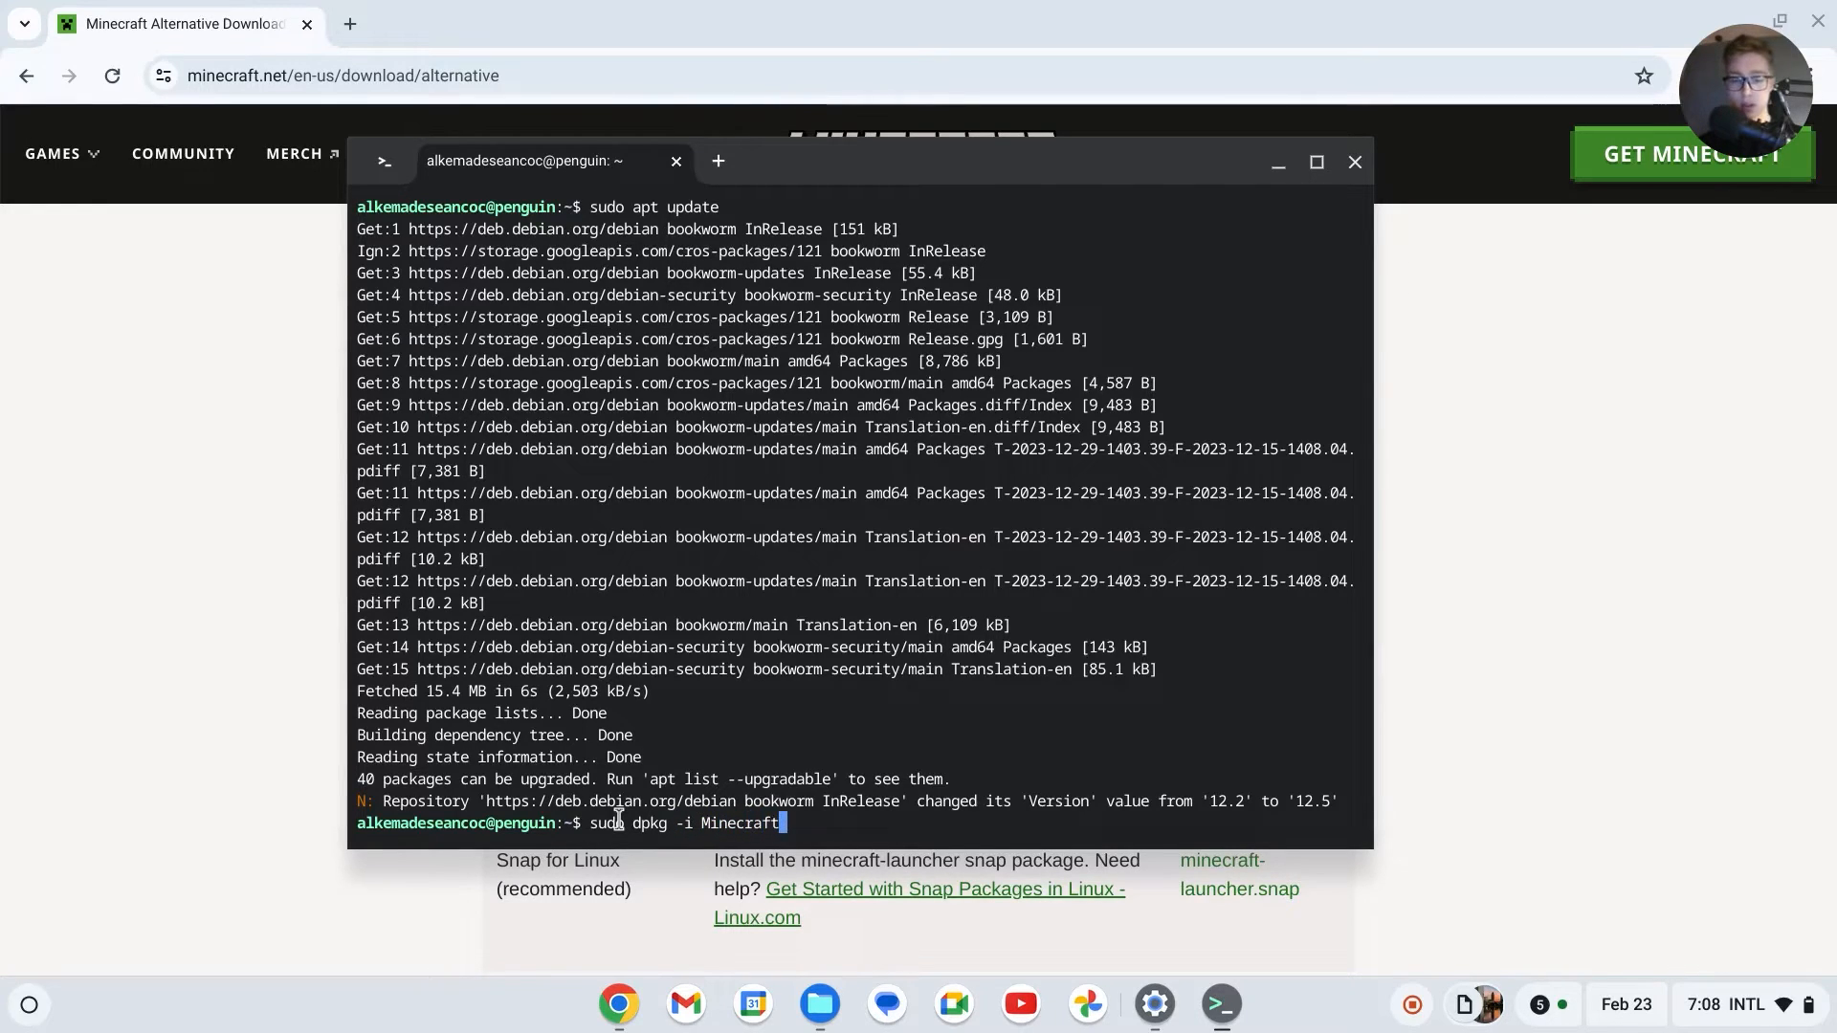
text(.deb)
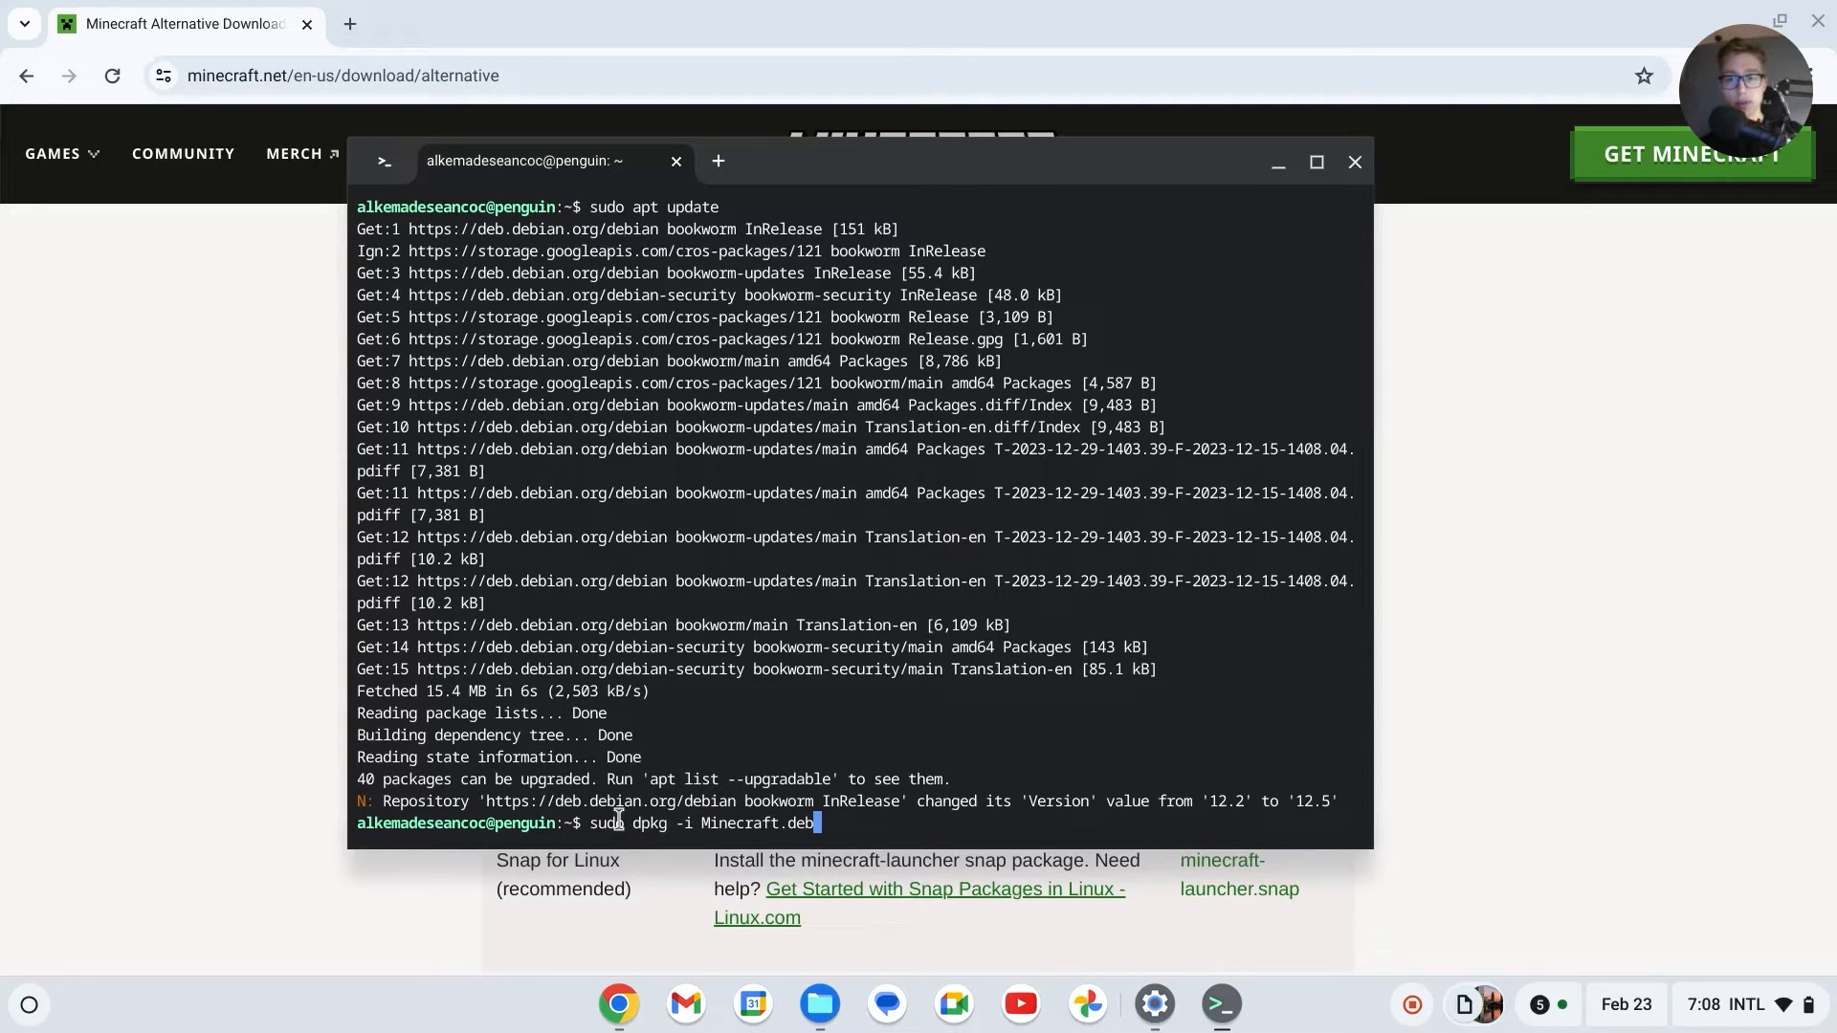
click(820, 1004)
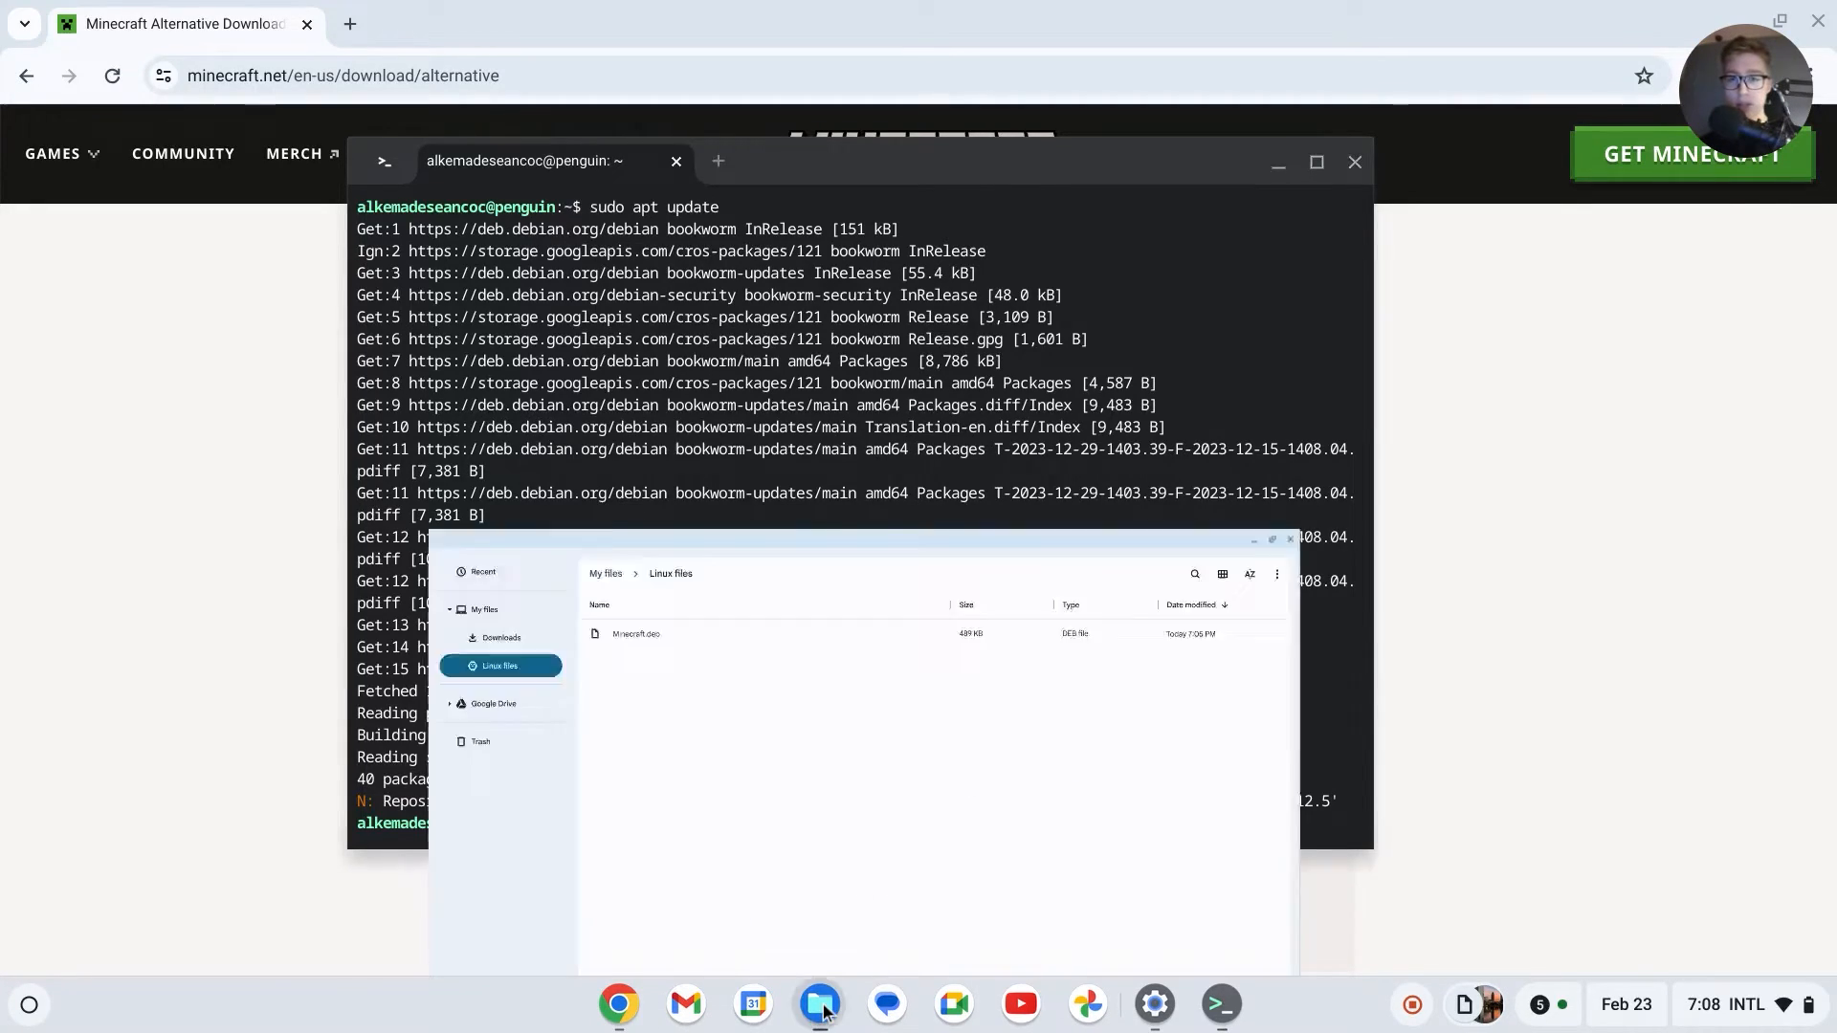
click(1316, 162)
text(sudo dpkg -i Minecraft.deb)
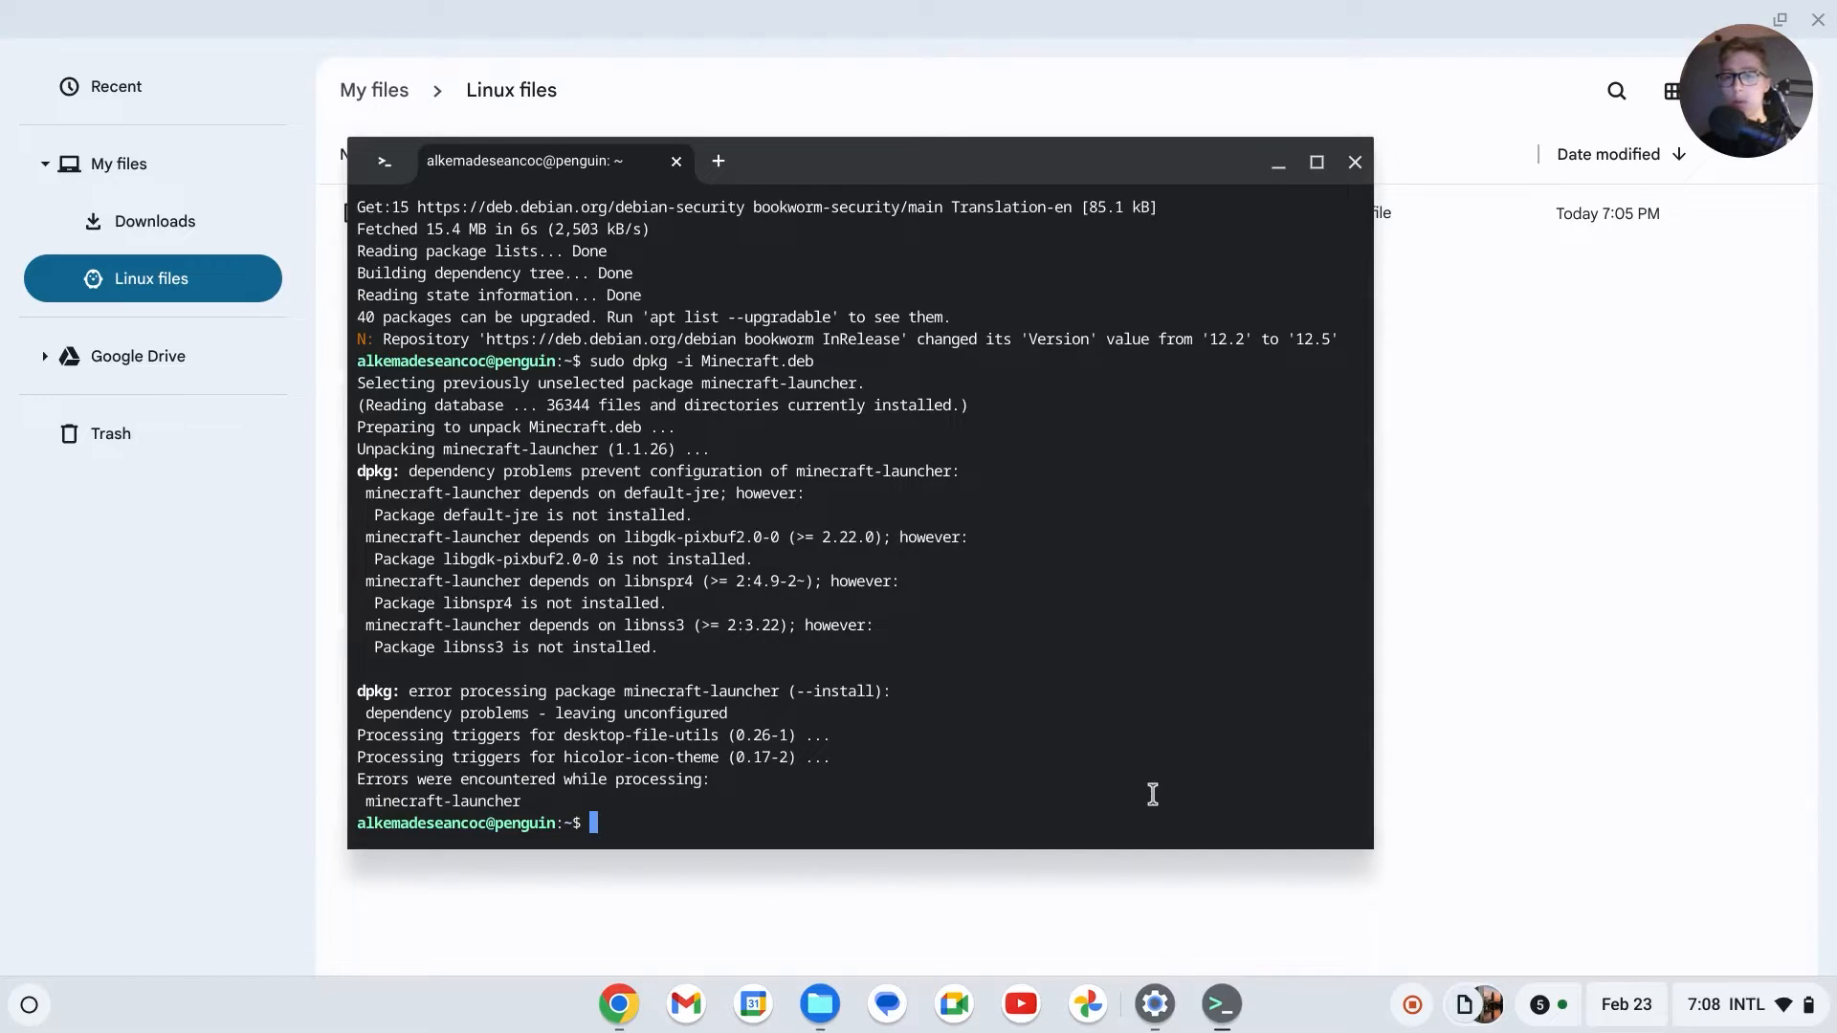
mouse_move(1040, 973)
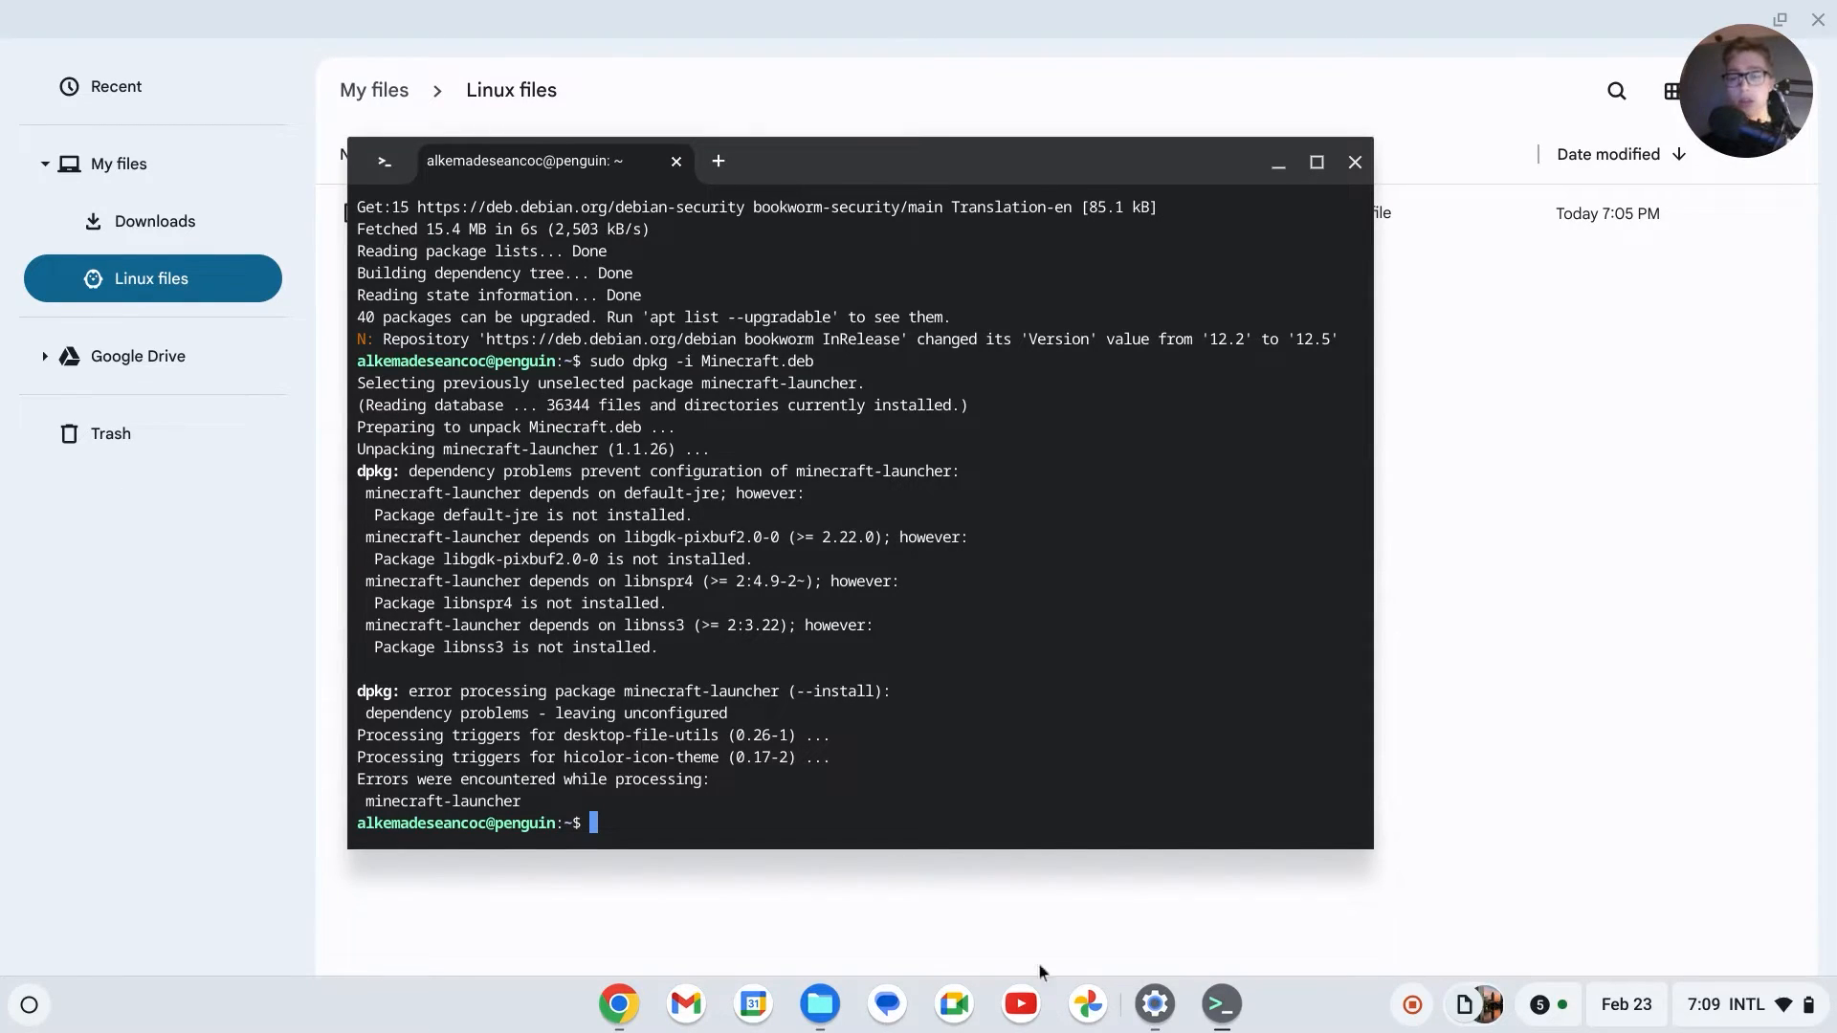
Step: Run sudo apt -f install and confirm with y to add missing dependencies
text(s)
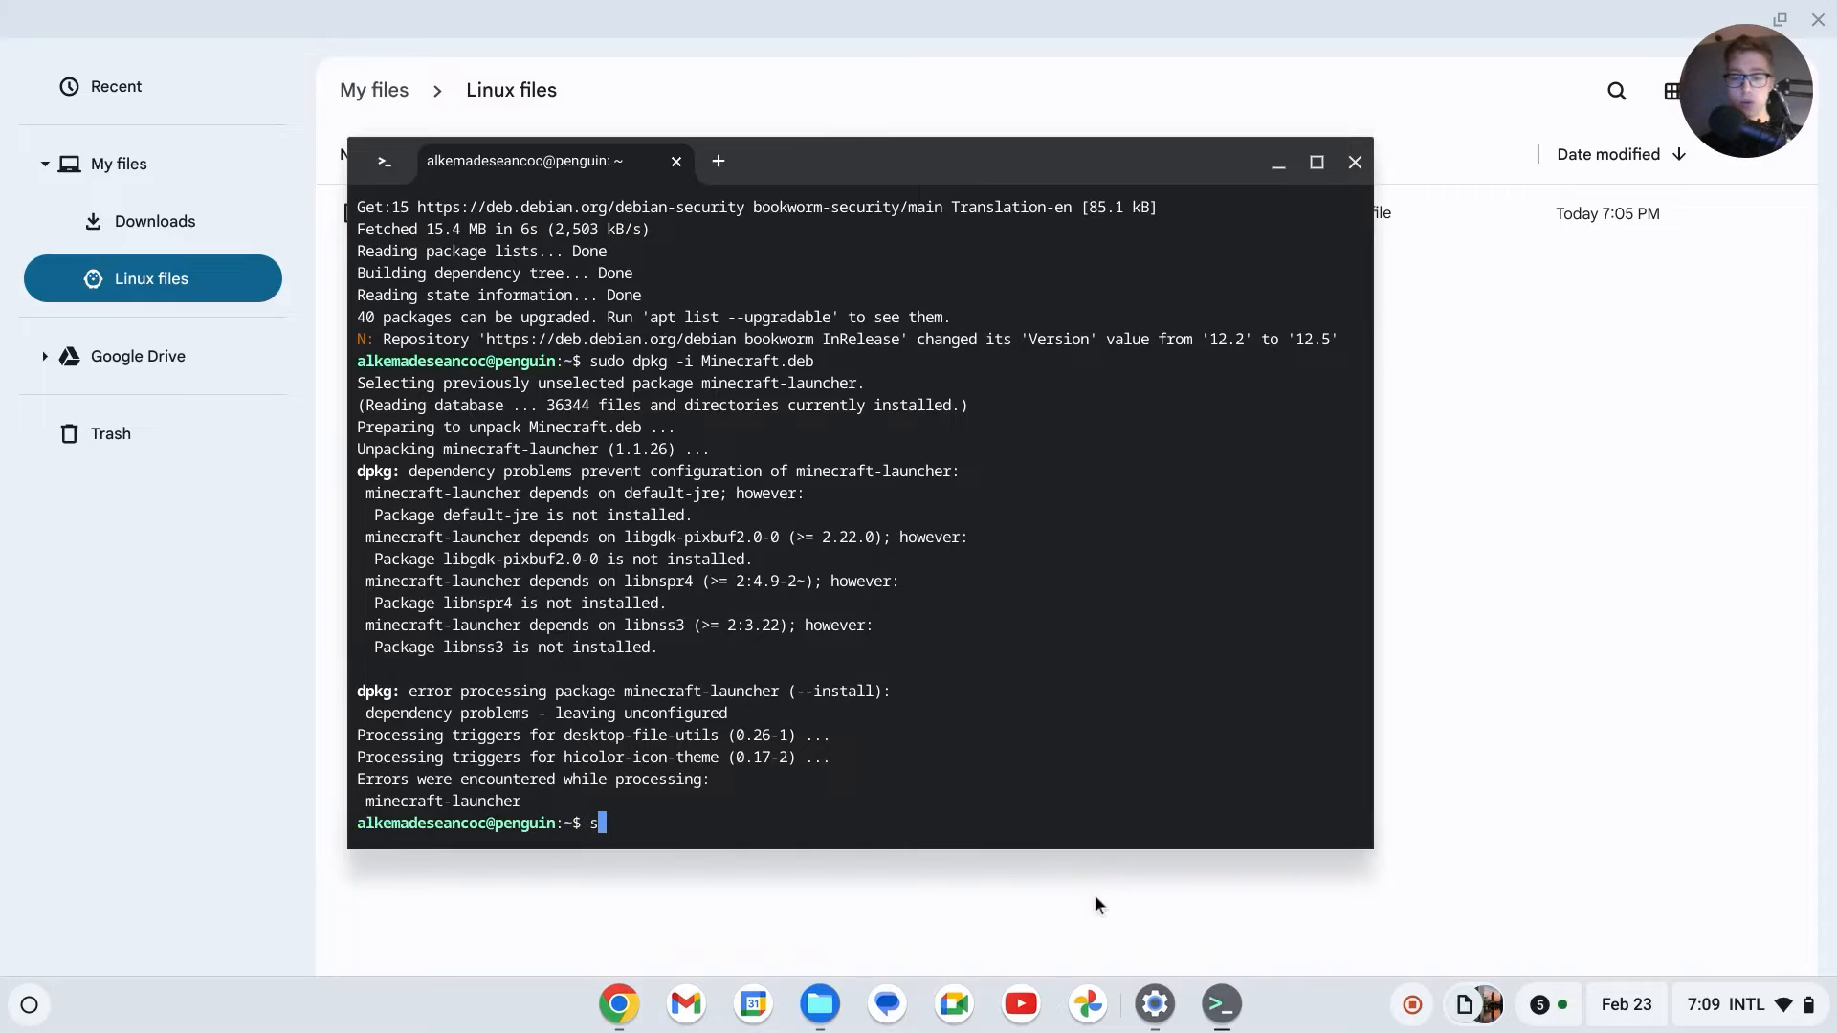
text(sudo apt)
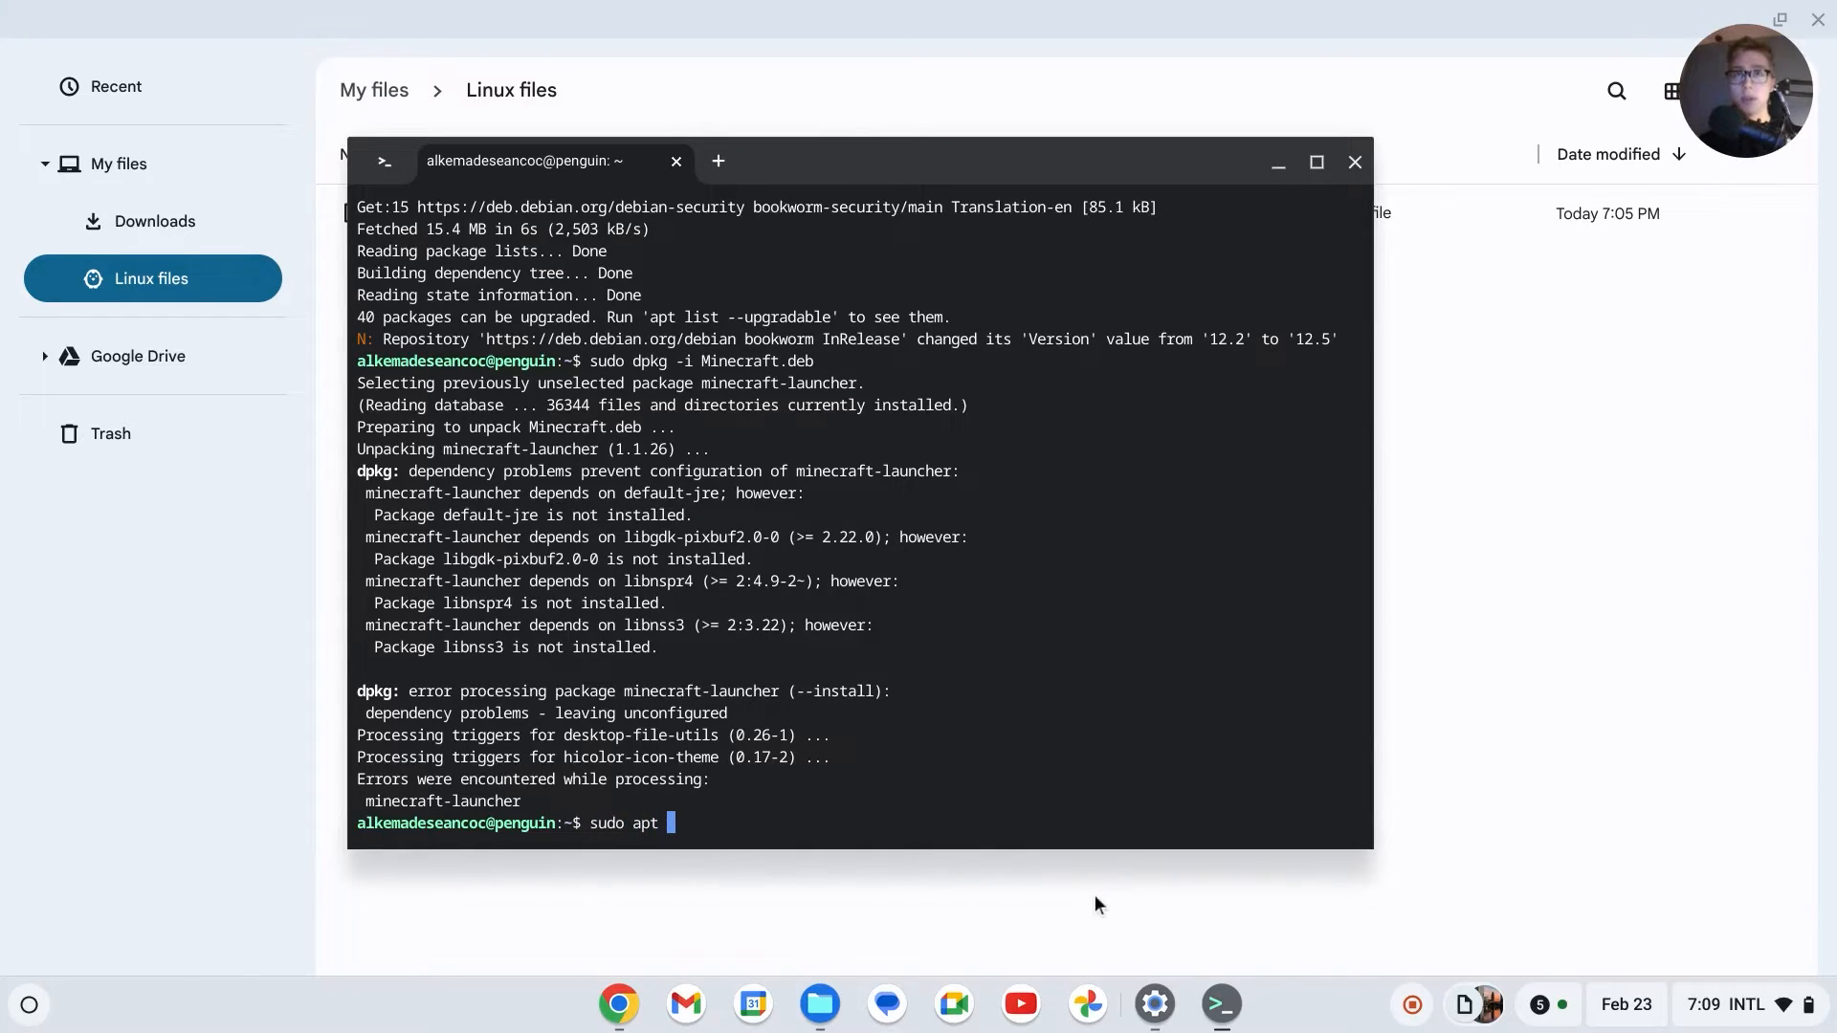
text(-f install)
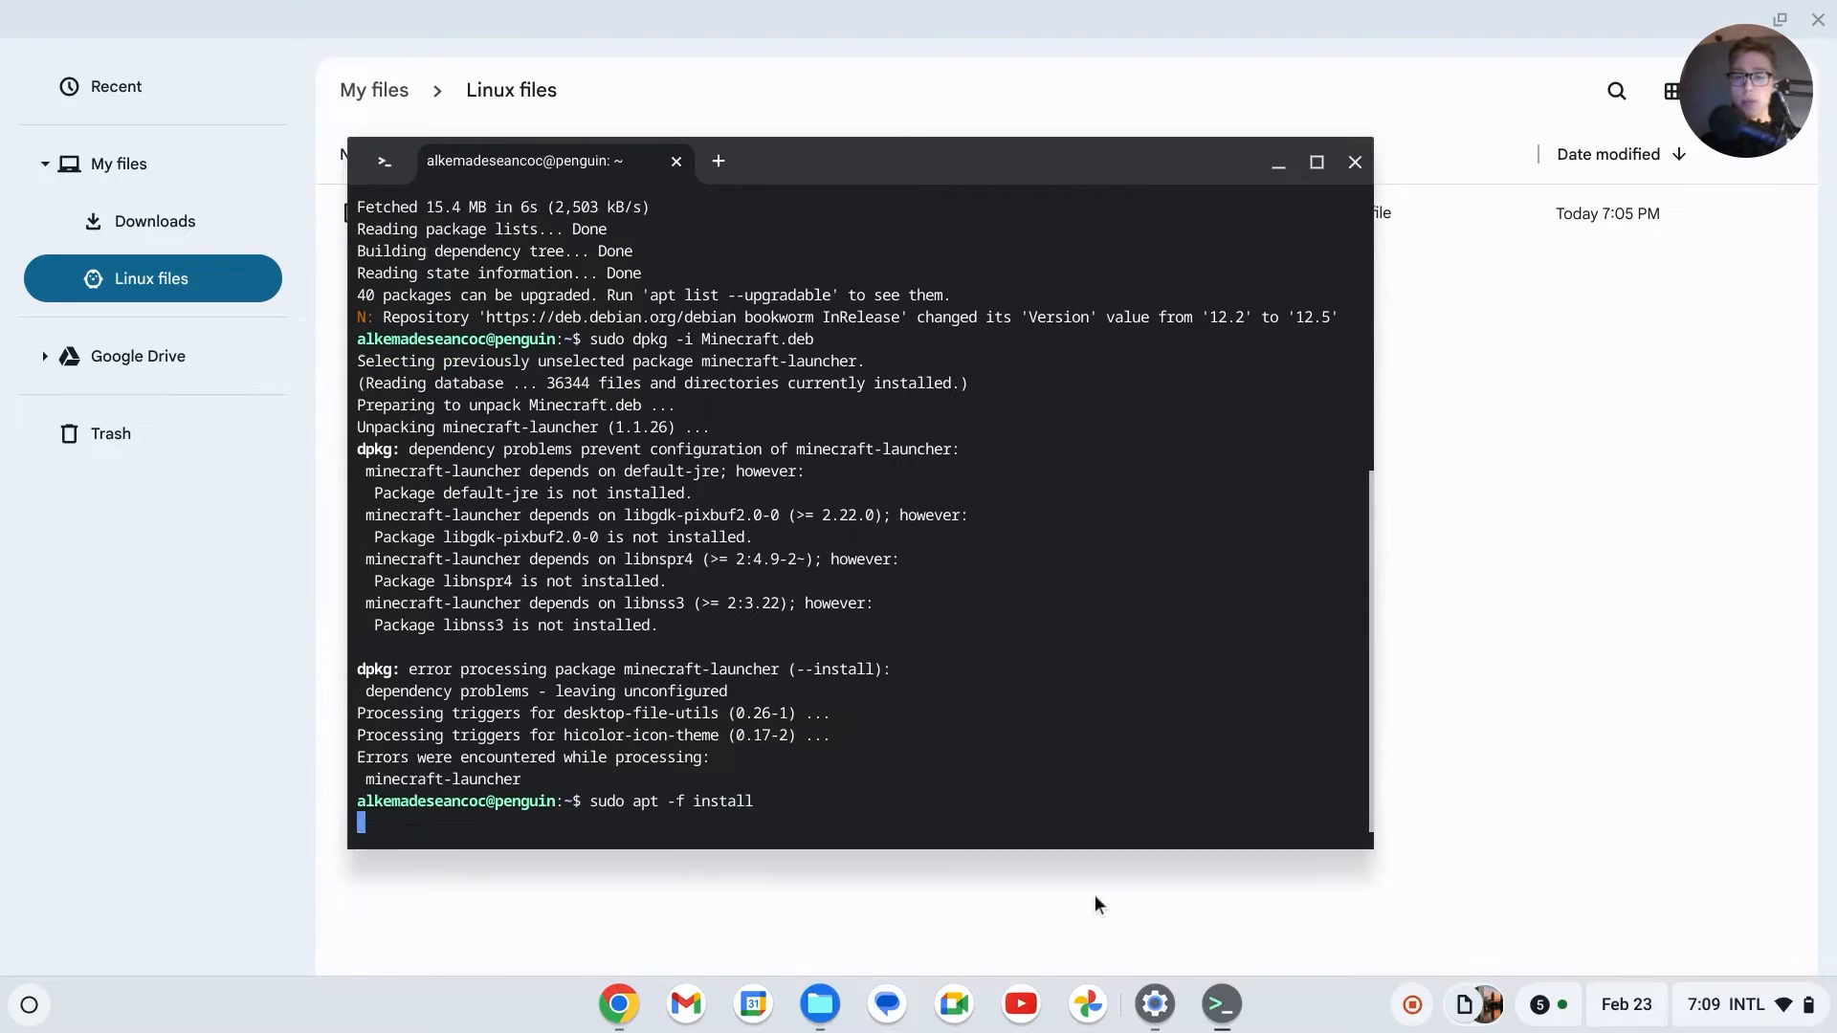
key(Return)
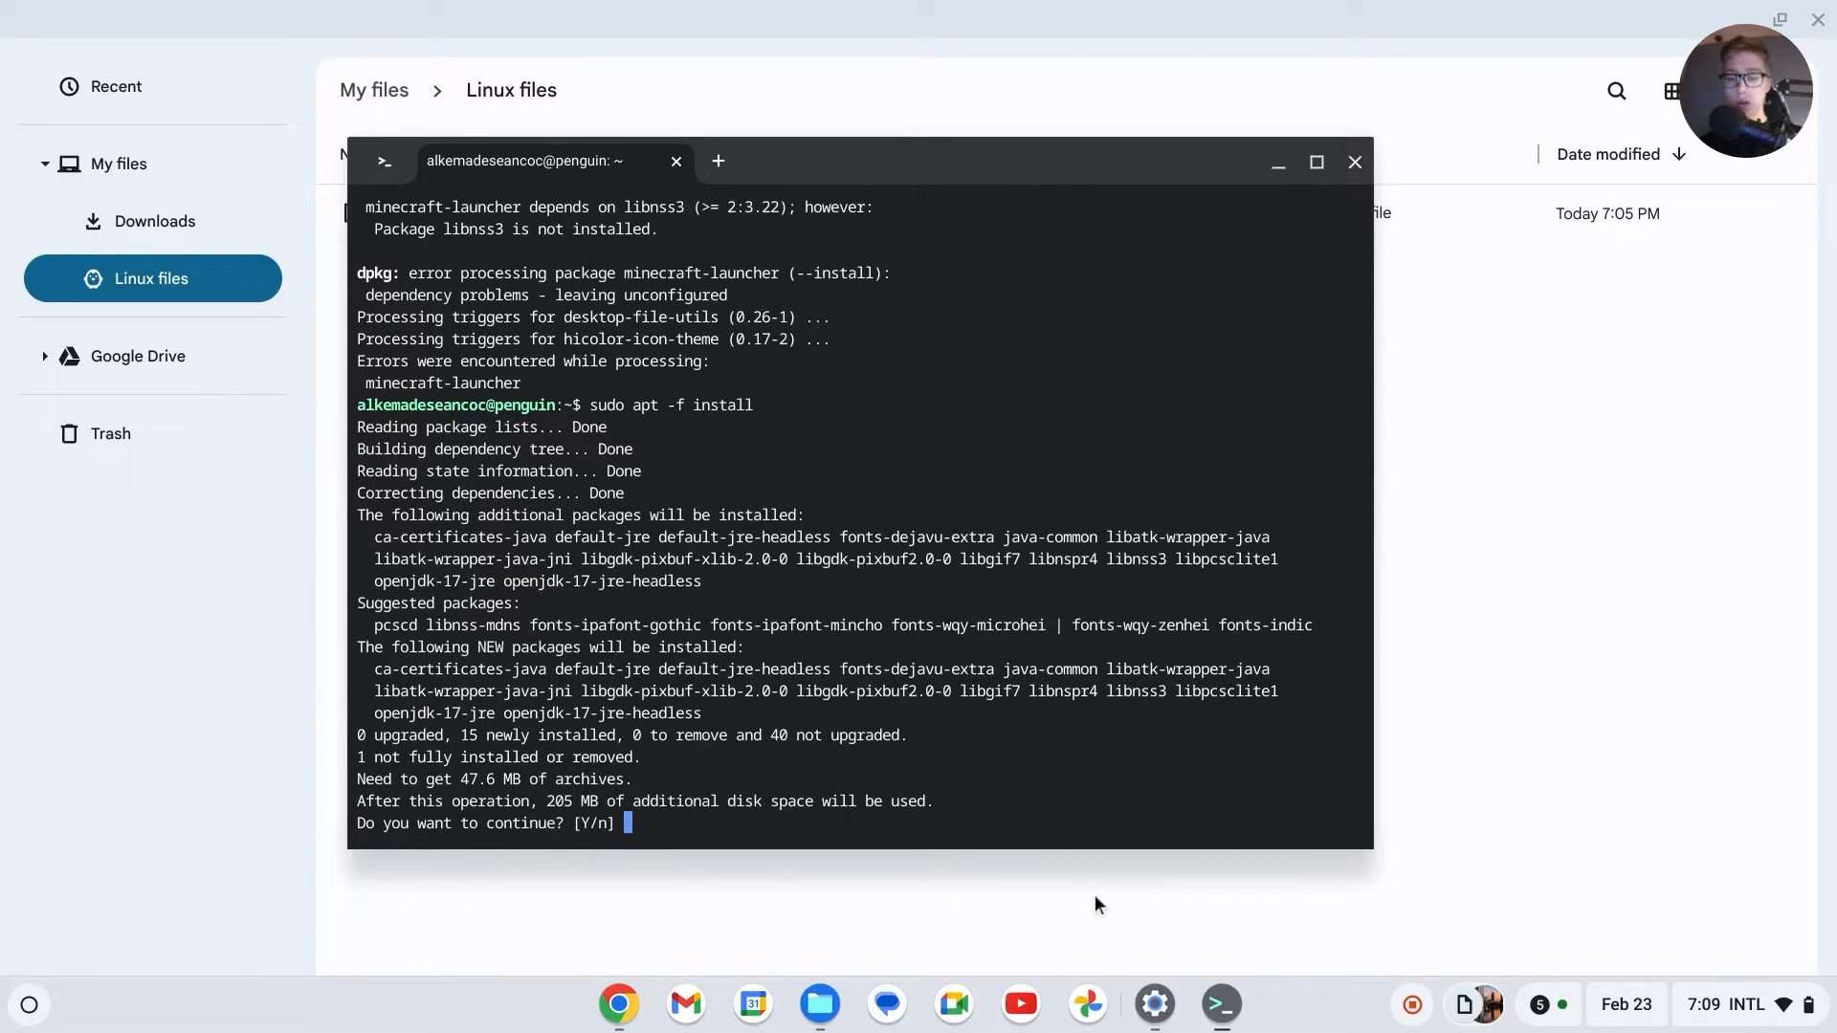
text(y)
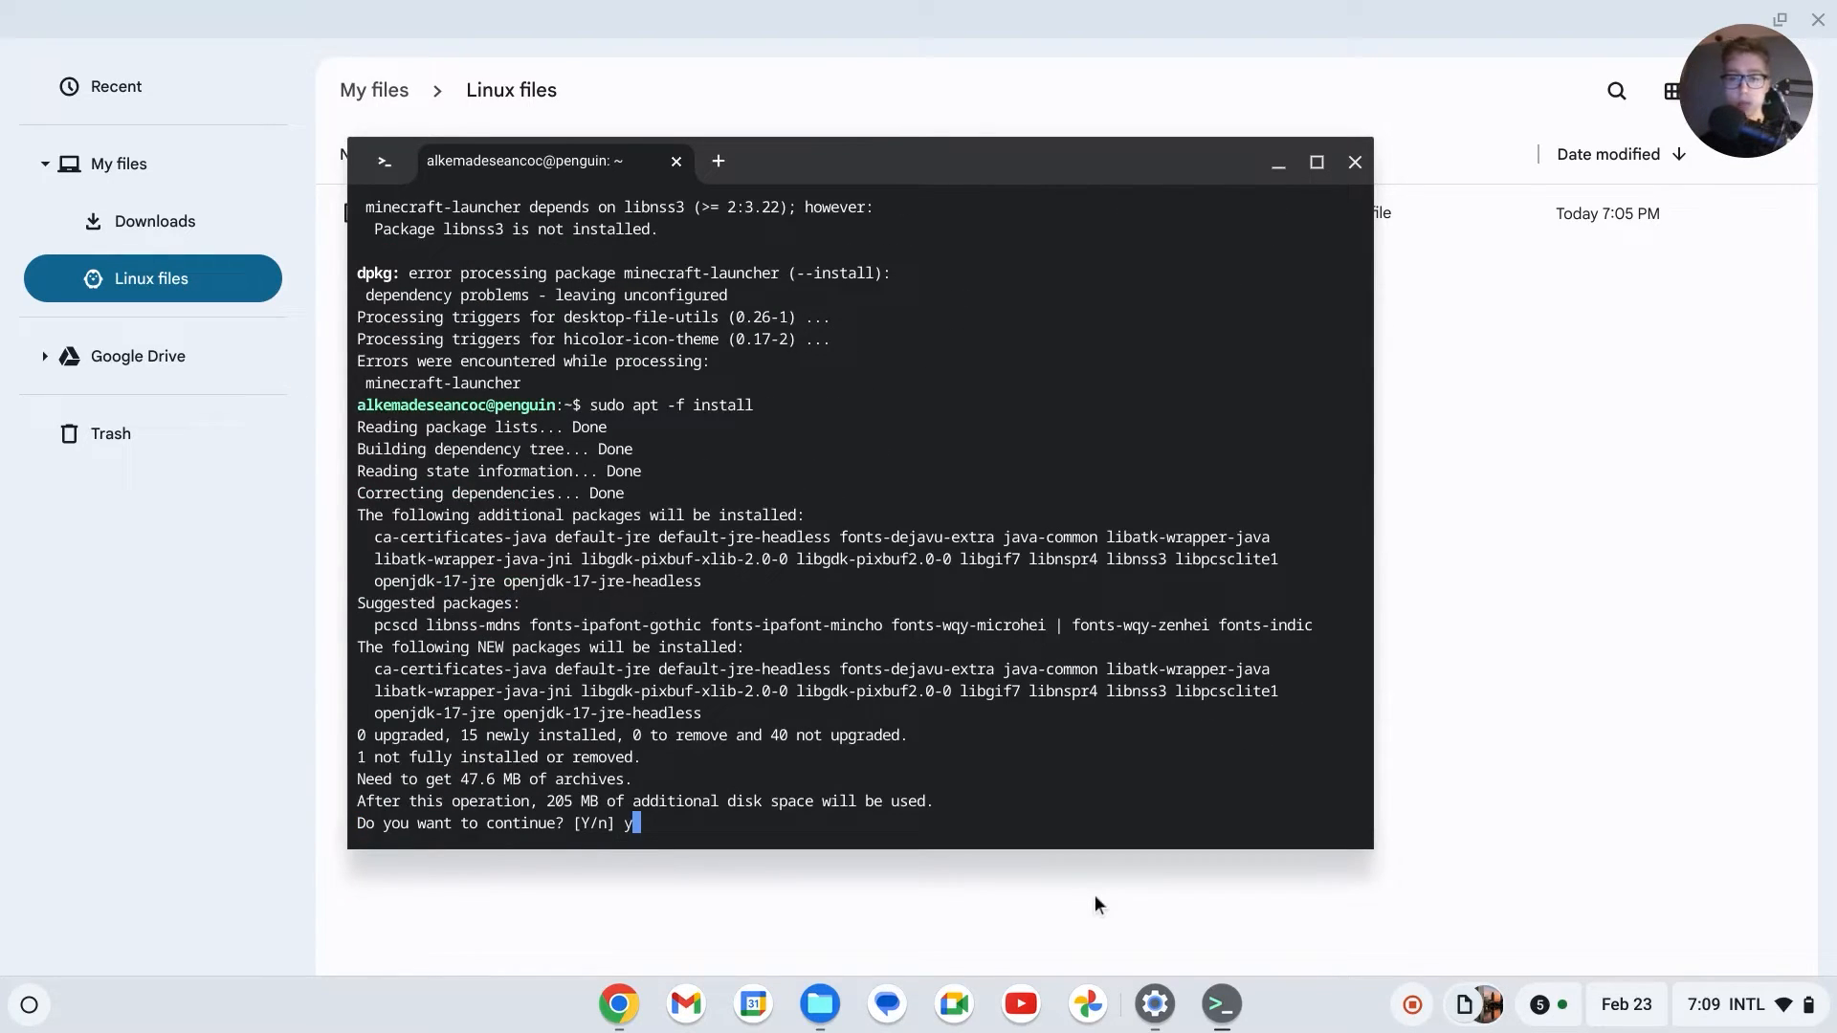
key(Return)
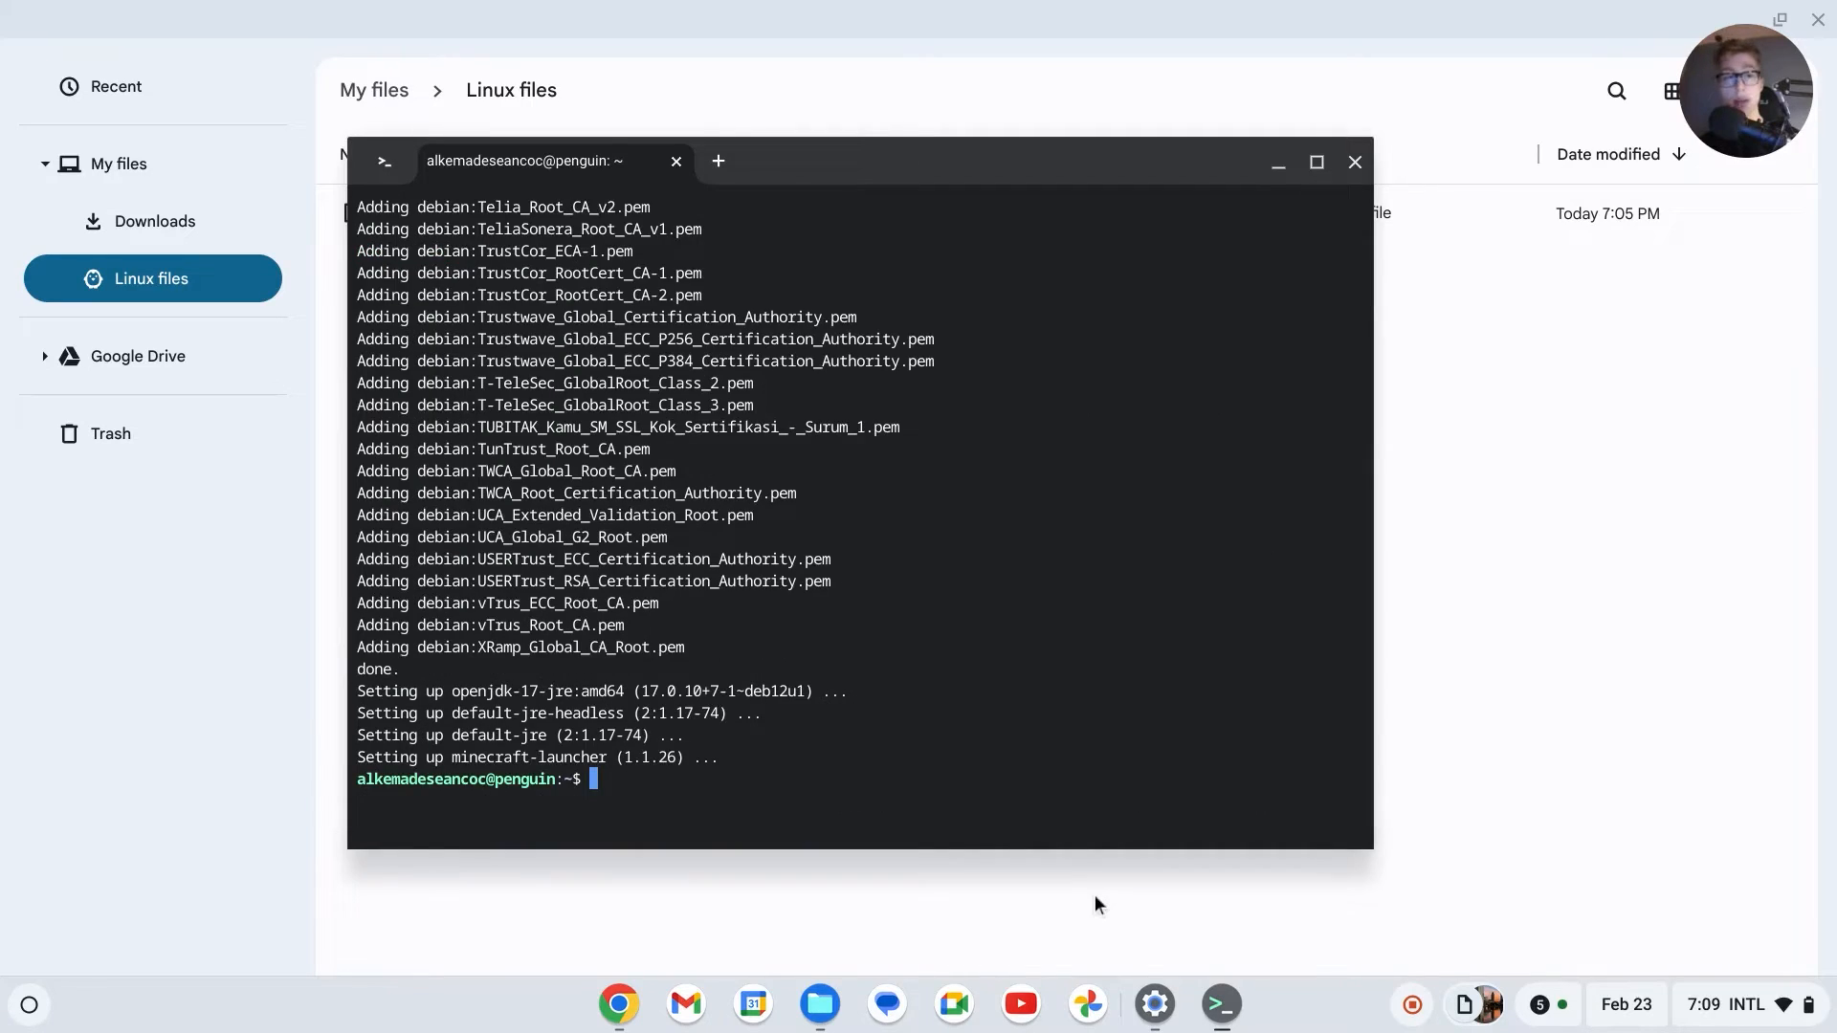
mouse_move(558, 736)
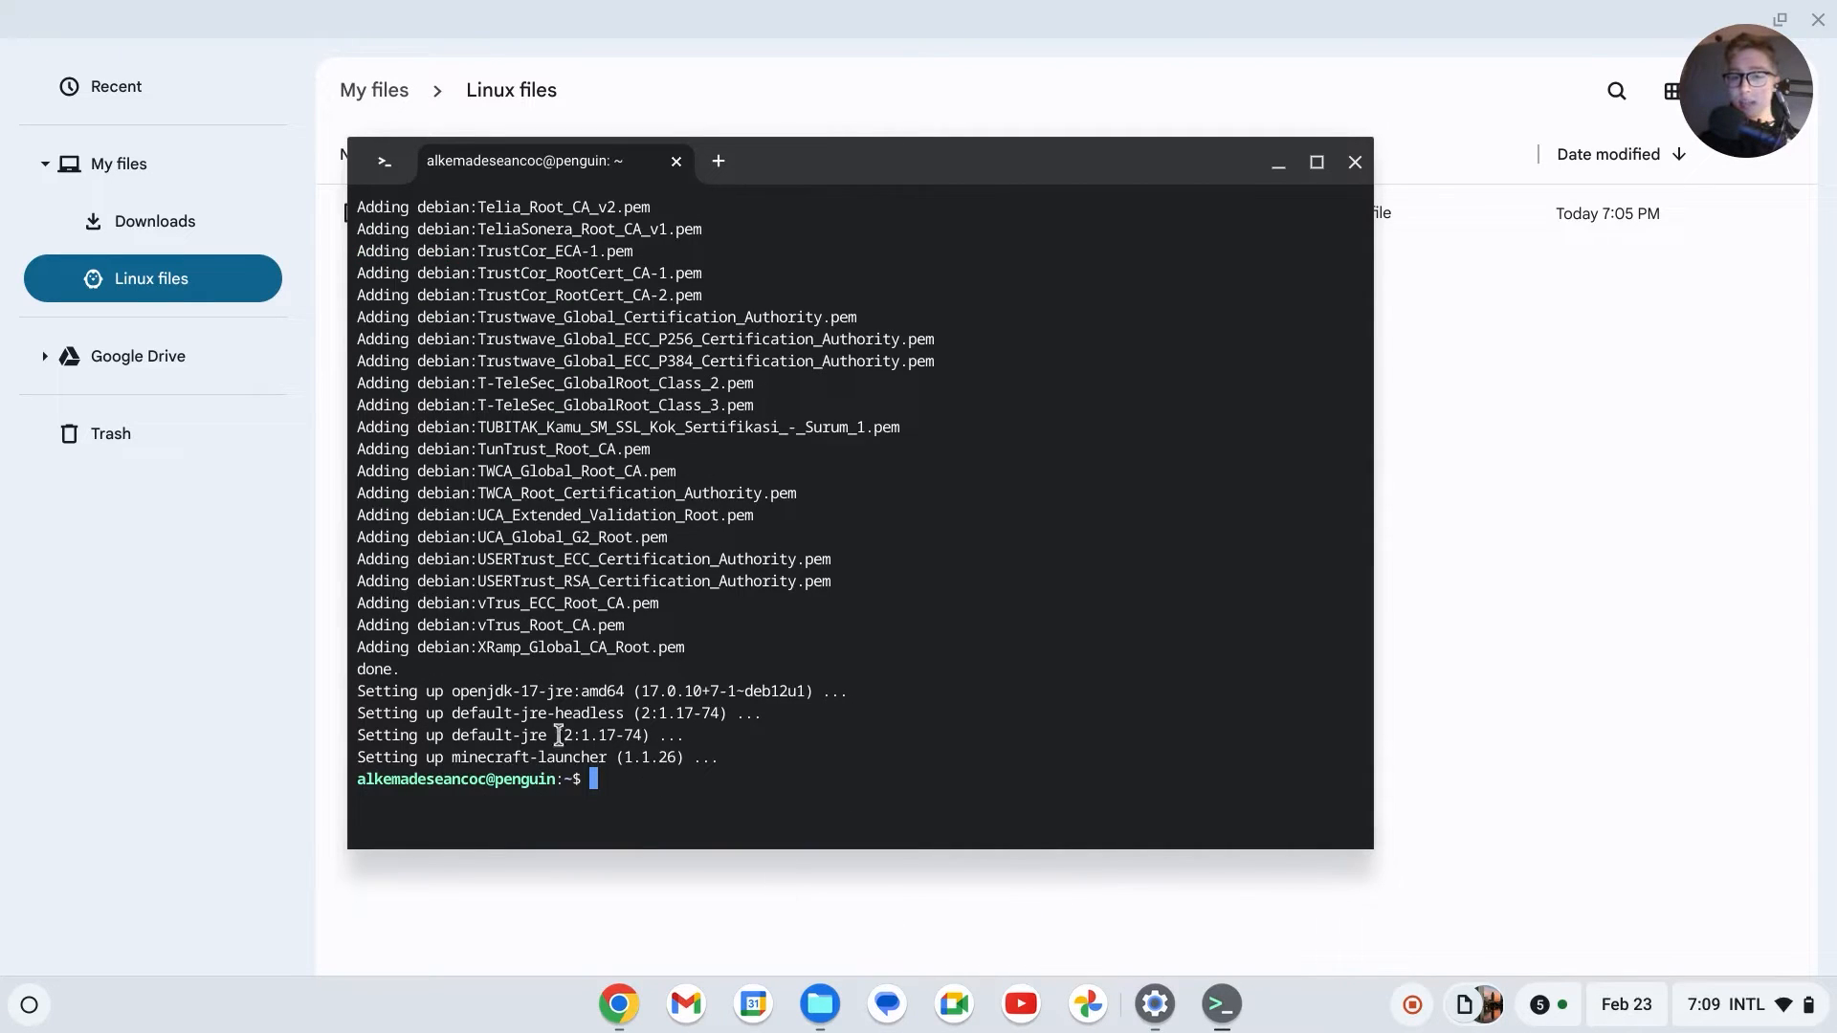
Step: Search the launcher for 'minecr' and open Minecraft Launcher from Linux apps
click(28, 1004)
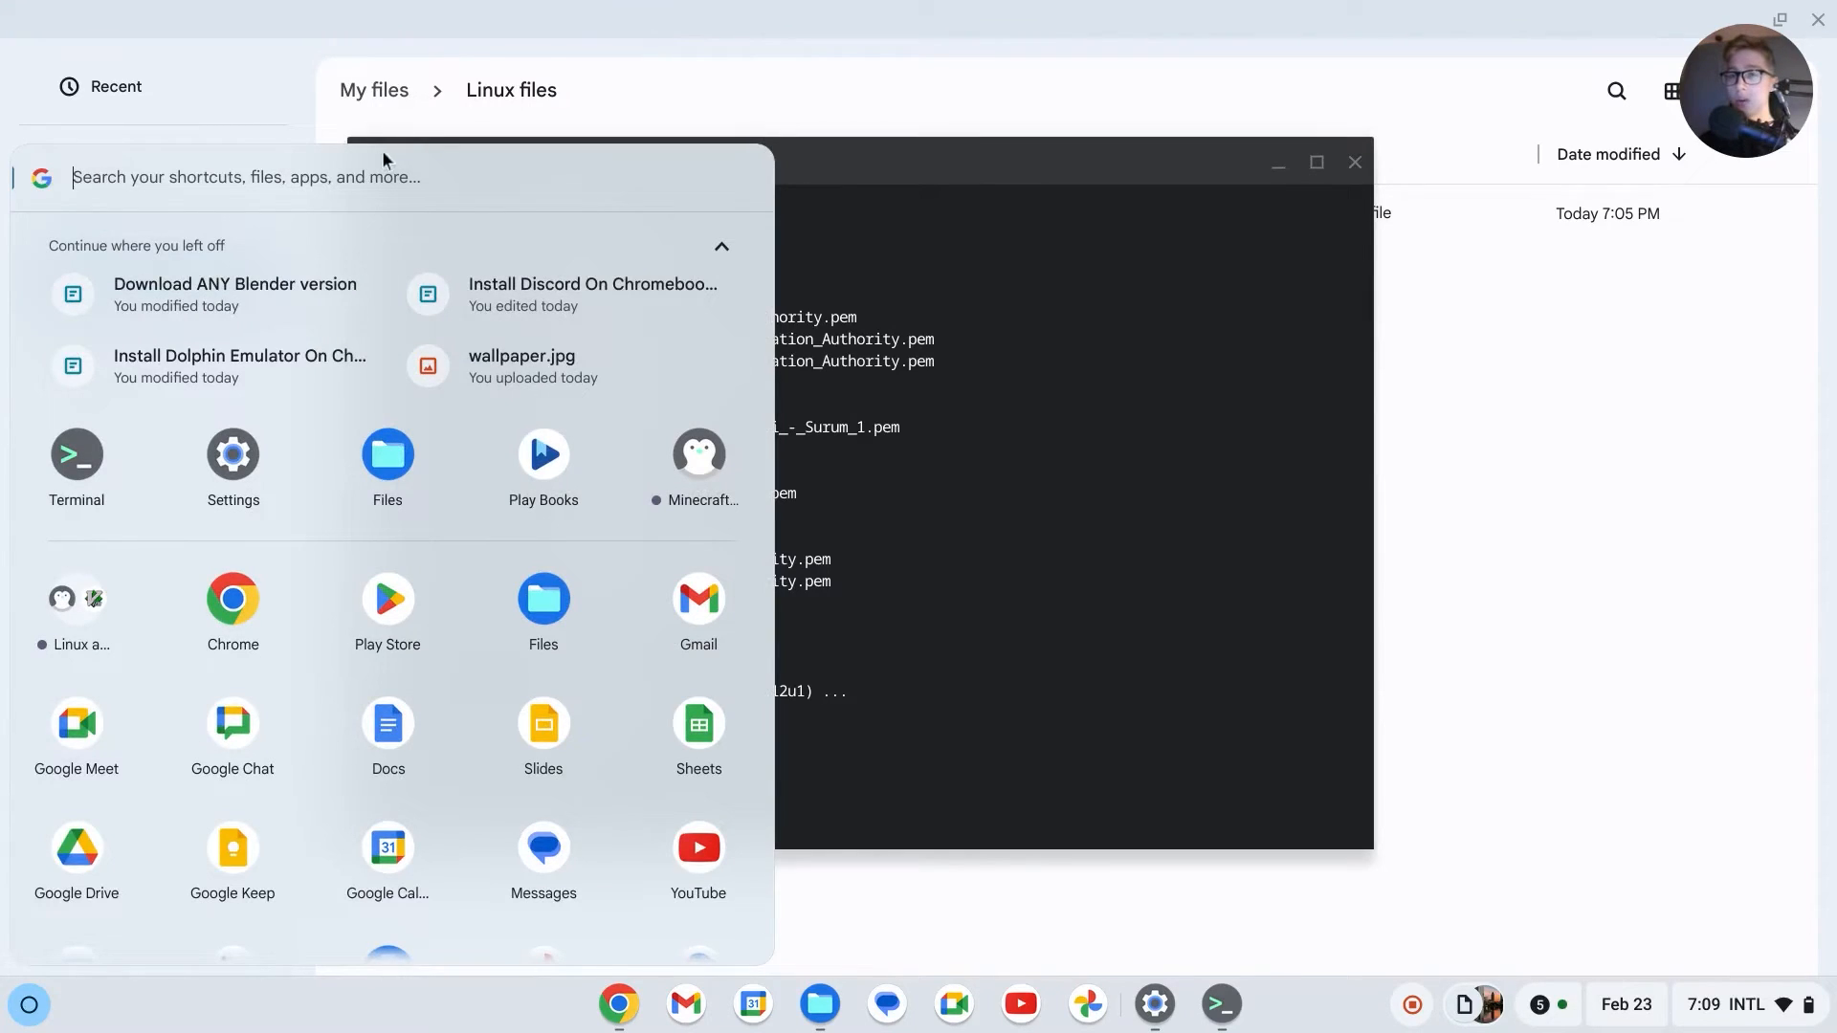
text(minecr)
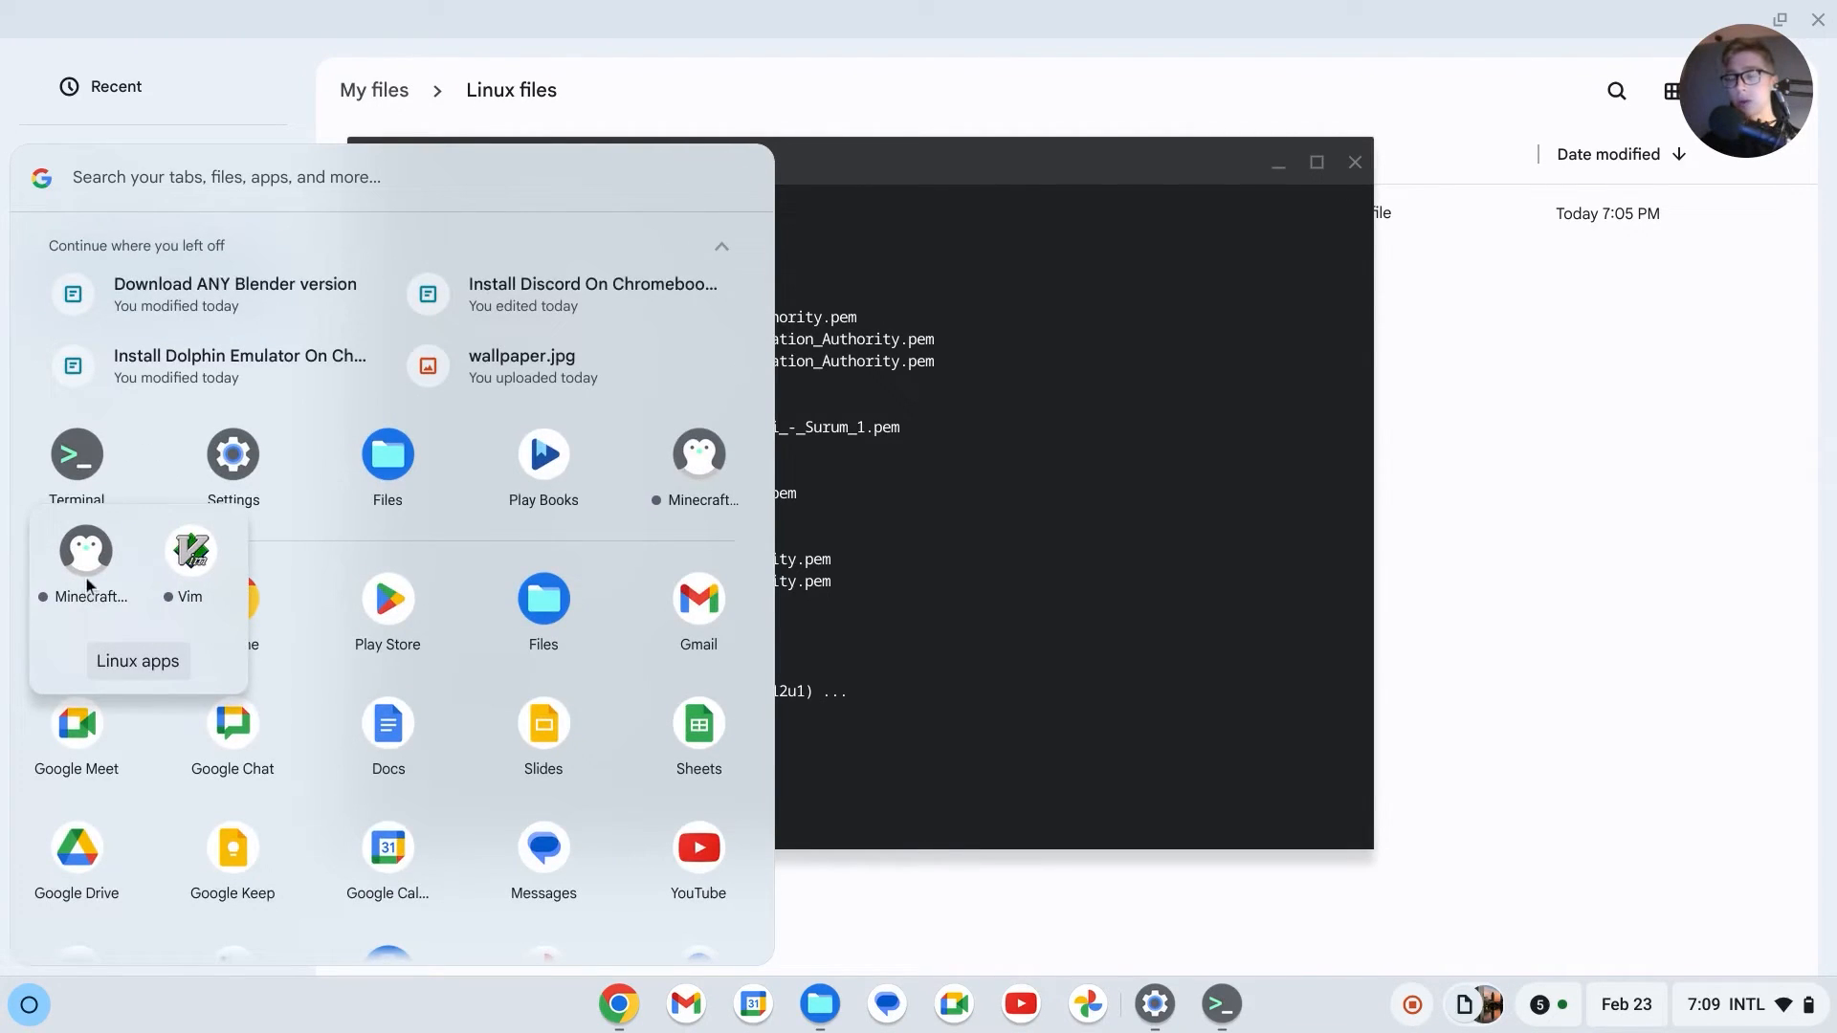
click(84, 560)
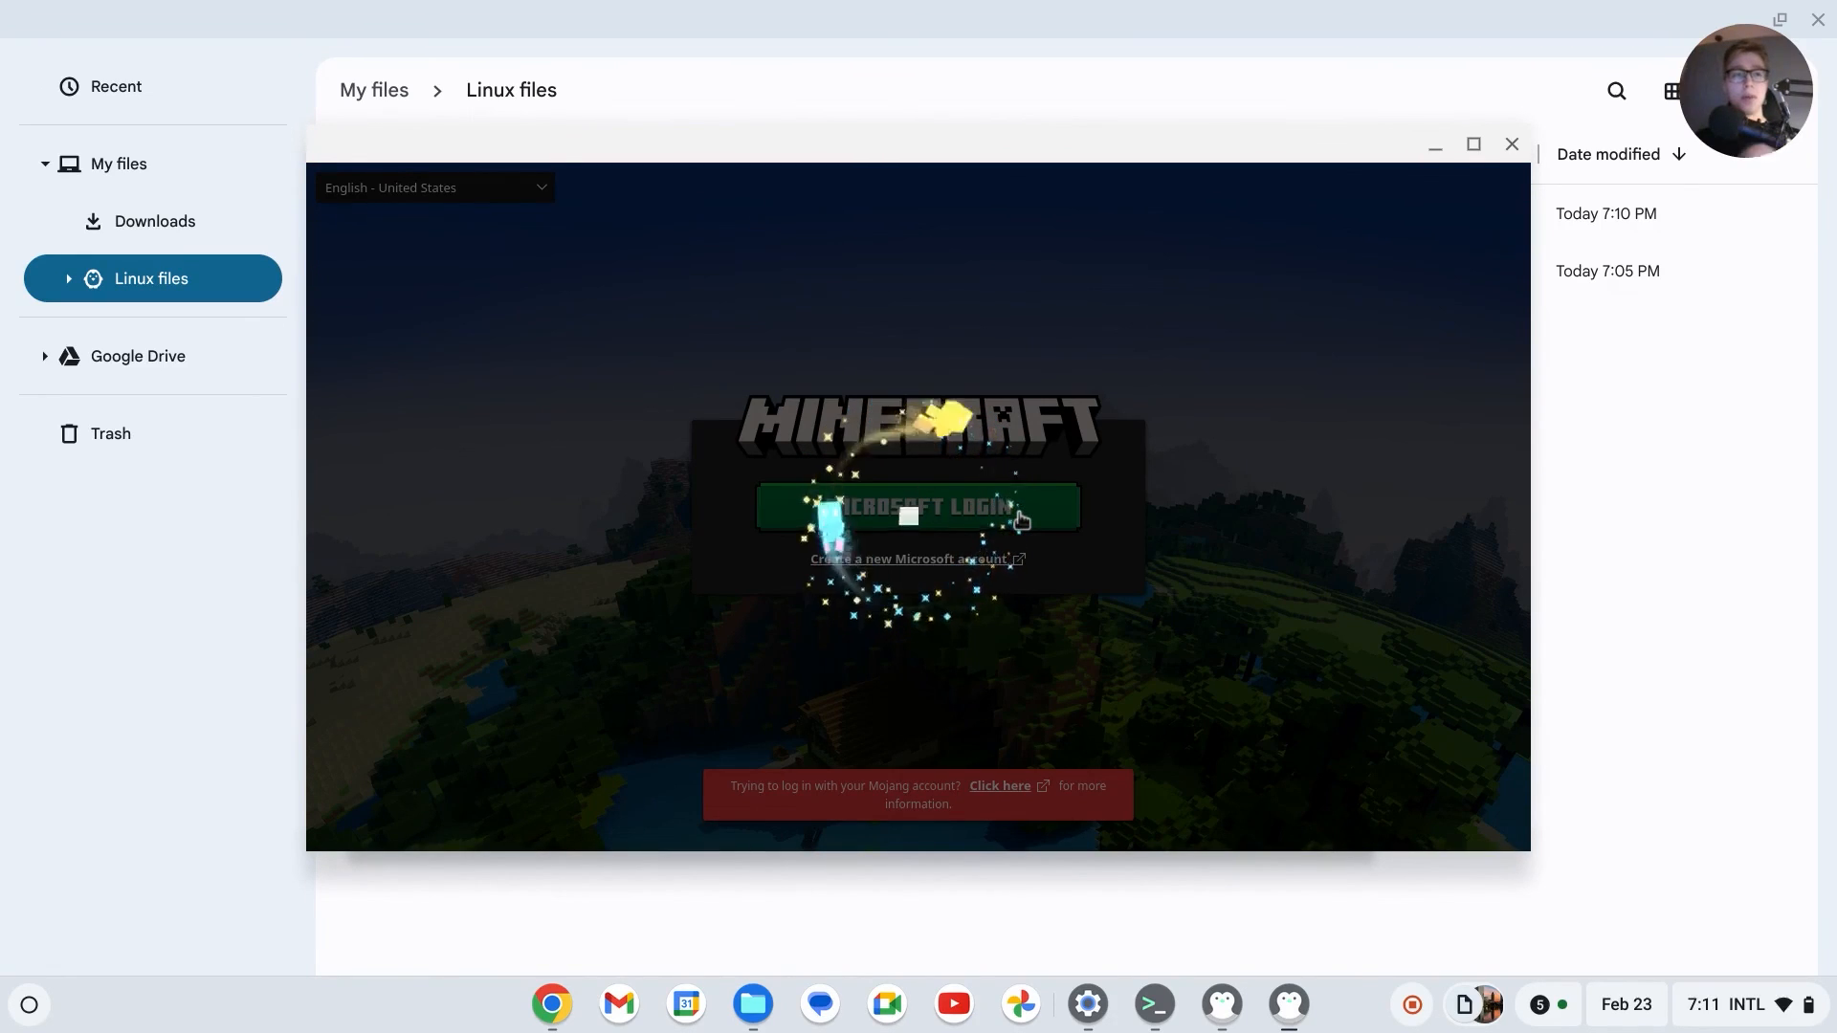
Step: Click Microsoft Login on the Minecraft Launcher start screen
click(918, 506)
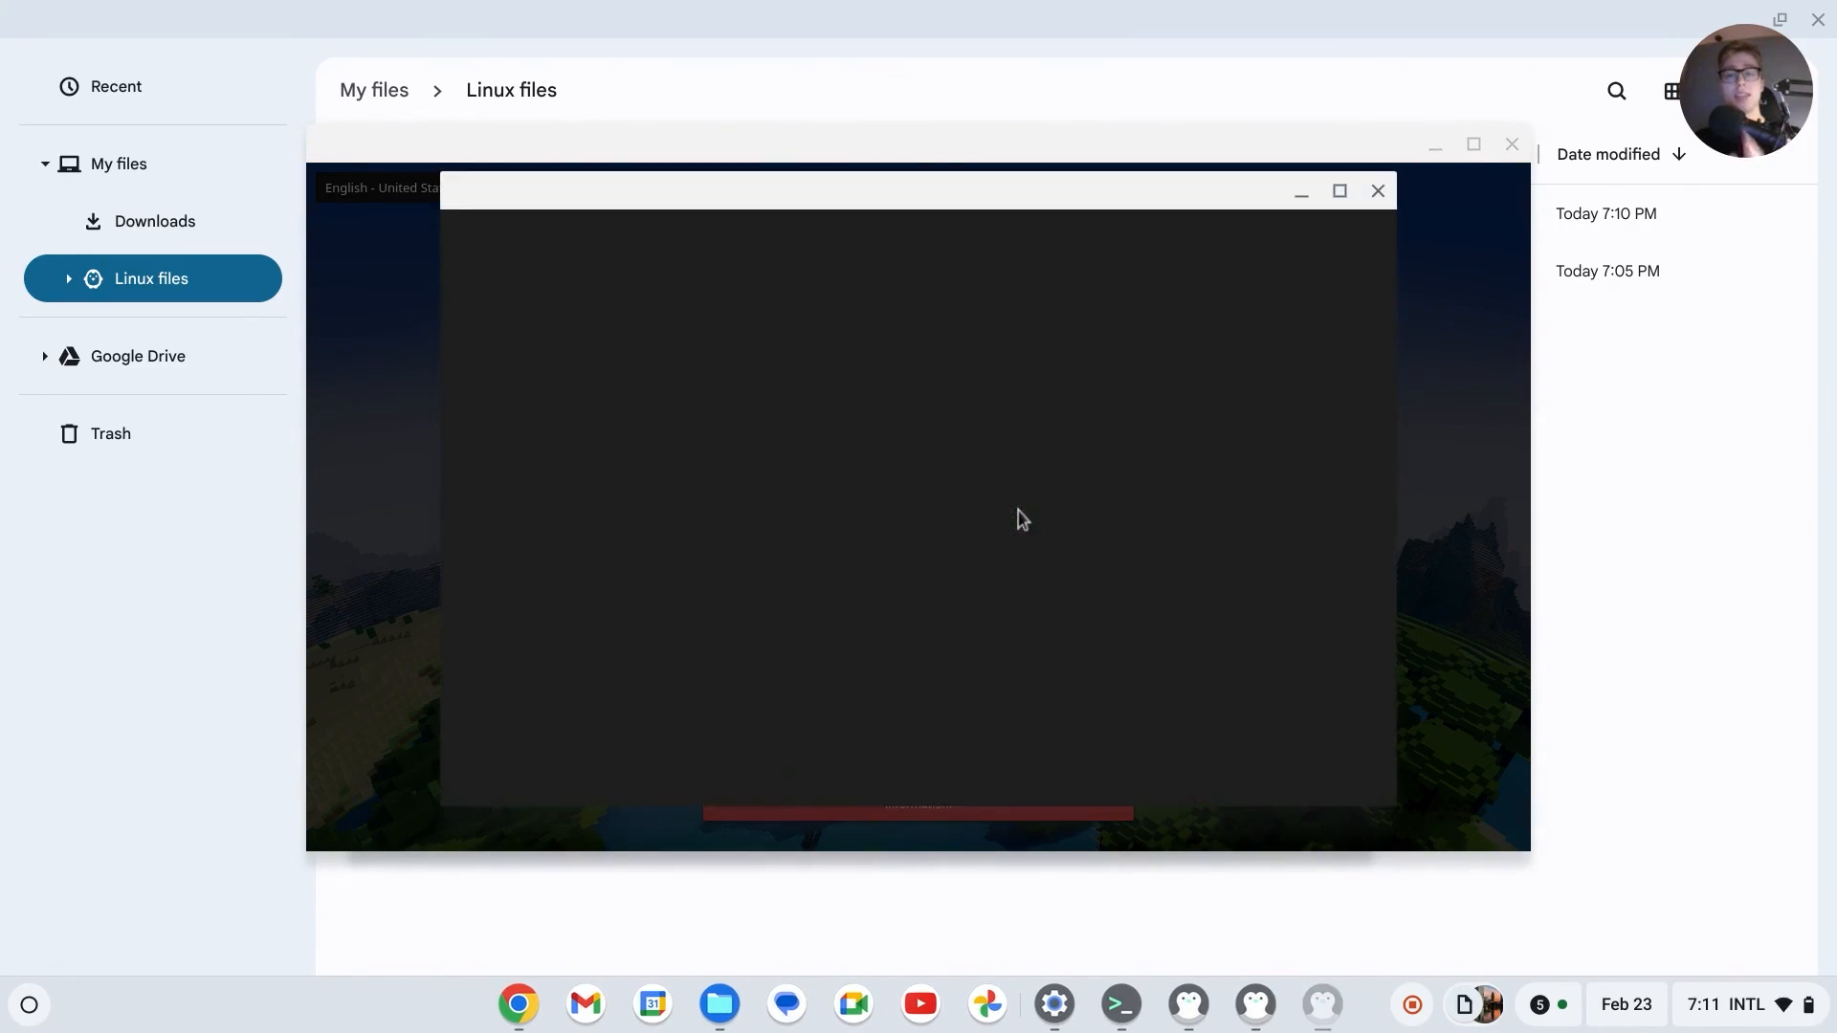